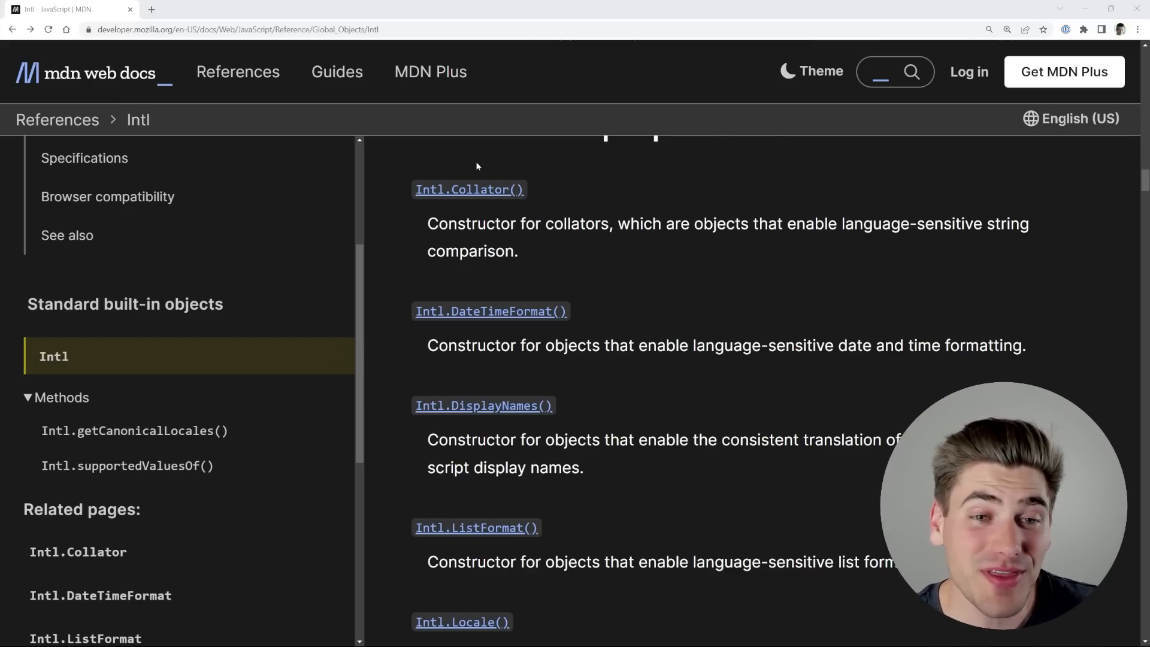
- Define const formatter as a new Intl.DateTimeFormat for the "en-US" locale
scroll(up, 3)
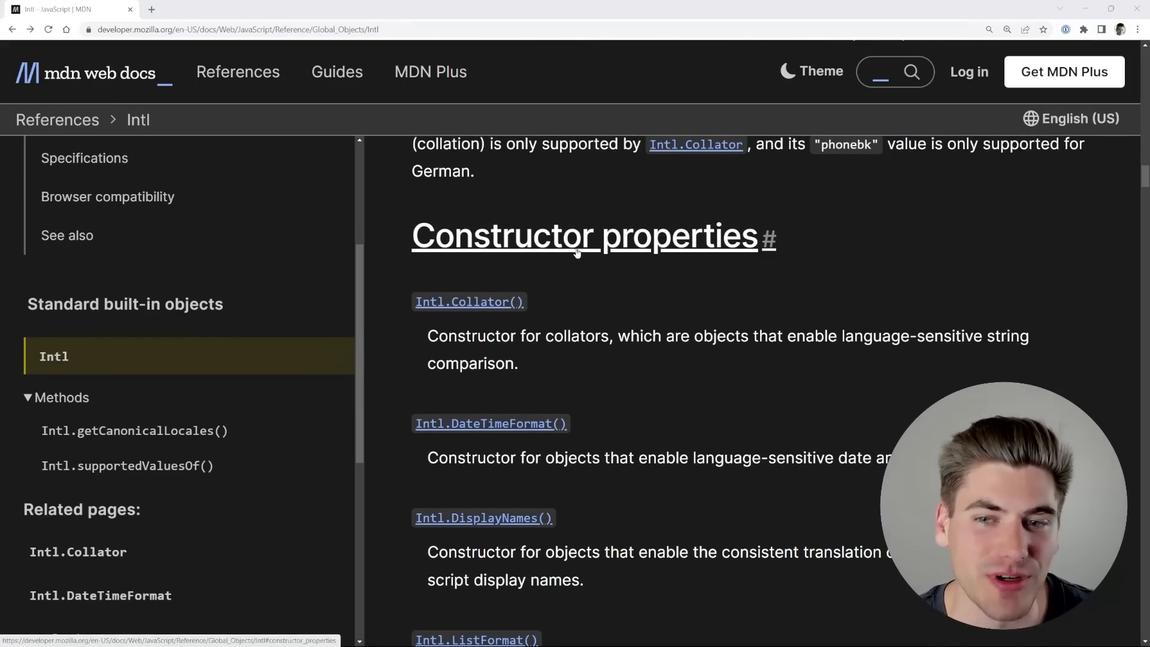
scroll(up, 3)
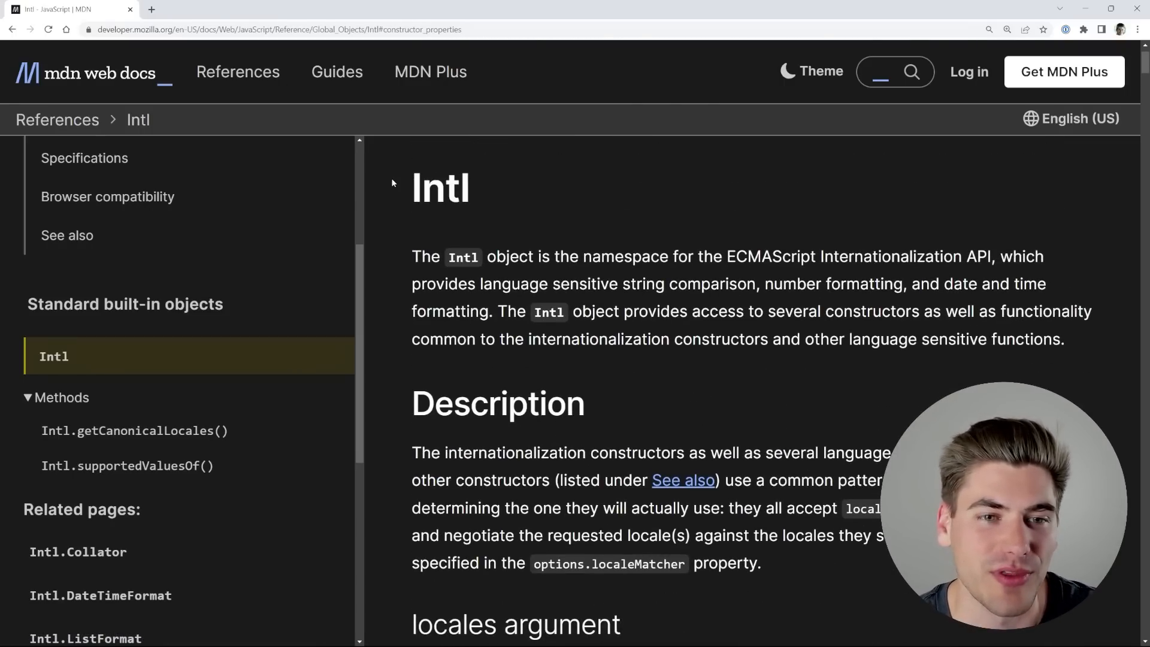
mouse_move(558, 299)
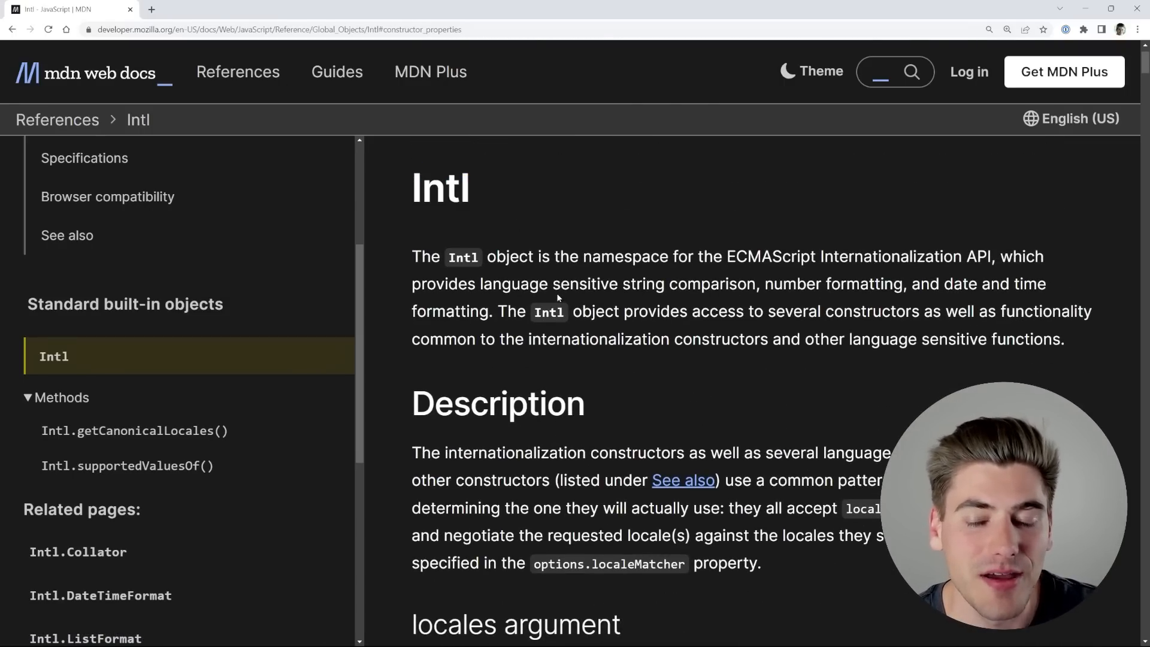
scroll(down, 3)
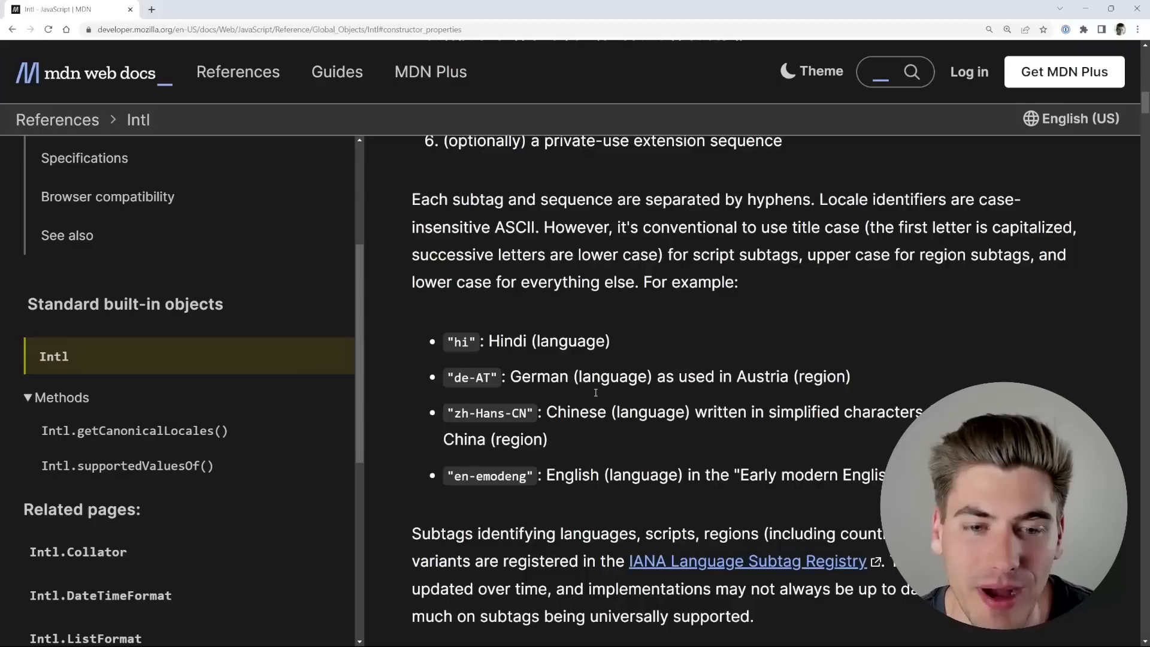
scroll(up, 3)
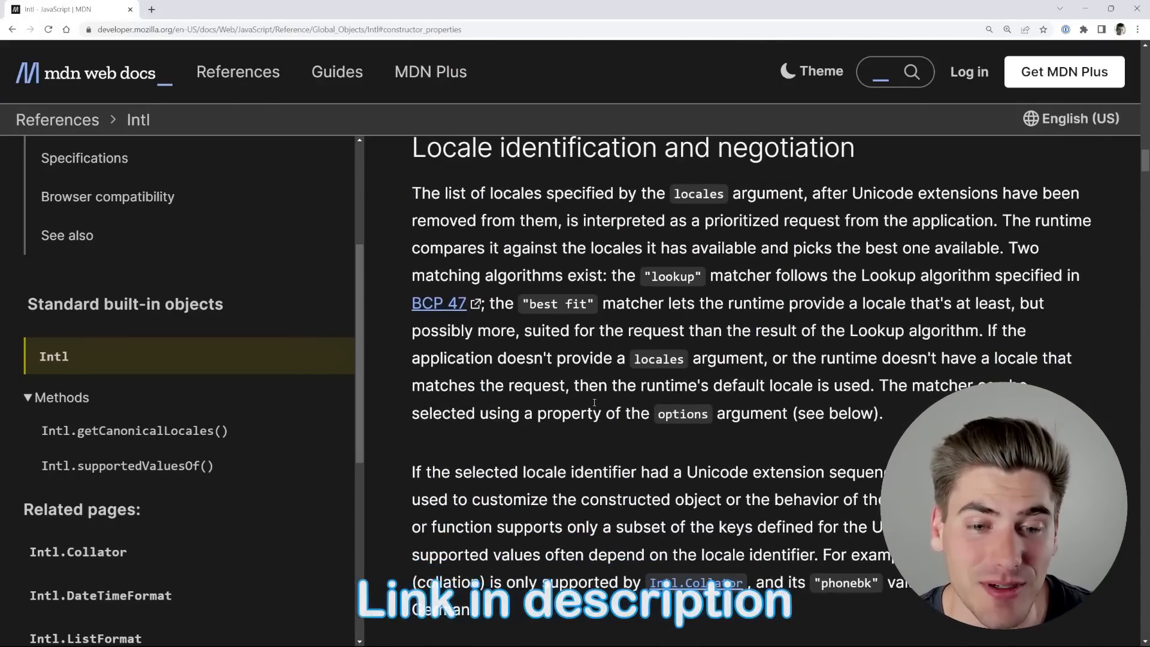
scroll(down, 3)
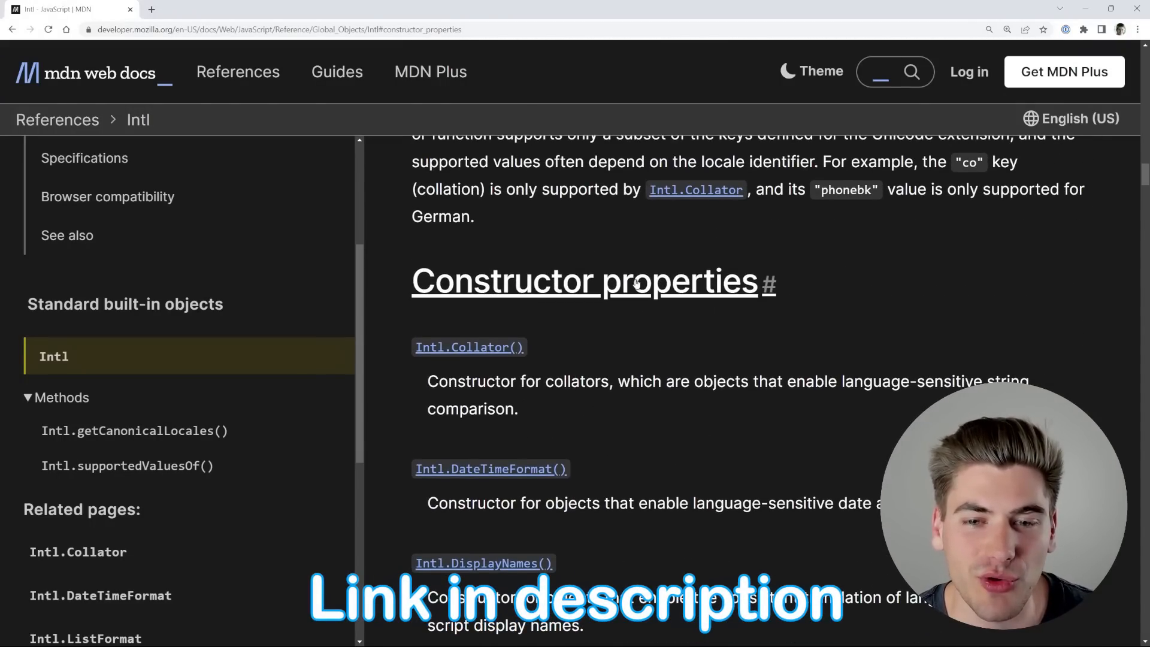
scroll(down, 3)
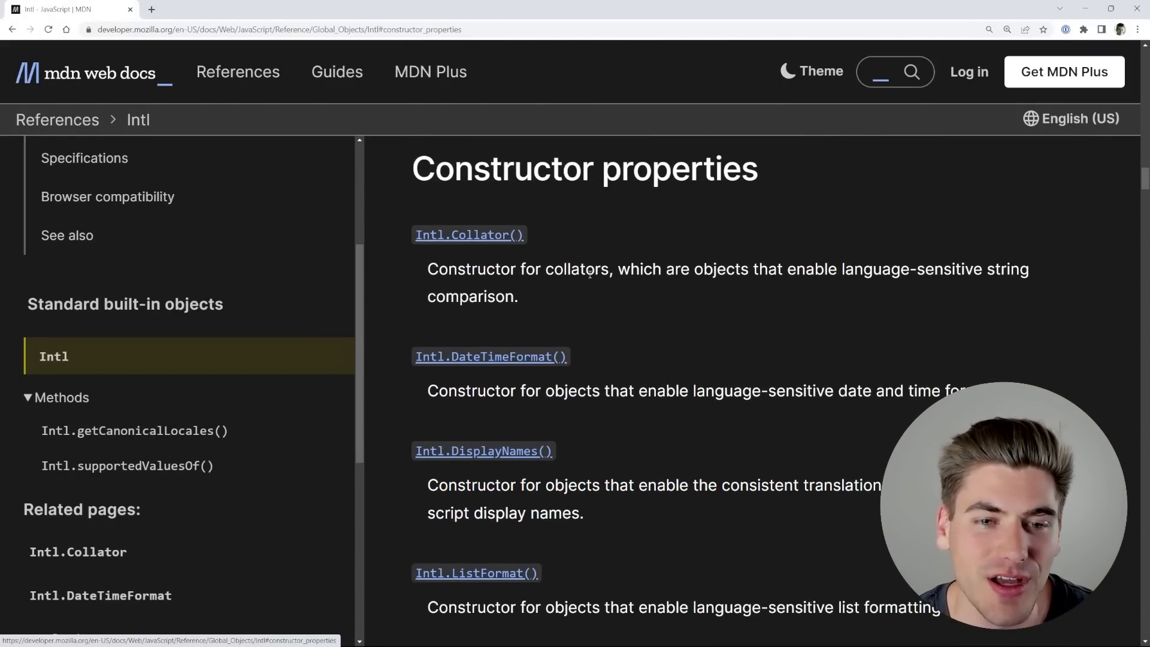
scroll(down, 3)
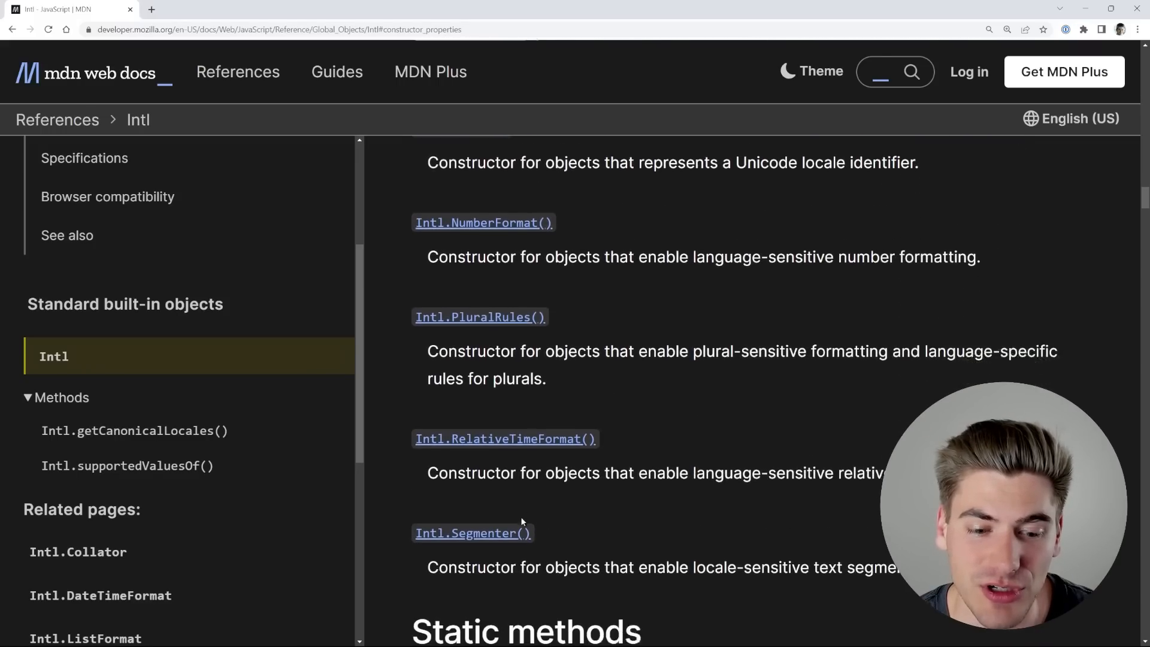
scroll(up, 3)
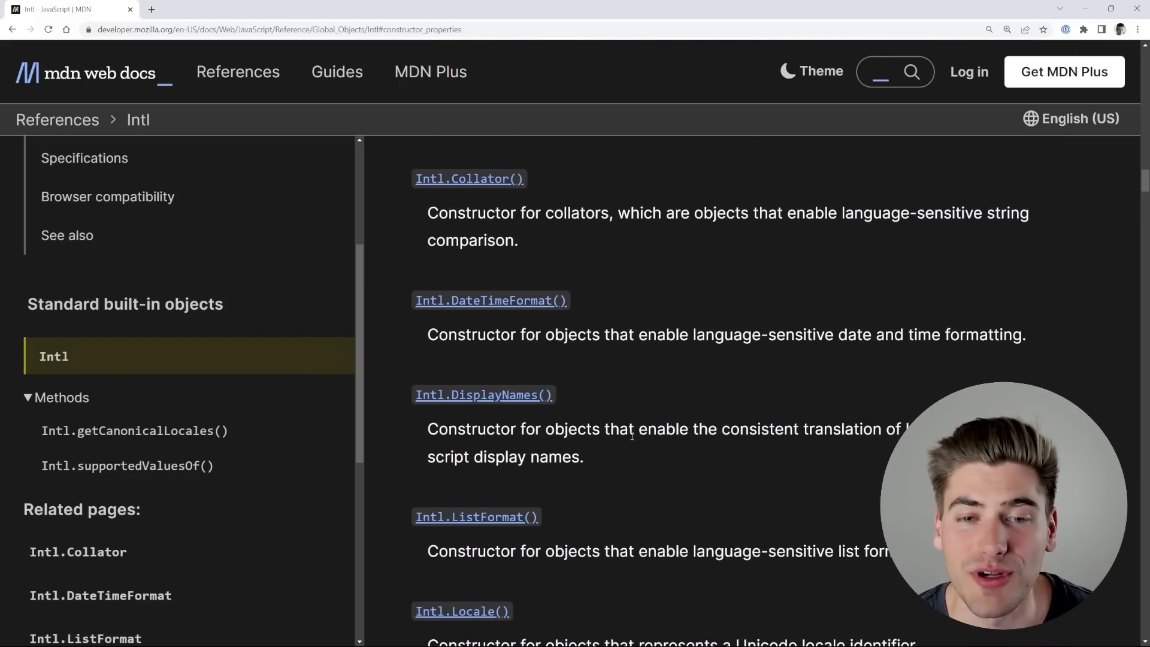
scroll(up, 3)
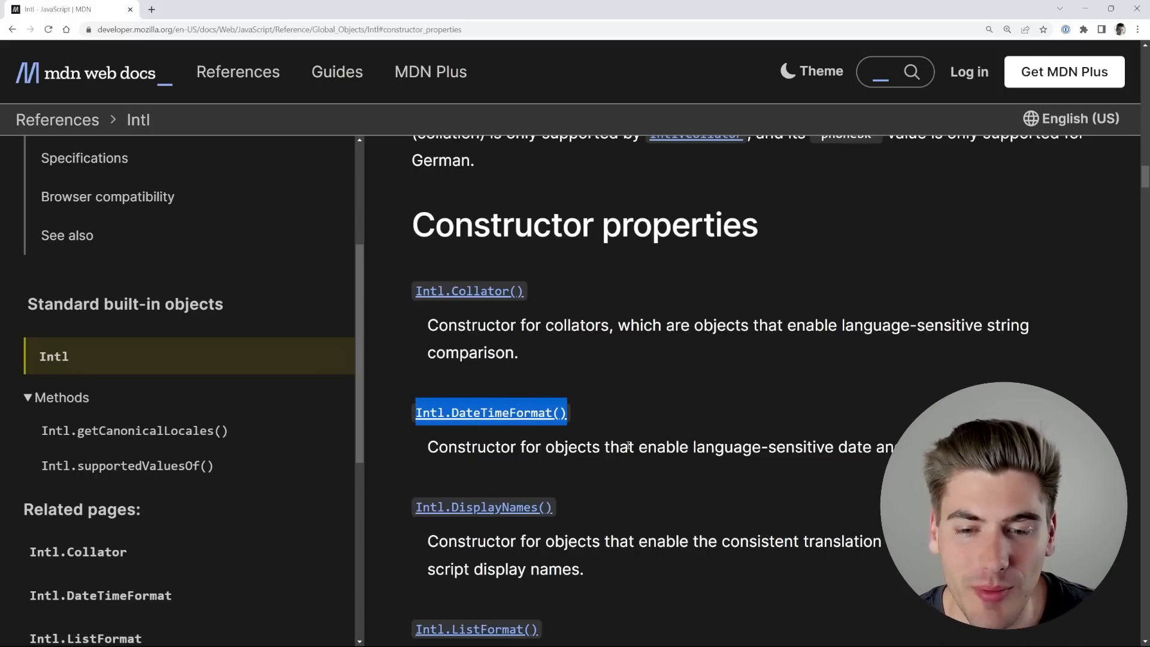
scroll(down, 3)
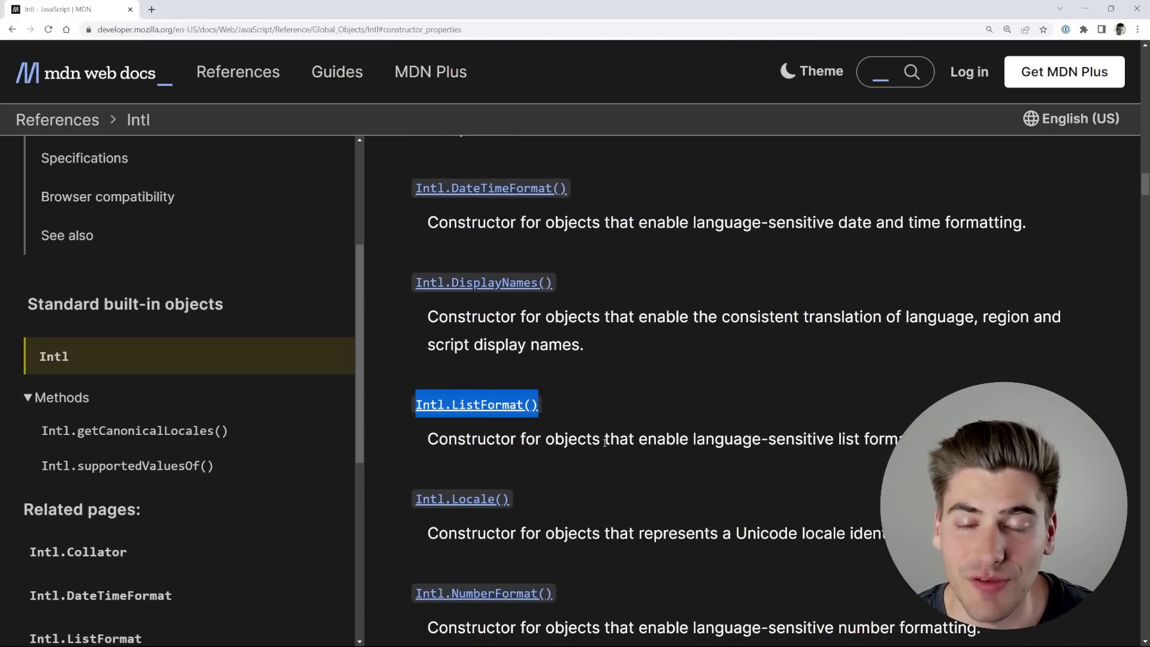
scroll(down, 3)
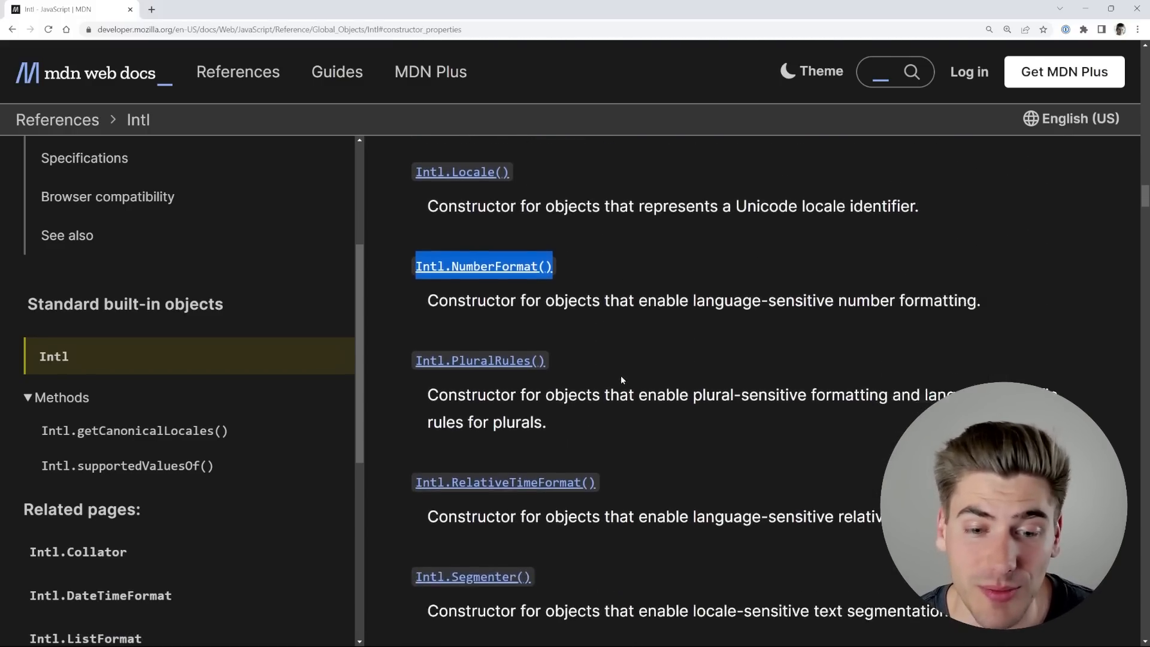
scroll(down, 3)
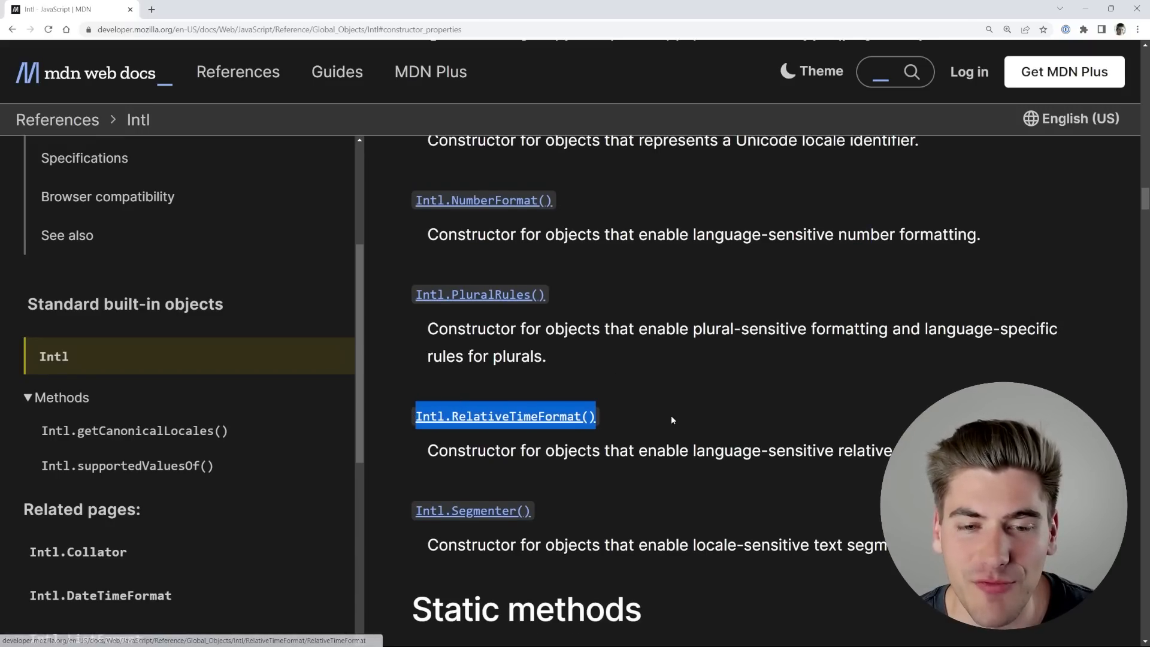
scroll(up, 3)
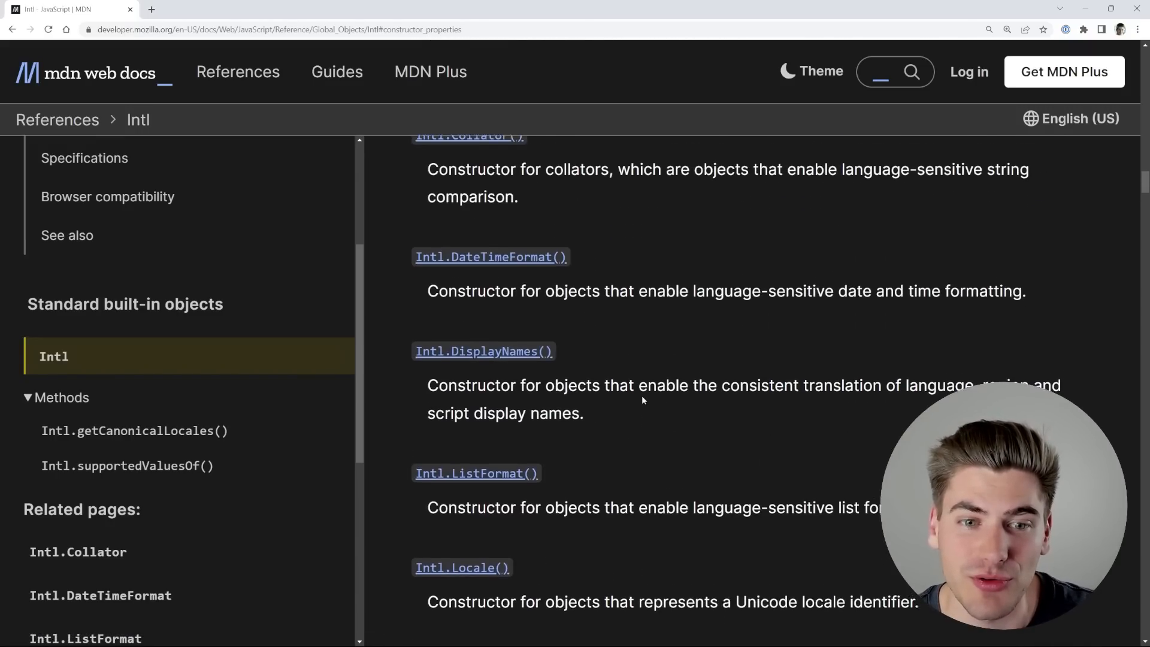
scroll(up, 3)
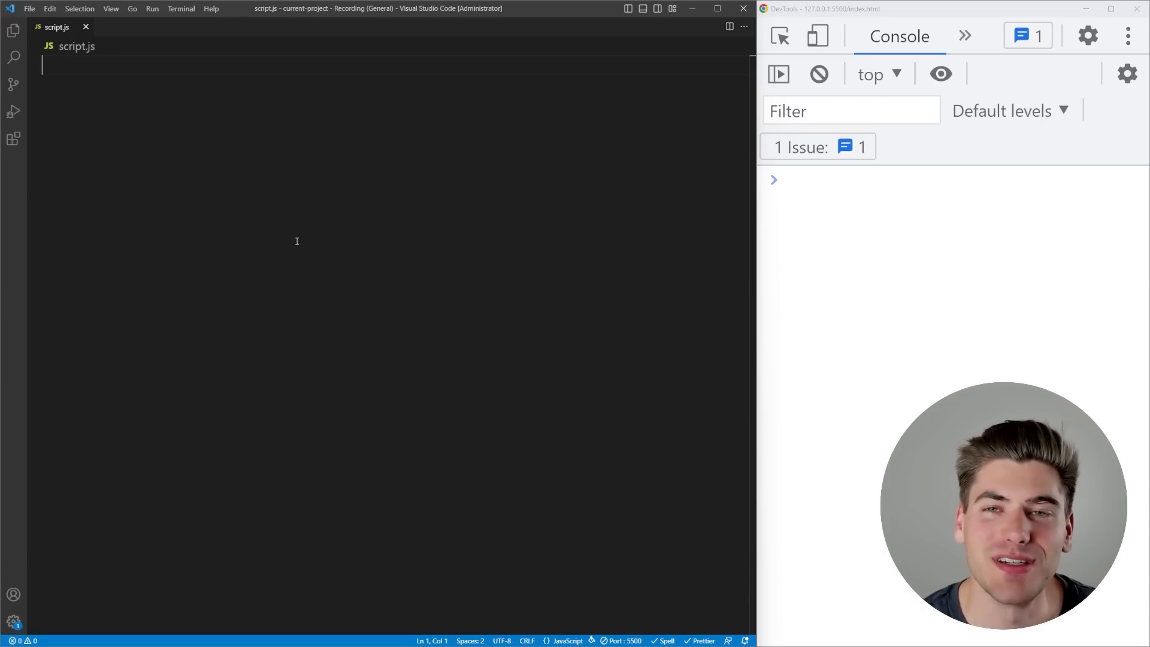
text(const)
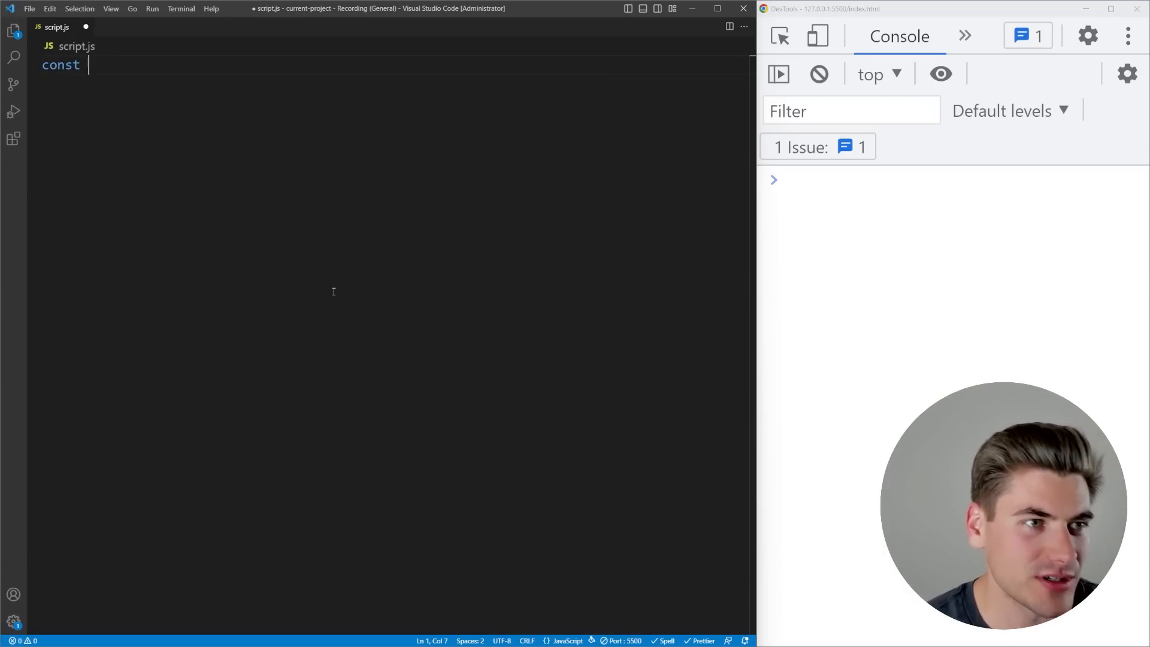
text(formatter = new)
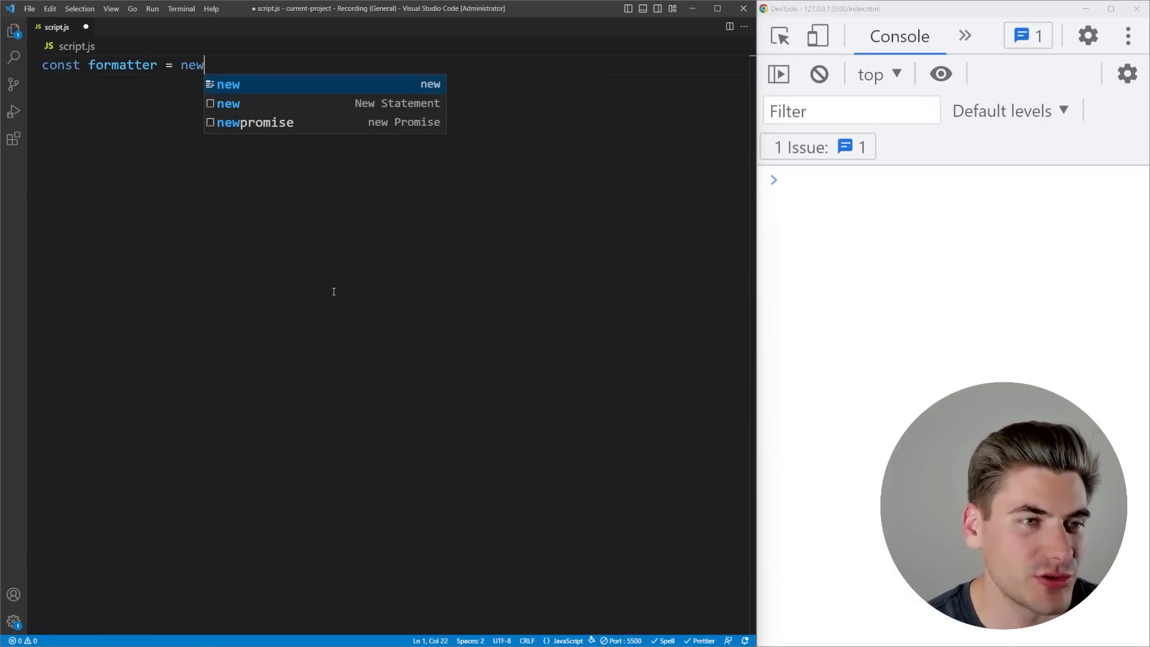
text(Intl.DateTimeFormat)
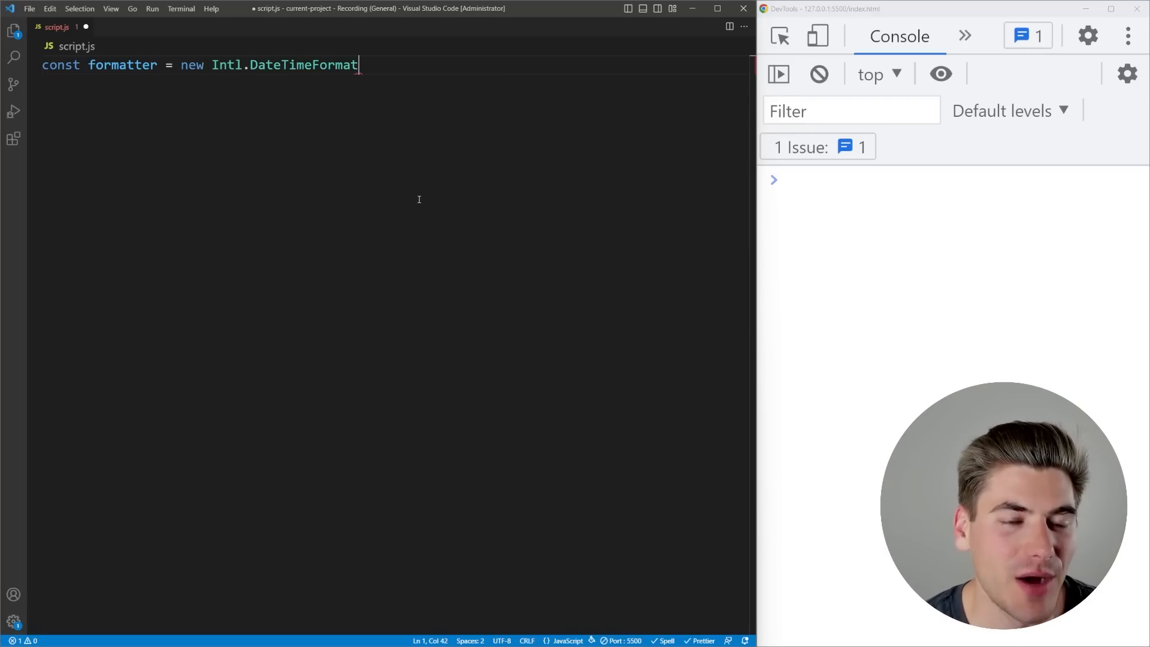
text(())
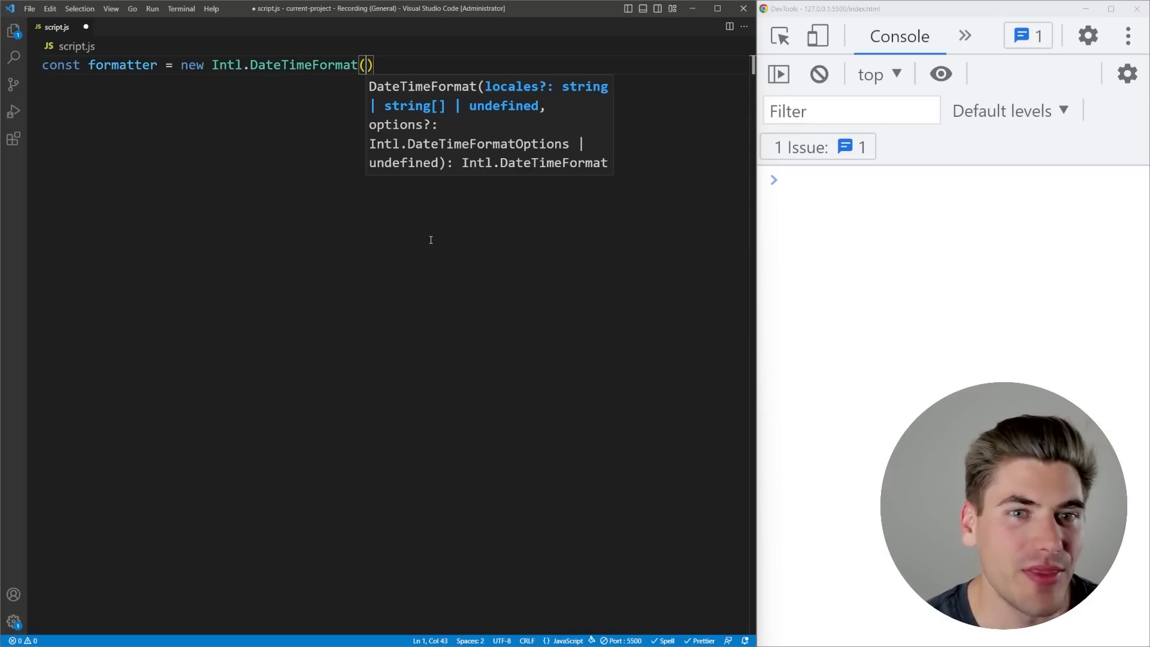
mouse_move(519, 277)
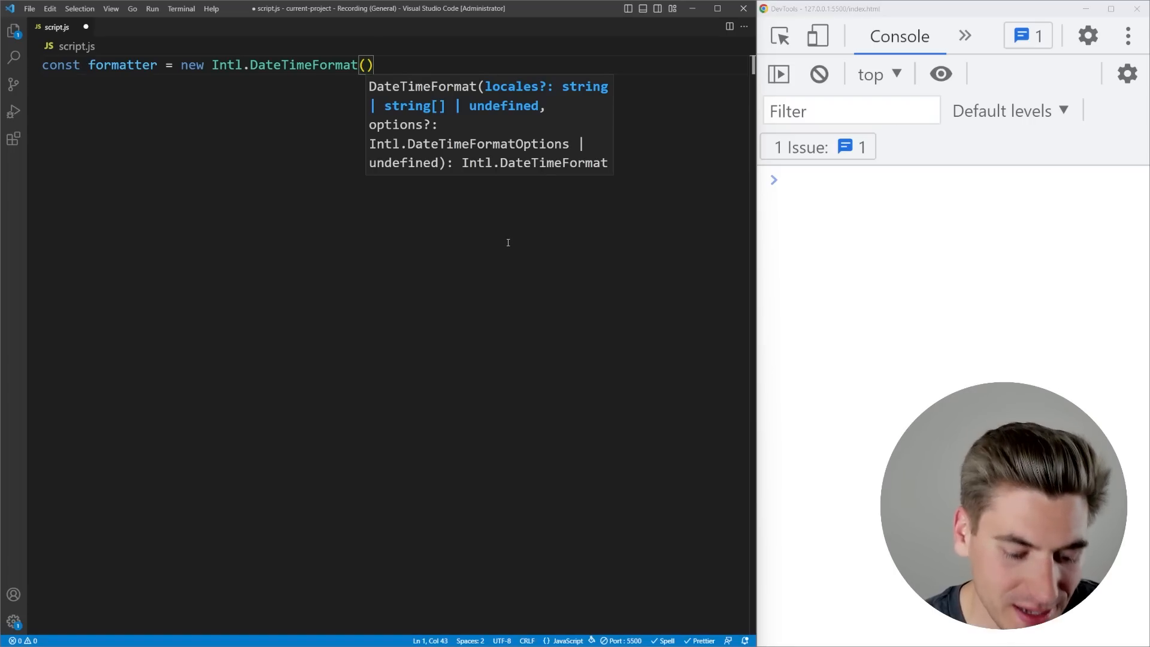
text("en-")
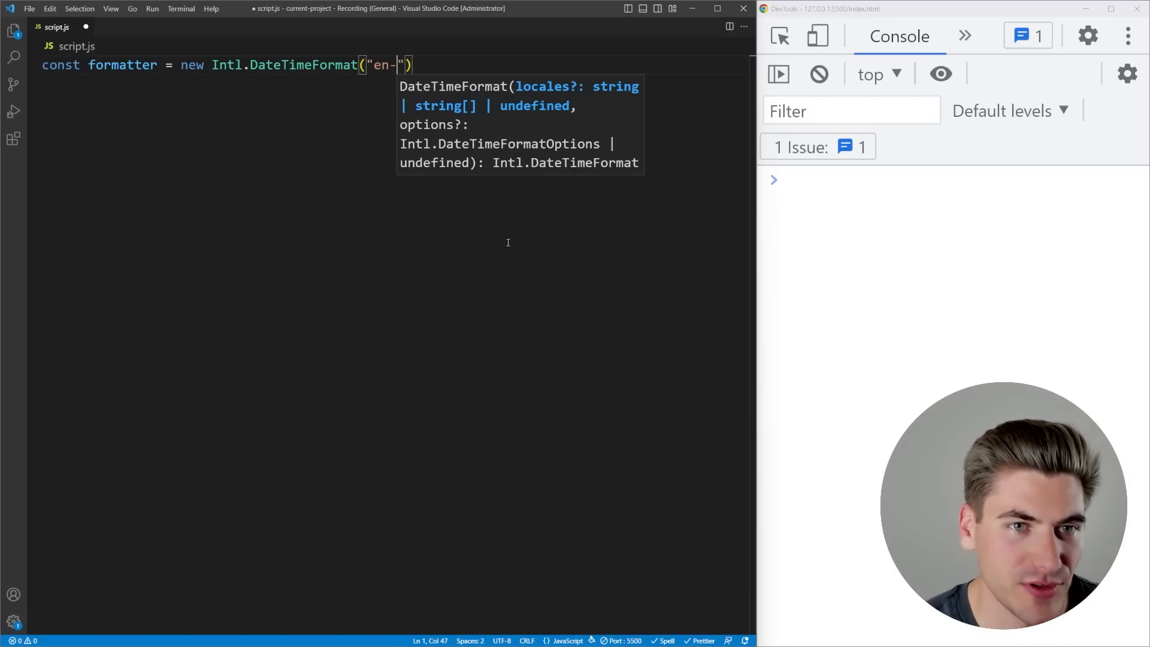
text(us)
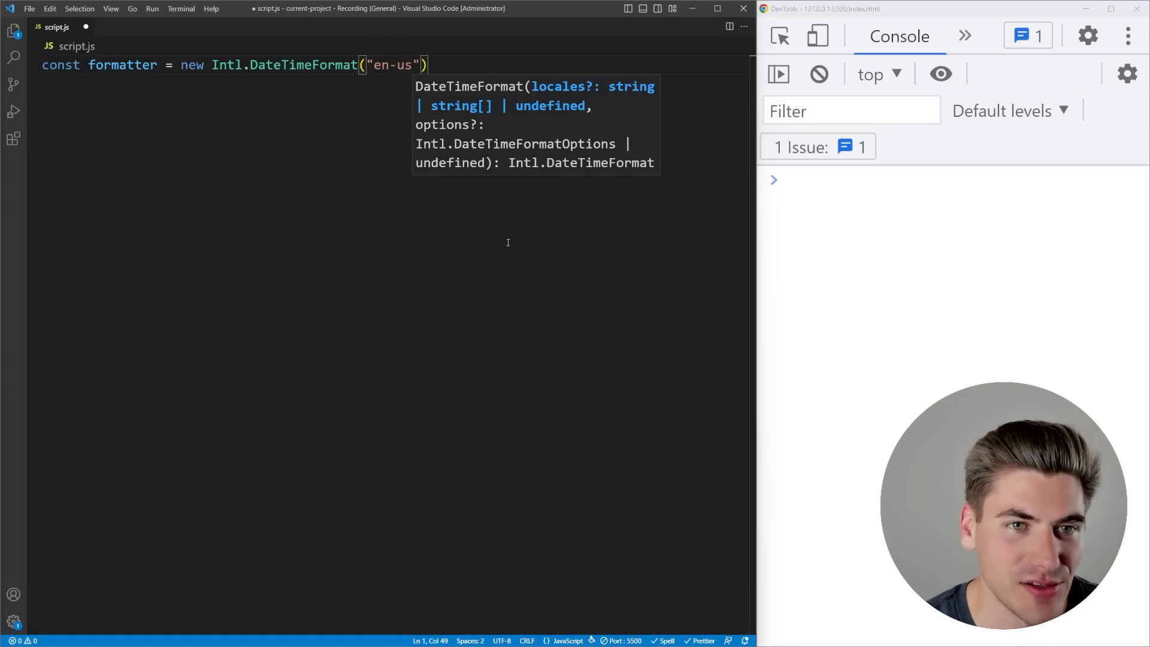
text(US)
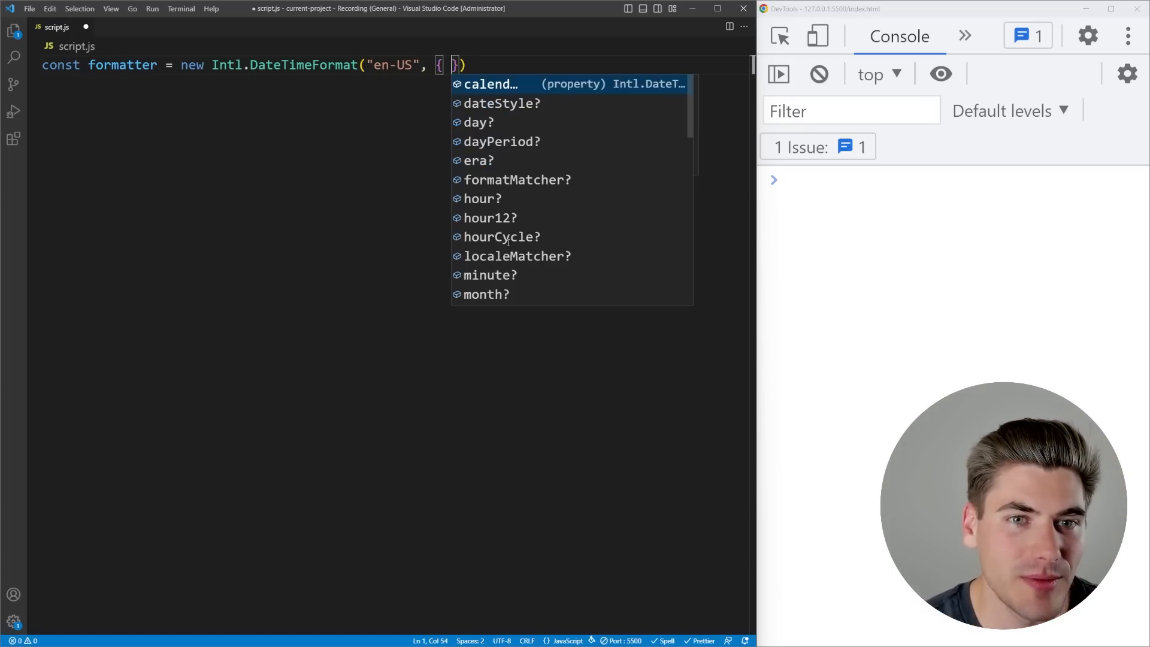
- Format today's date with formatter.format(new Date()), giving 3/13/2023
scroll(down, 3)
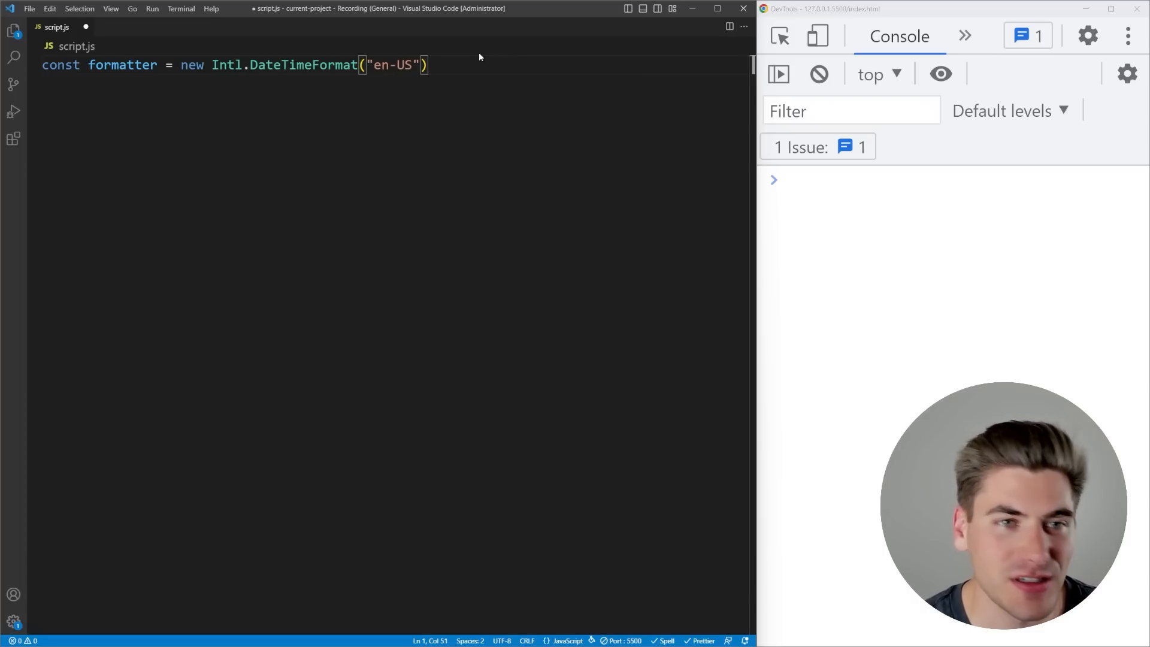
text(formatter.format()
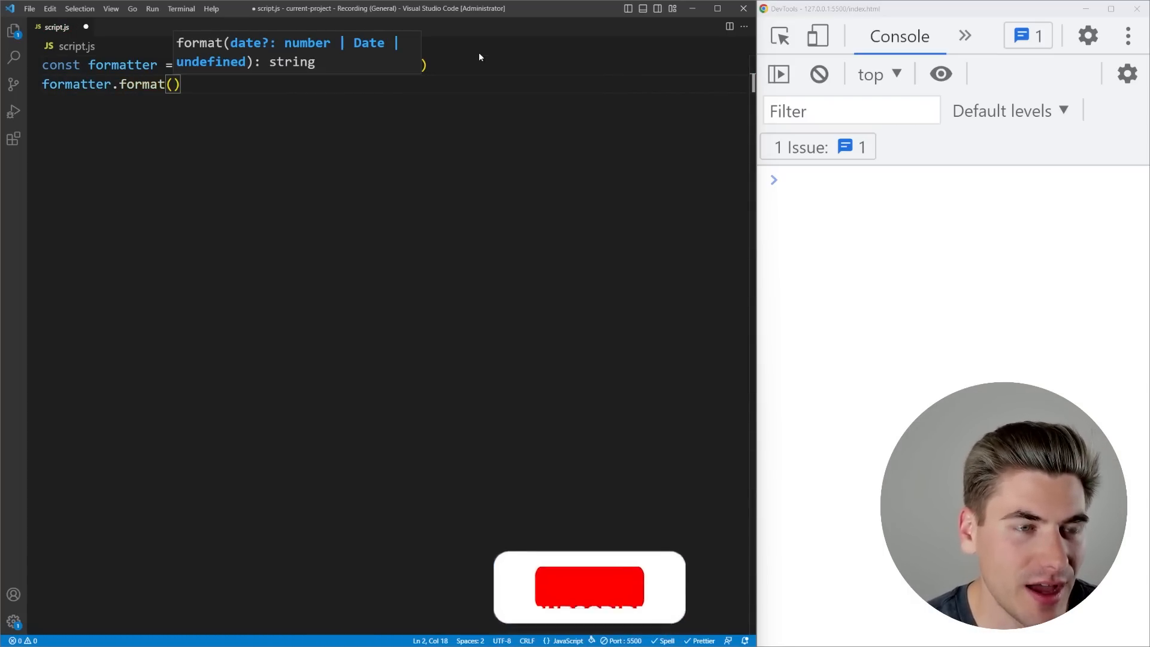
text(new Date())
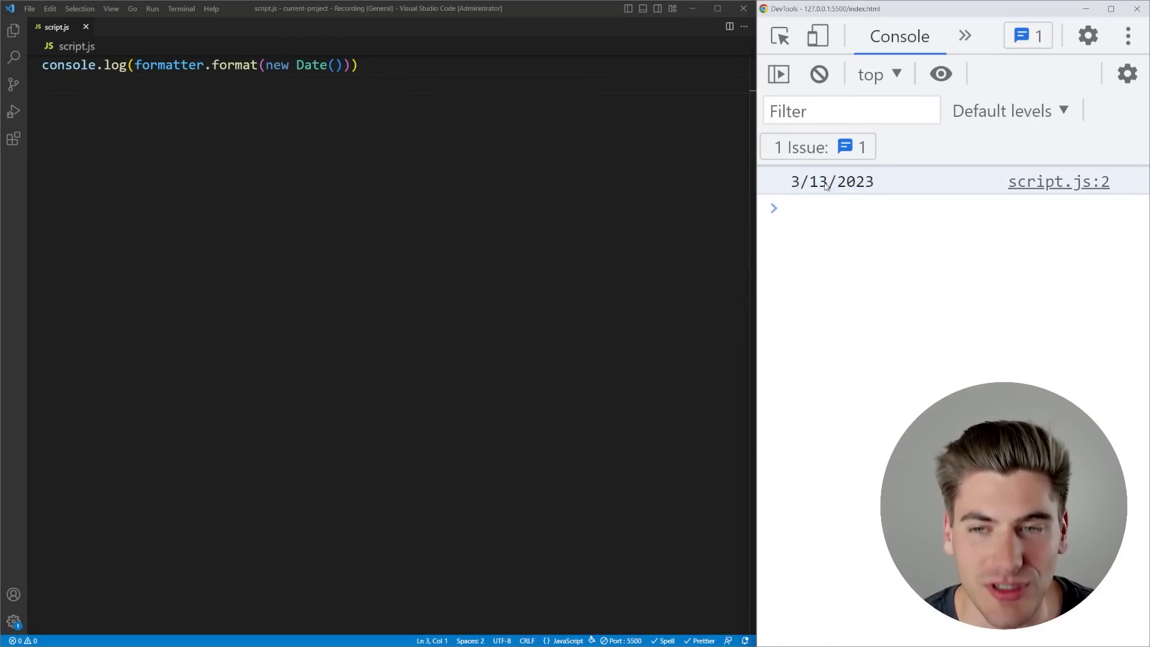
- Try the "es" locale (13/3/2023), then replace it with undefined for the default format
text(const formatter = new Intl.DateTimeFormat("en-US"))
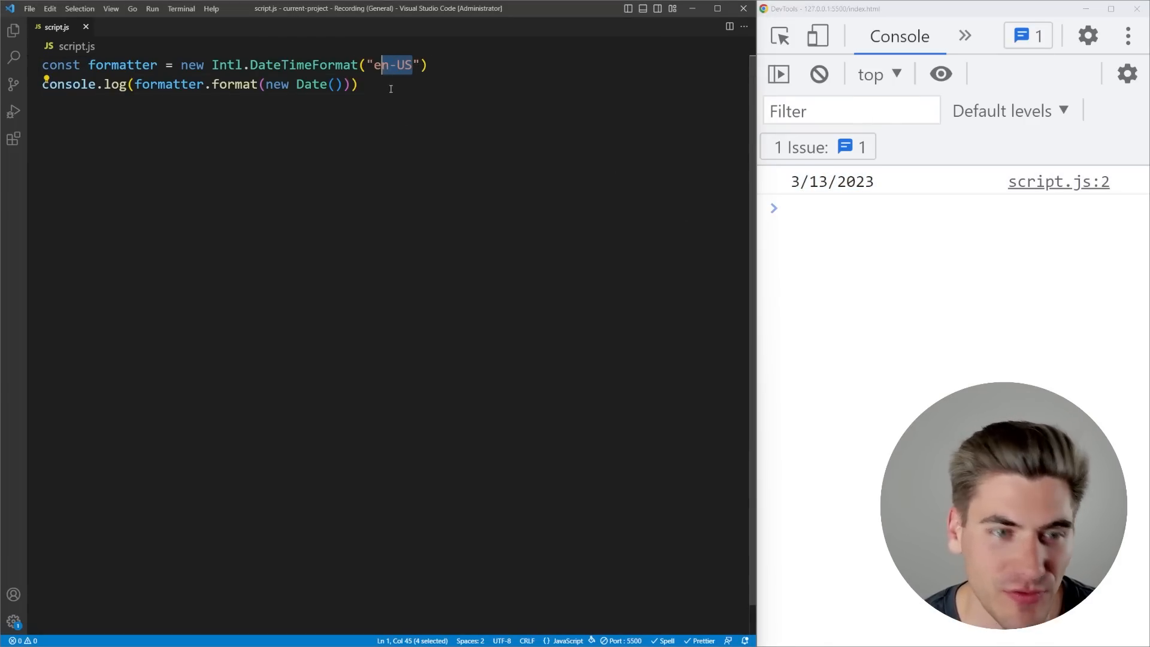
text(es)
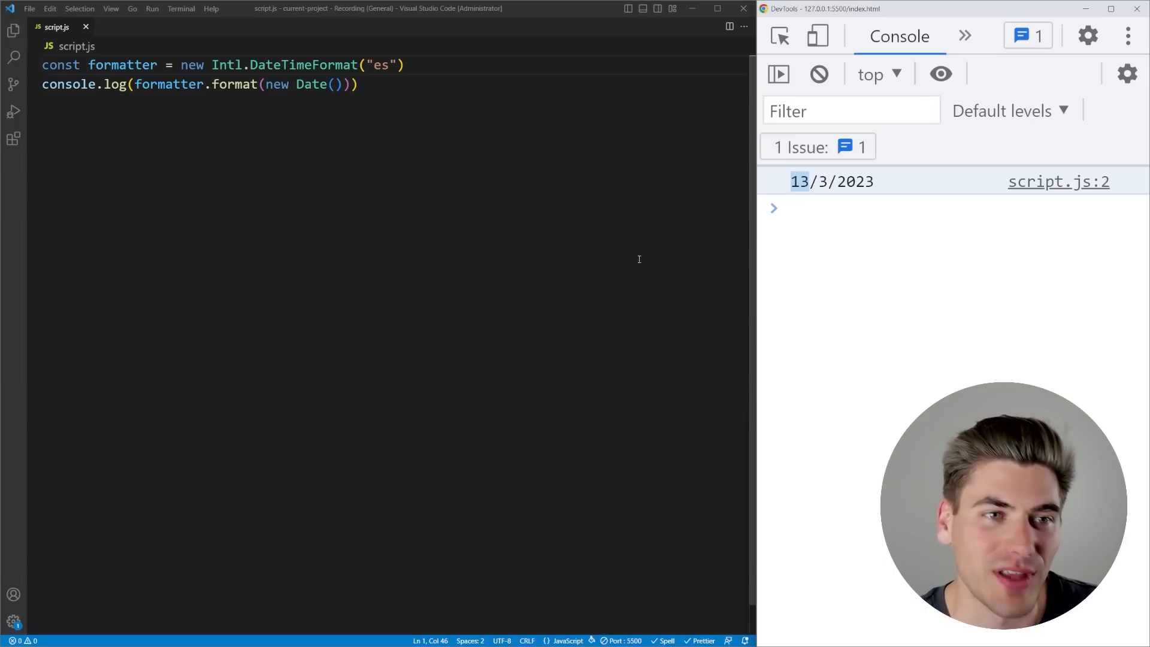
double_click(382, 65)
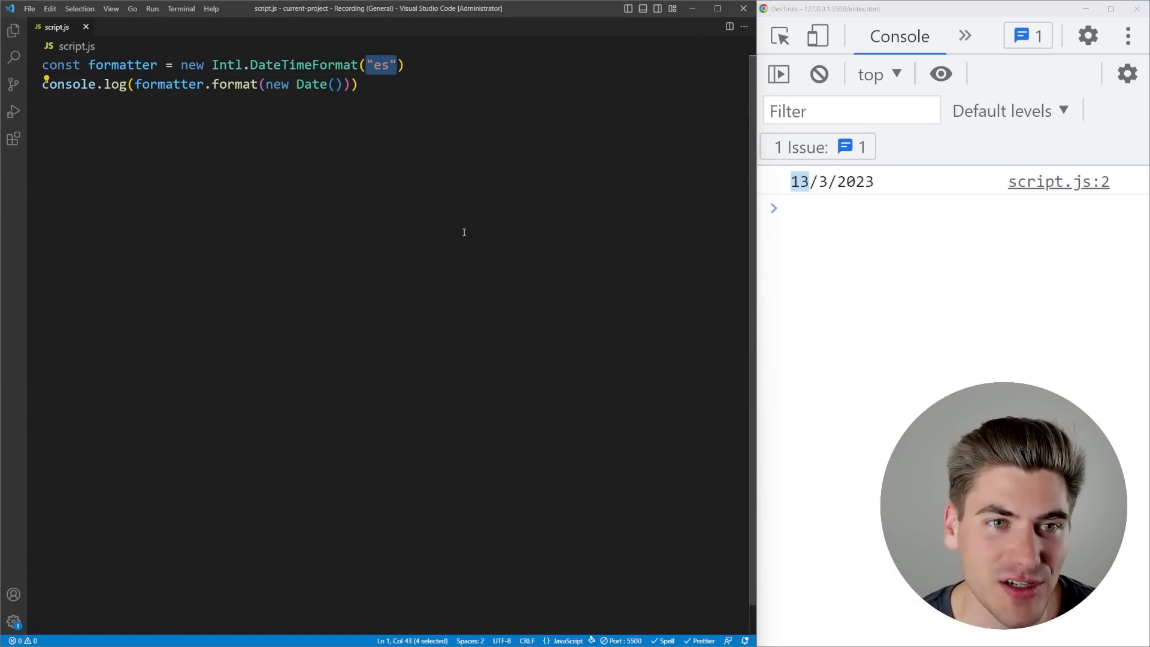
text(undefined,)
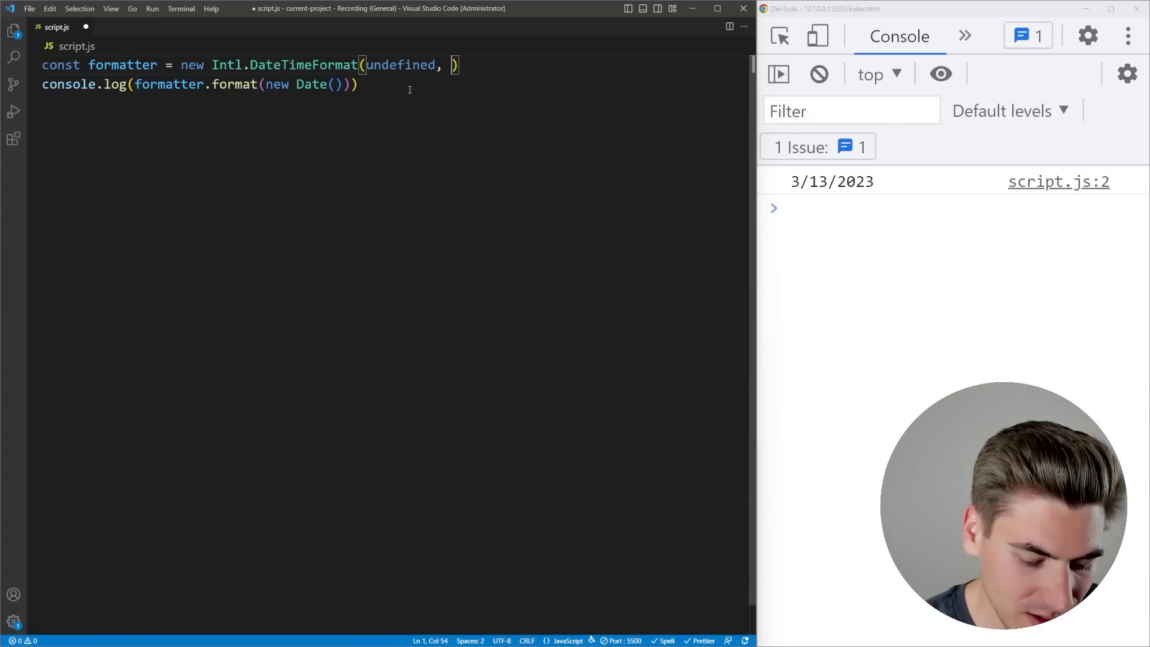
- Add an options object, trying a 2-digit year and then a dateStyle option
text({)
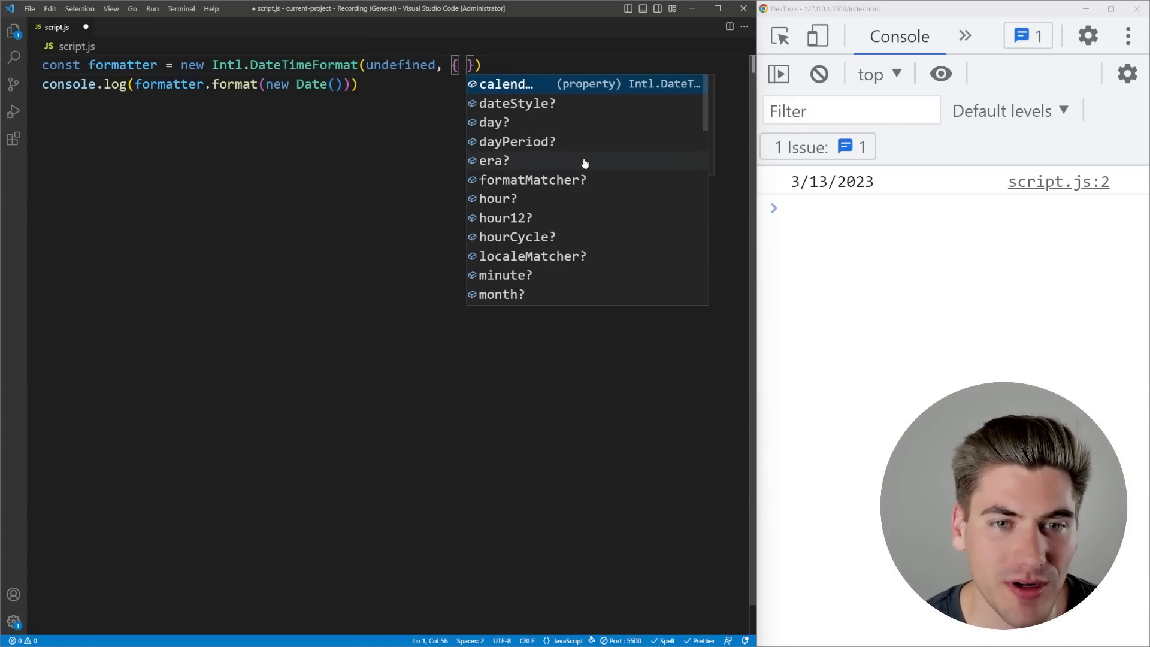
text(year:)
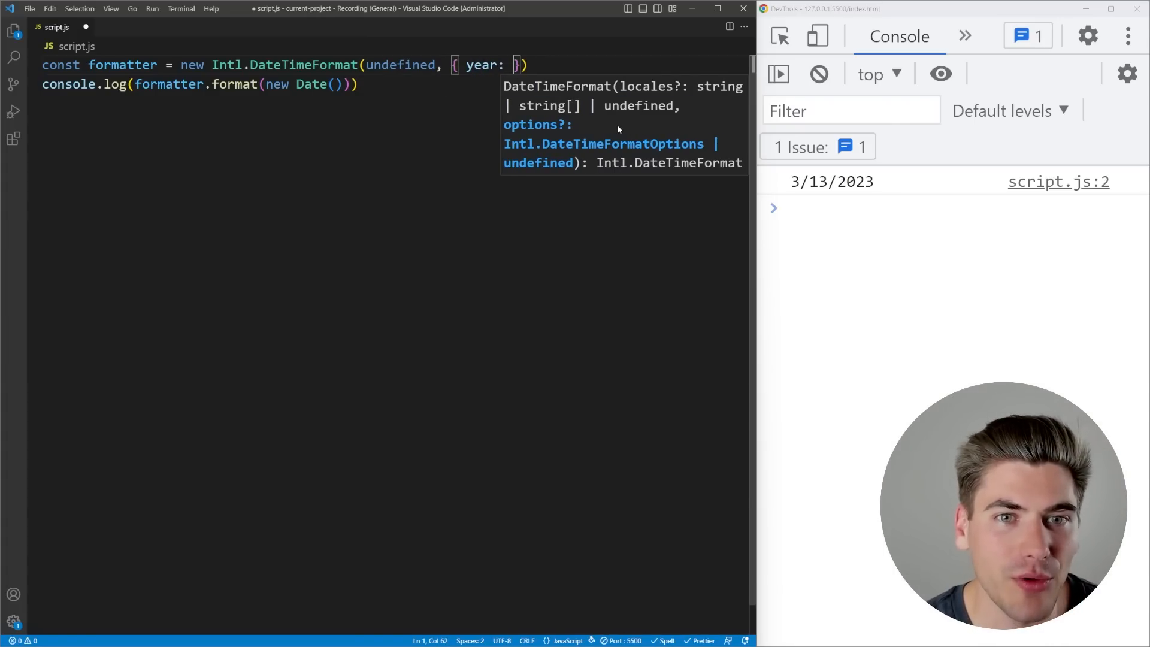
text("2-digit)
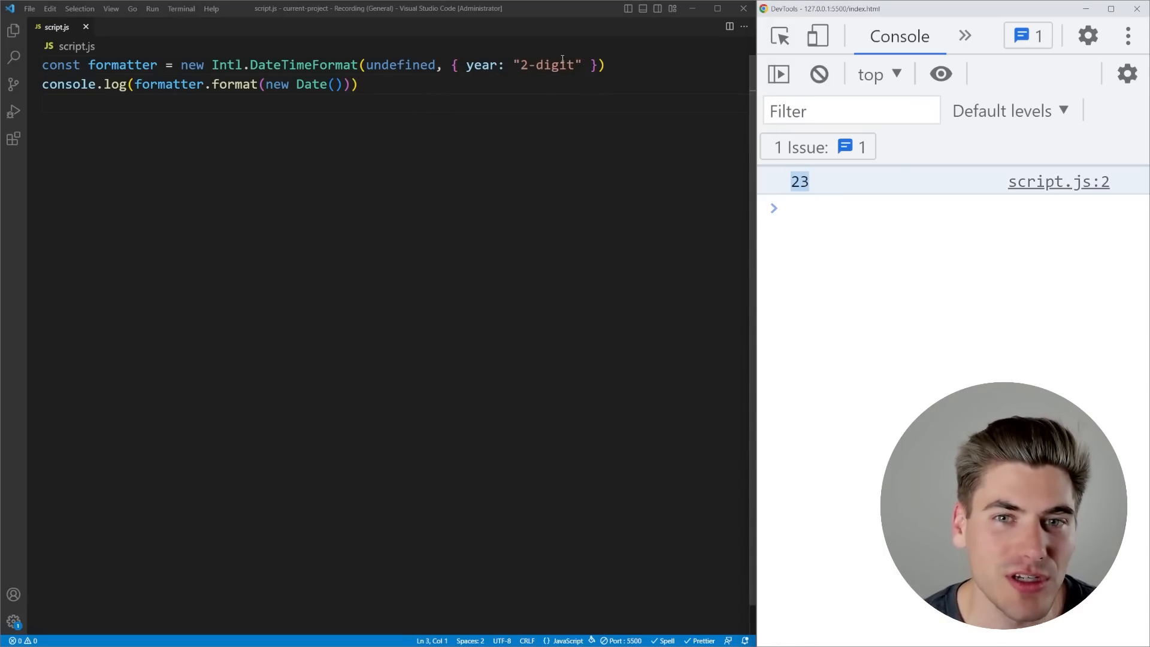
text(, da)
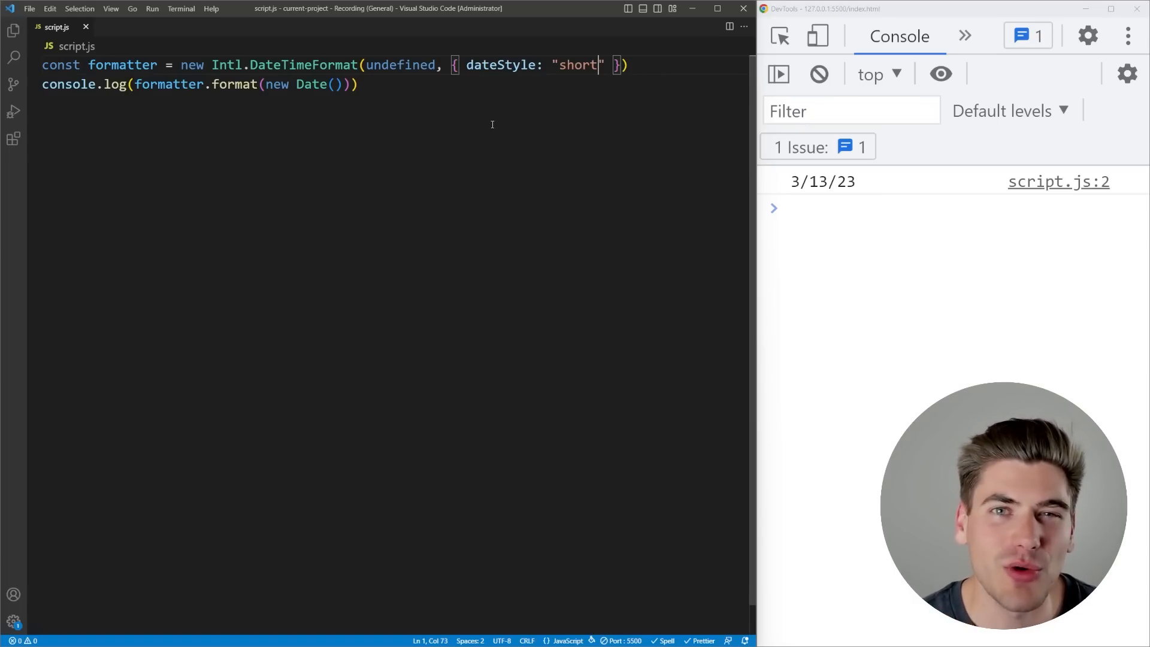
mouse_move(505, 131)
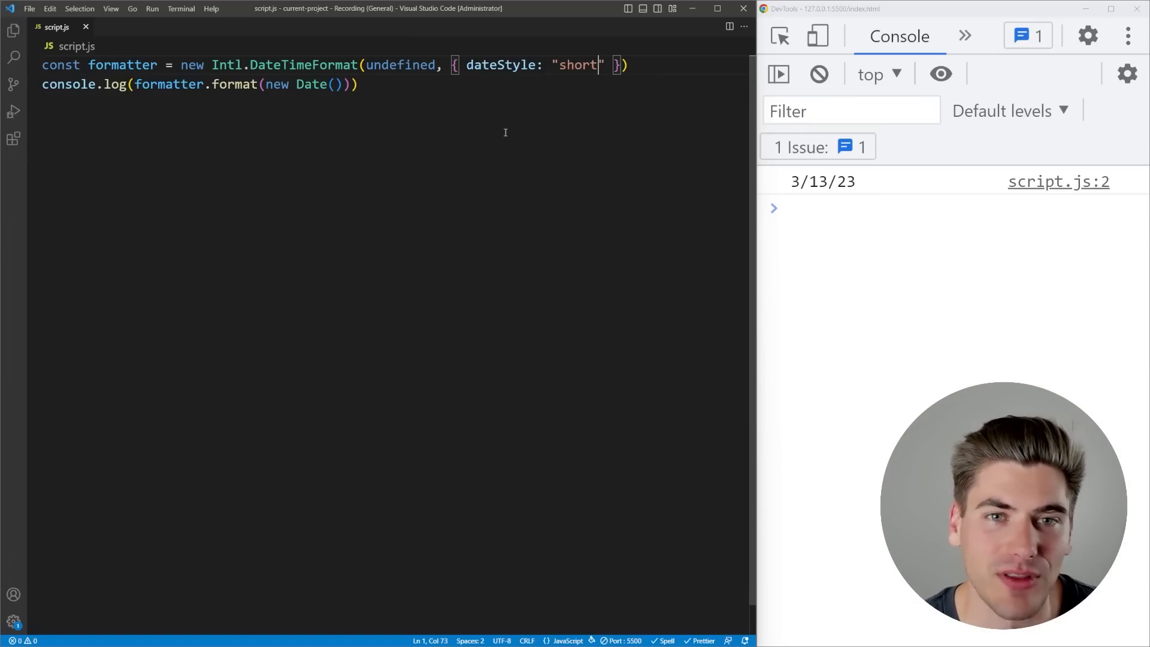
- Set dateStyle to "long" and the locale to "es", giving 13 de marzo de 2023
double_click(578, 64)
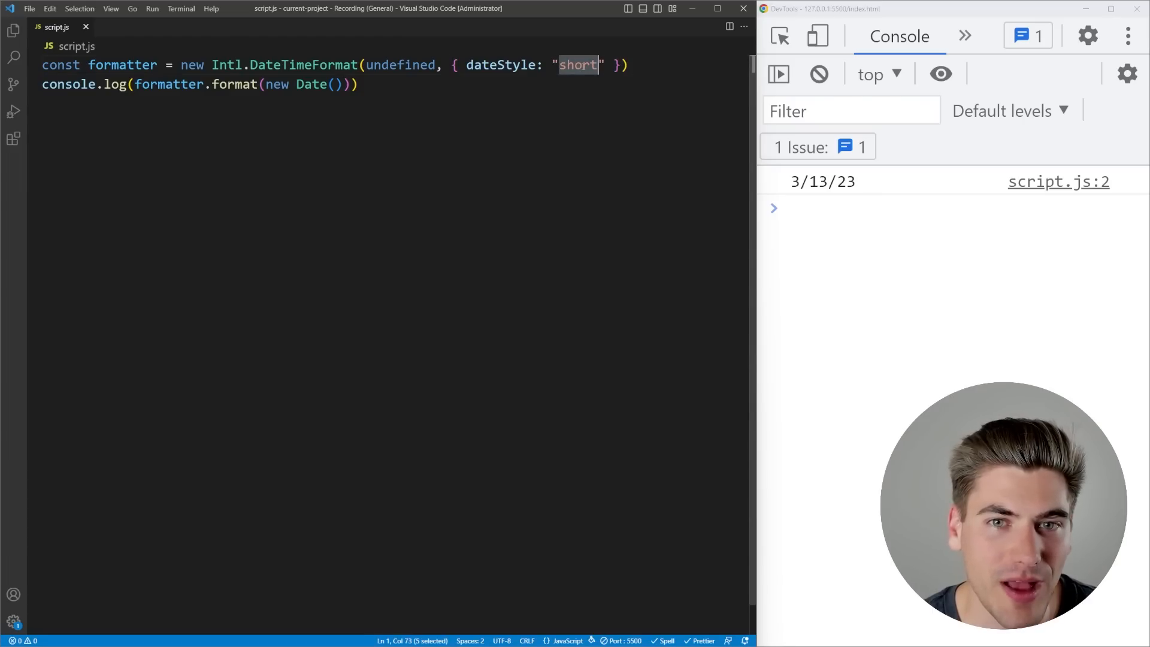
text(long)
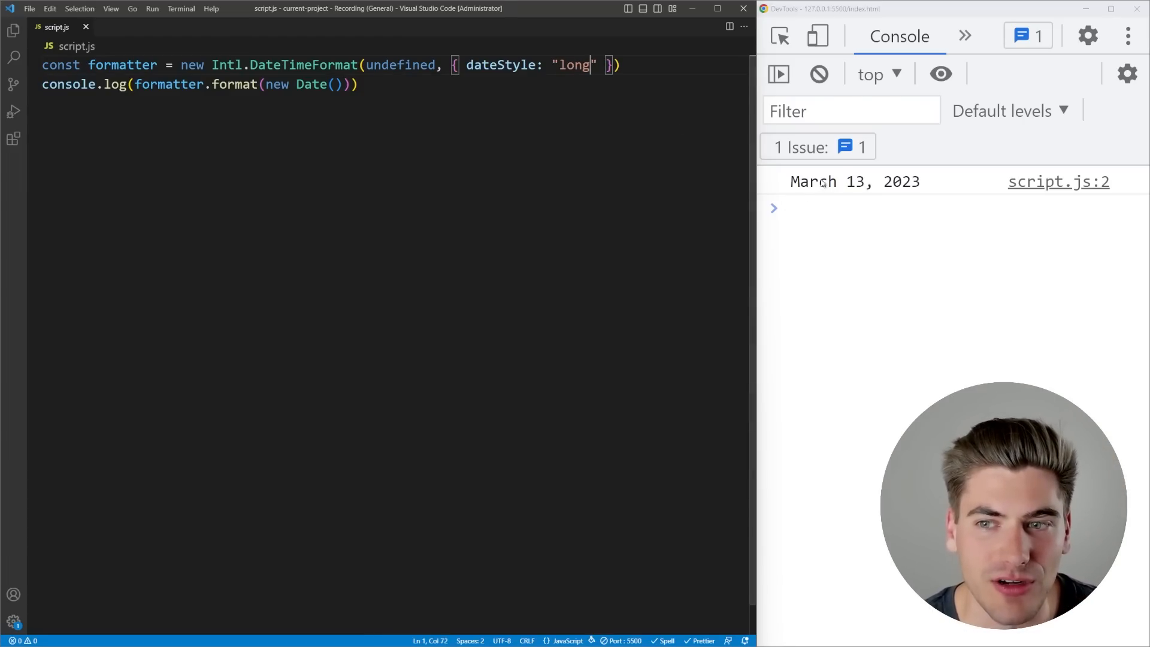
double_click(400, 65)
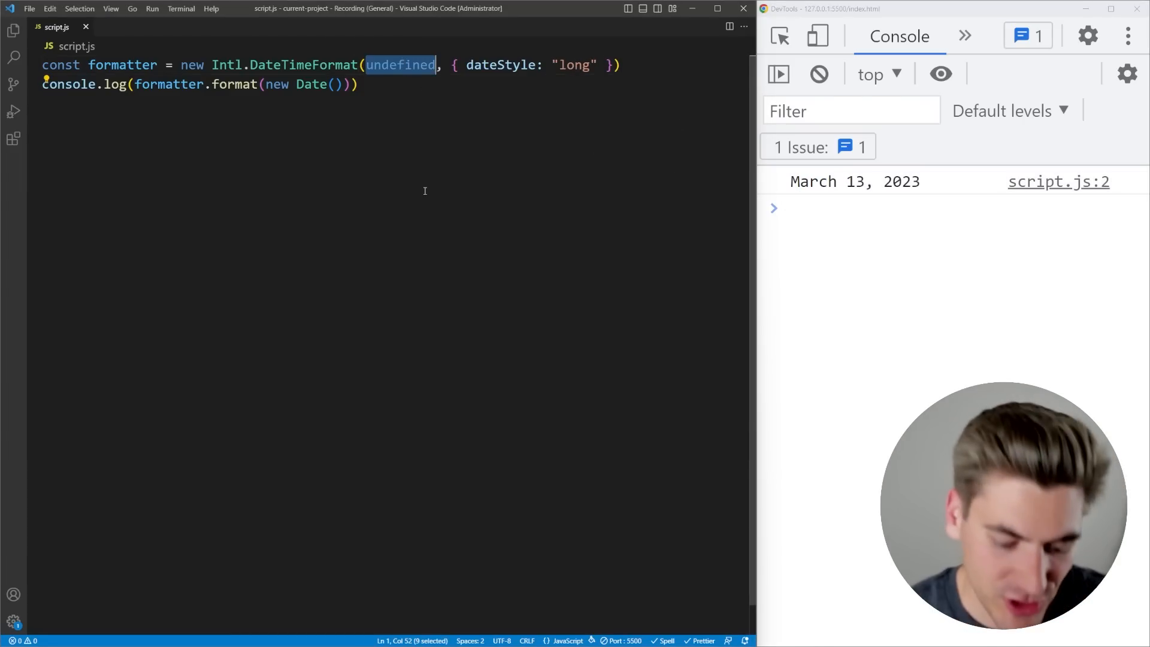
text("es")
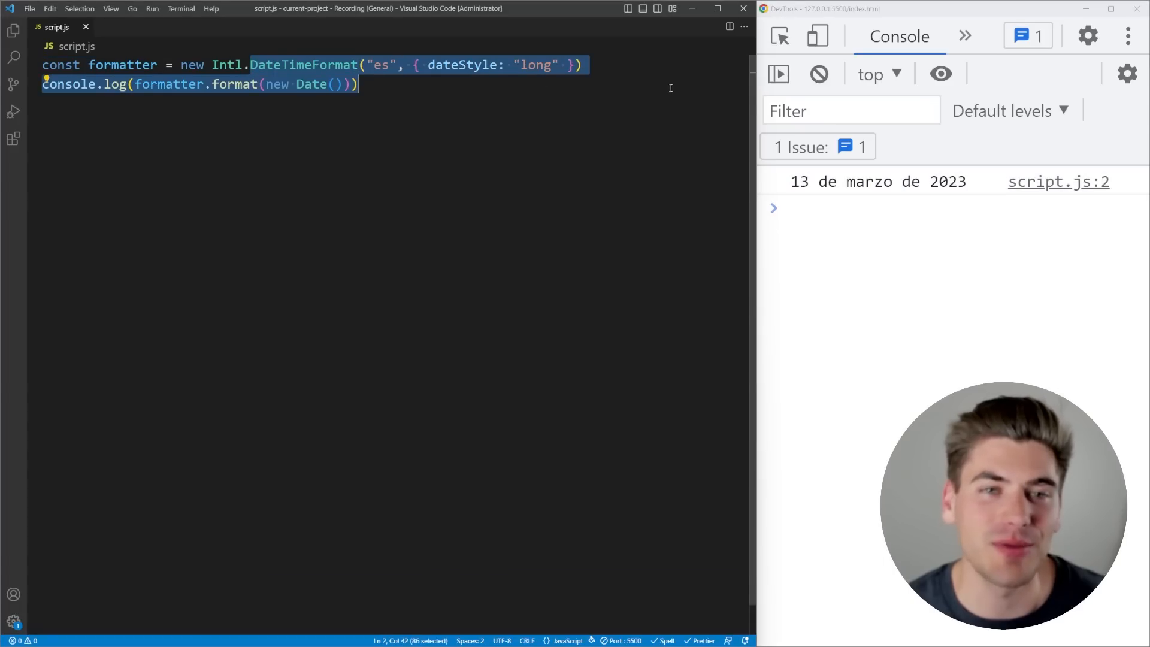
mouse_move(487, 99)
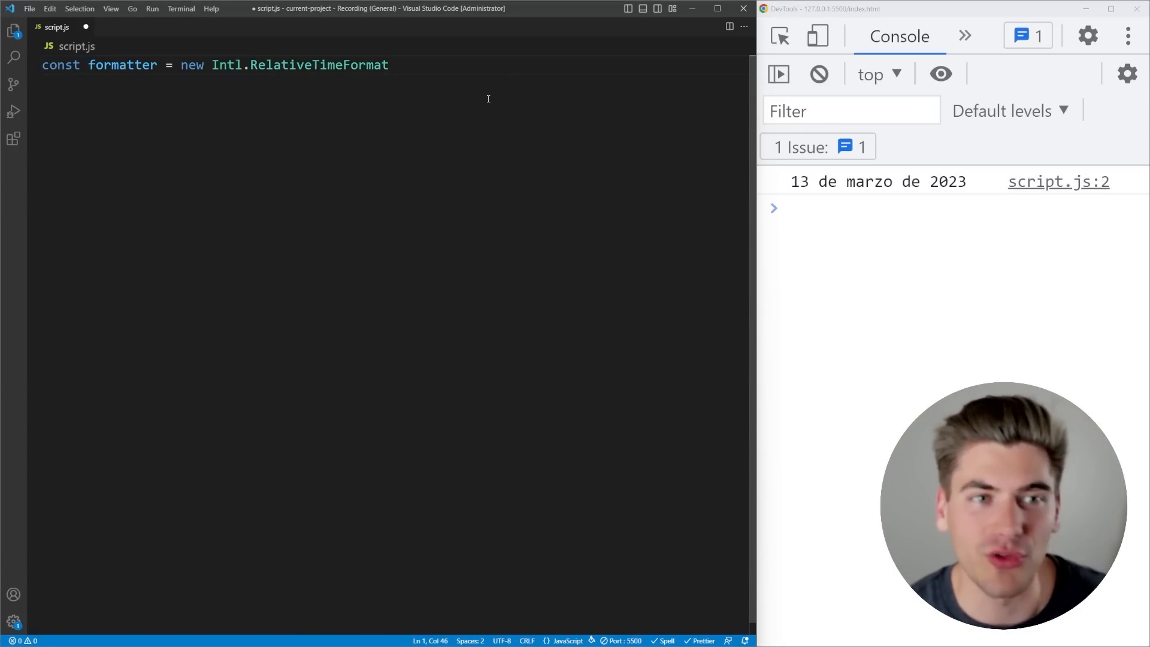
- Create a RelativeTimeFormat with undefined locale and log format(43, "minutes")
text((undefined,)
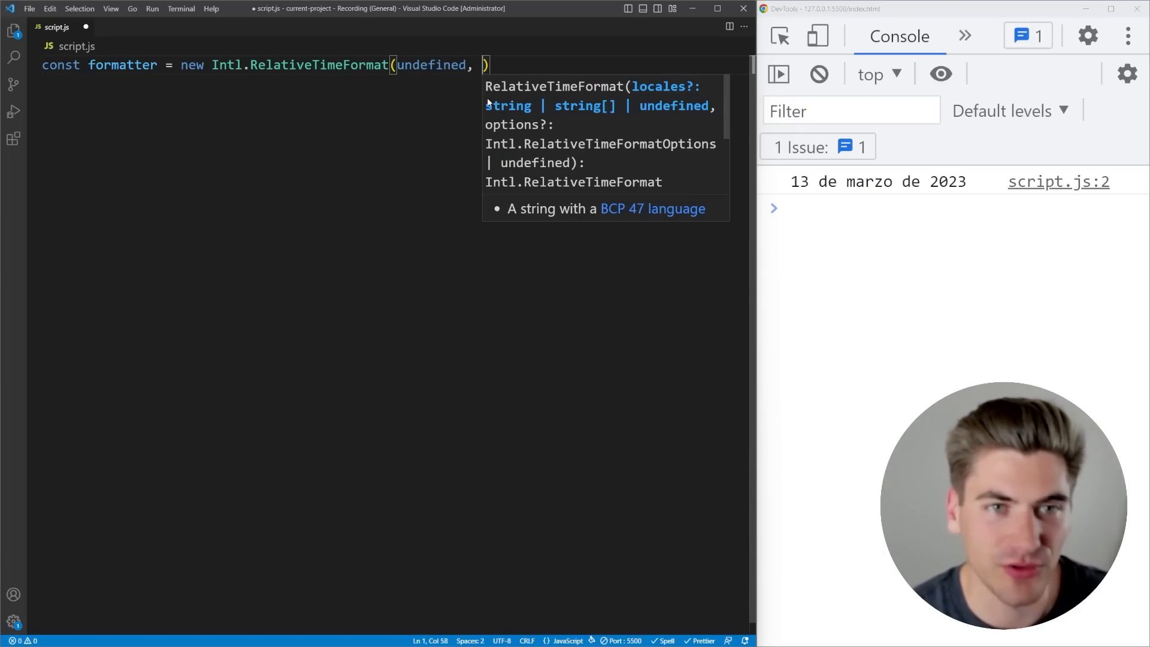
text({)
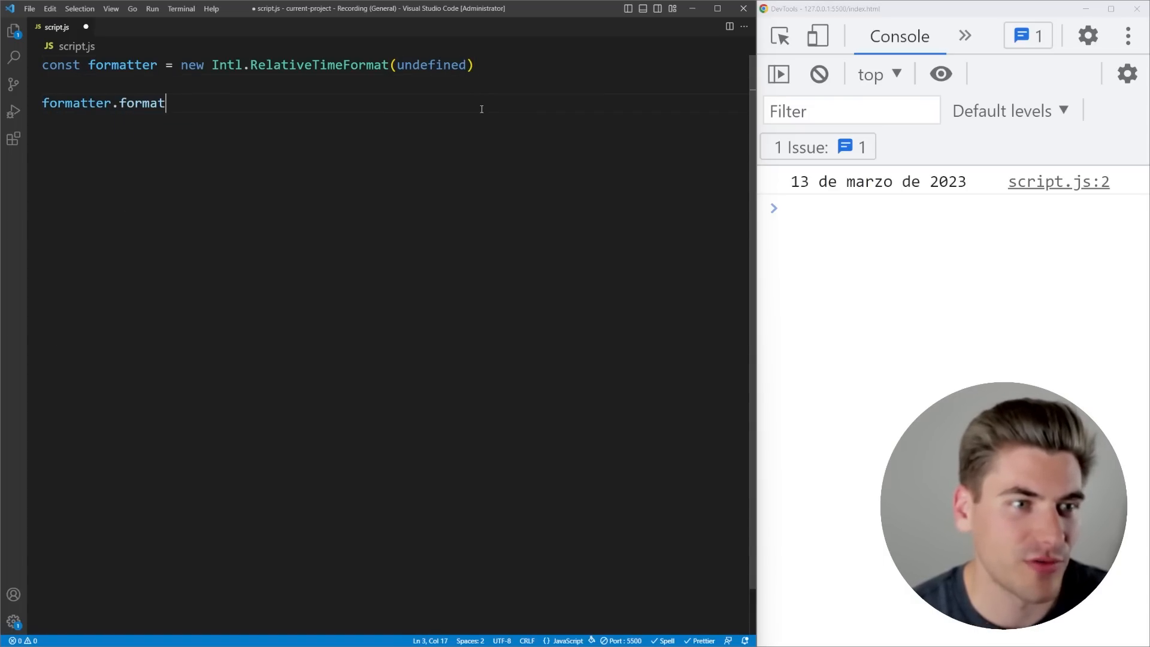
text(())
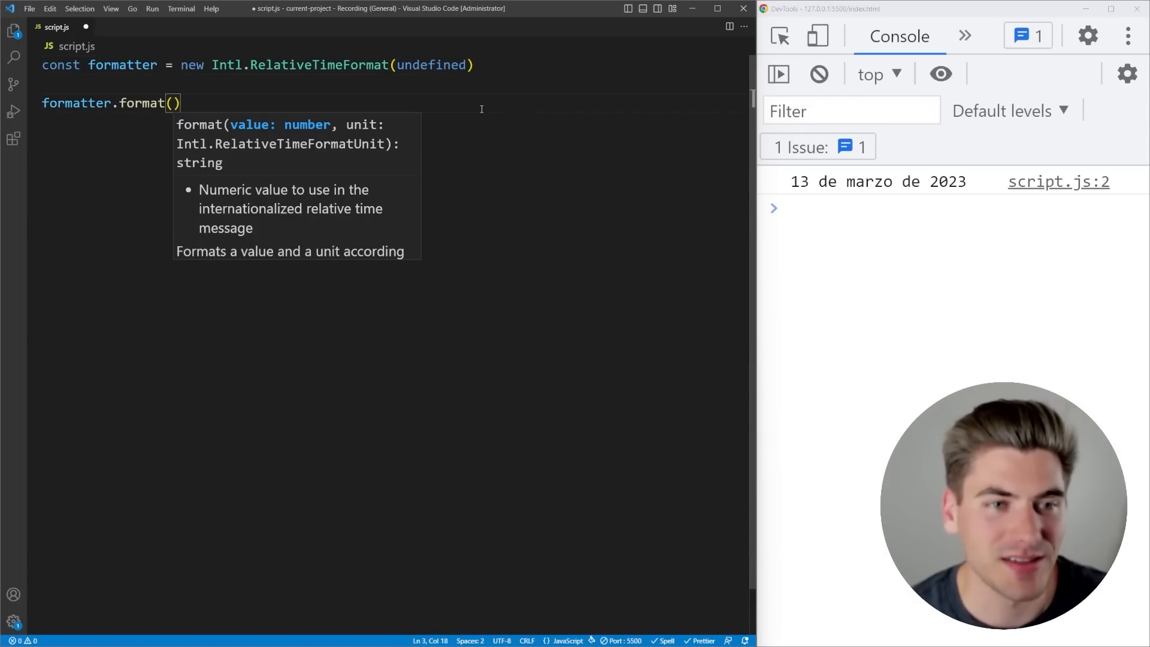
text("")
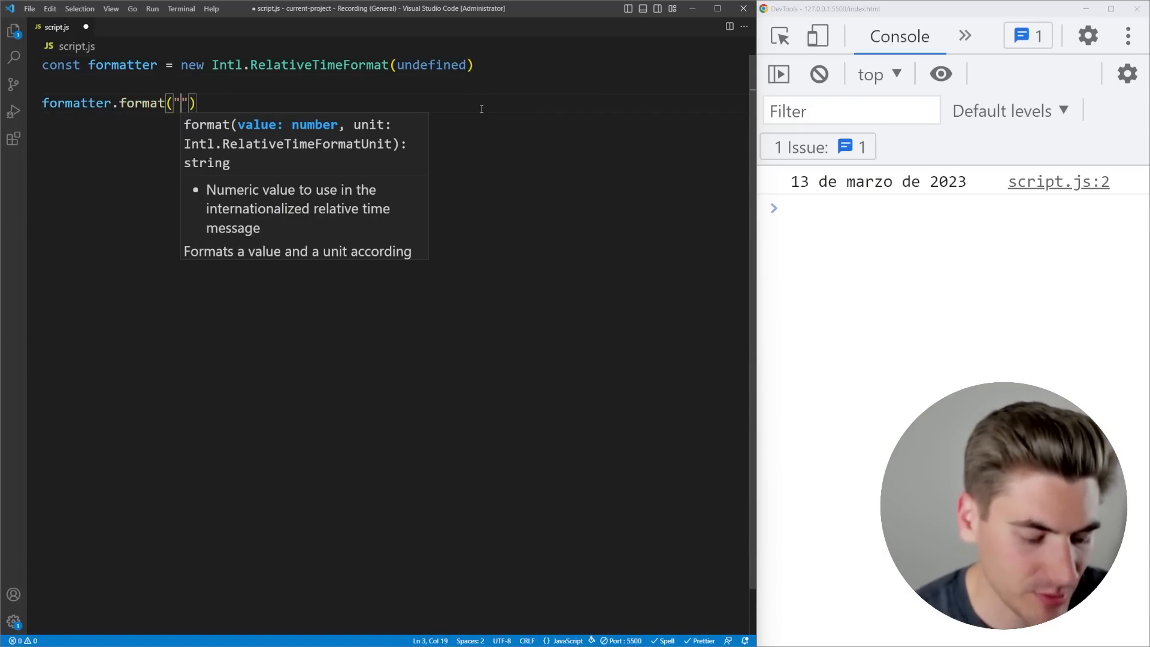
key(Backspace)
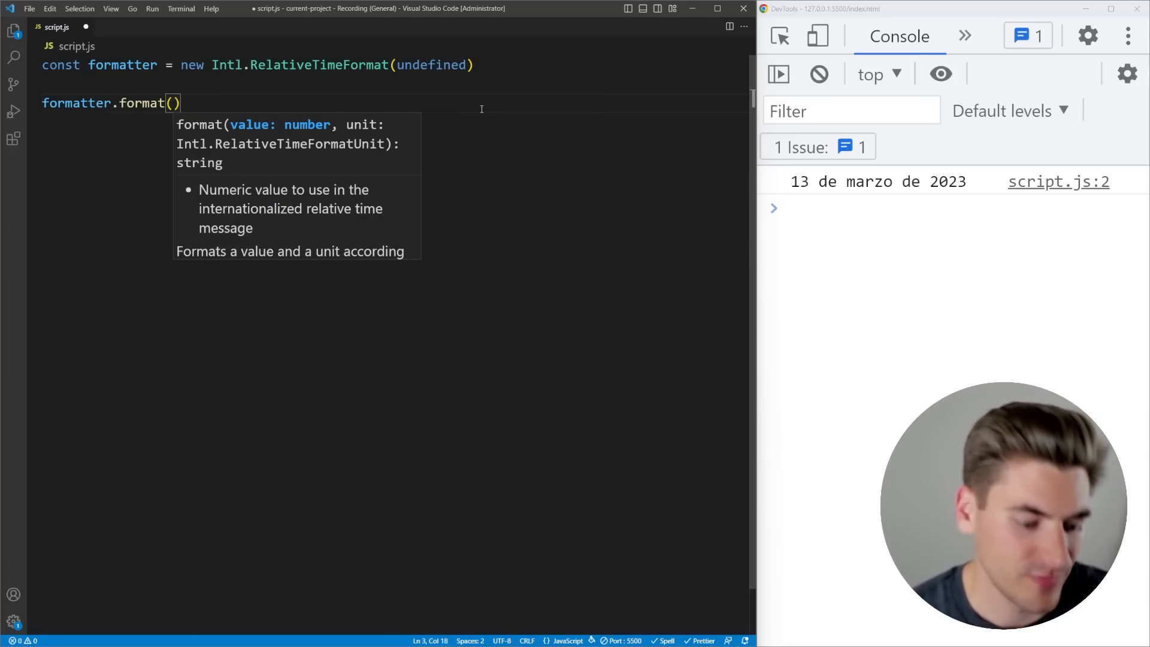
text(43,)
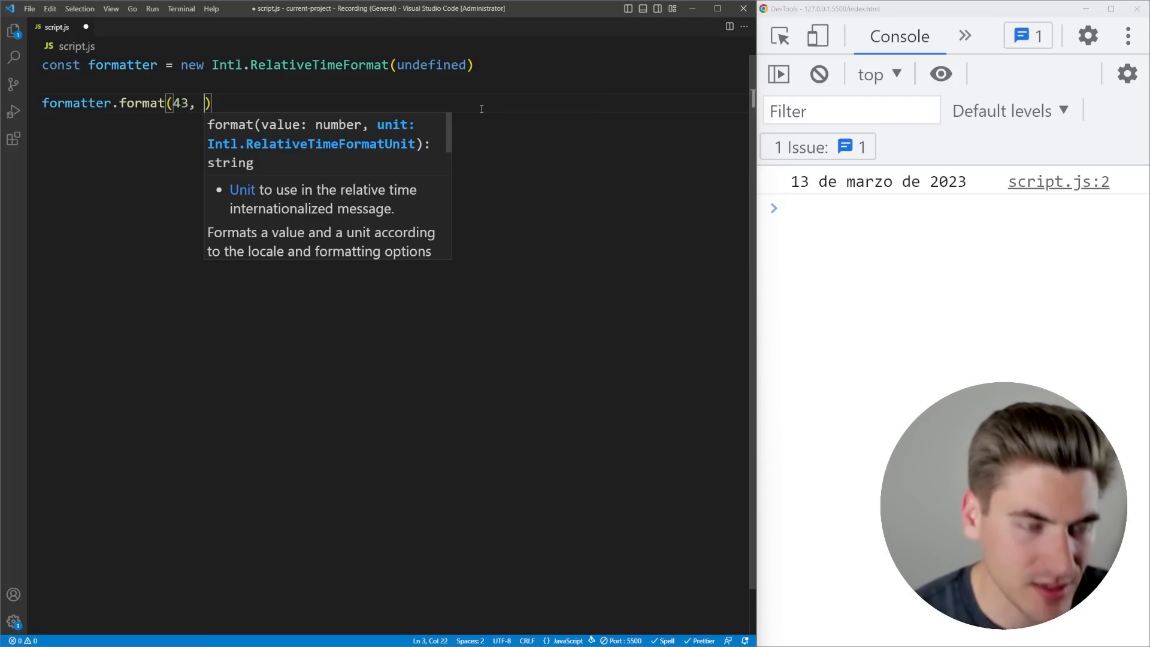
text("minutes)
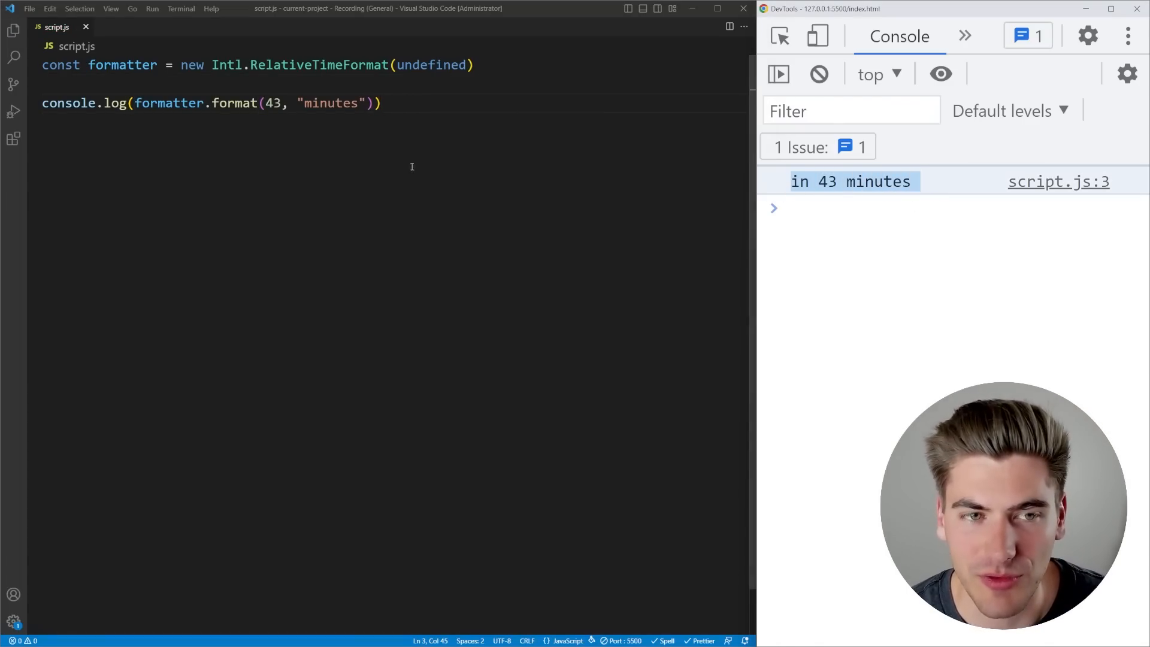
- Change the relative time to -43 hours, then to 1 "day"
click(271, 102)
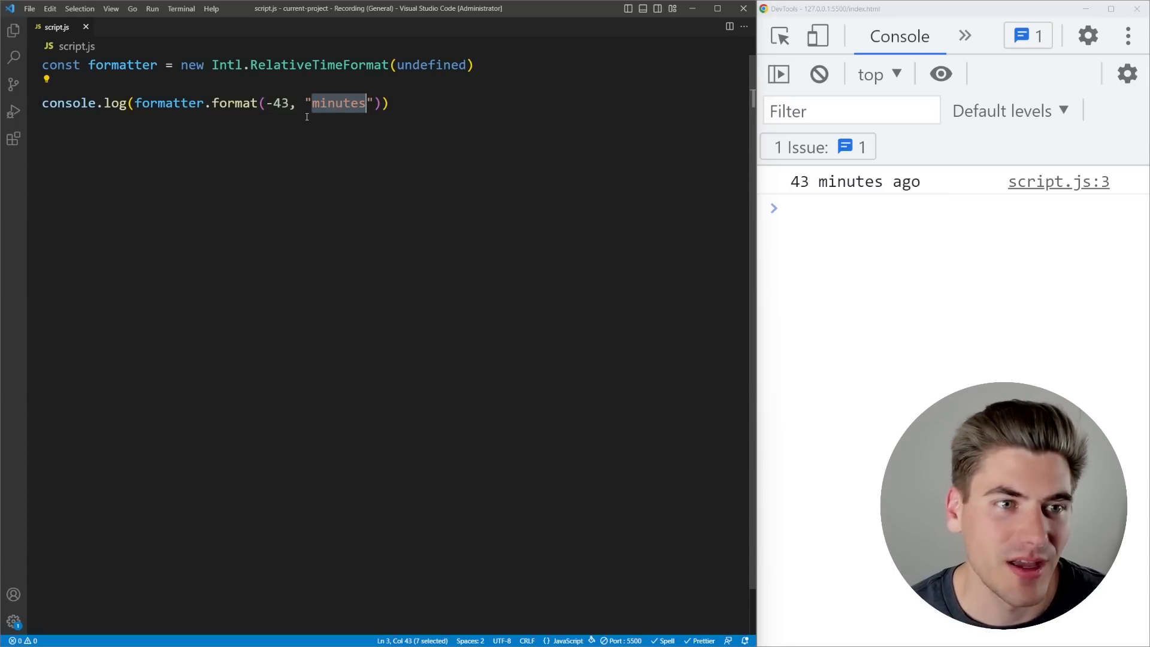
text(hour)
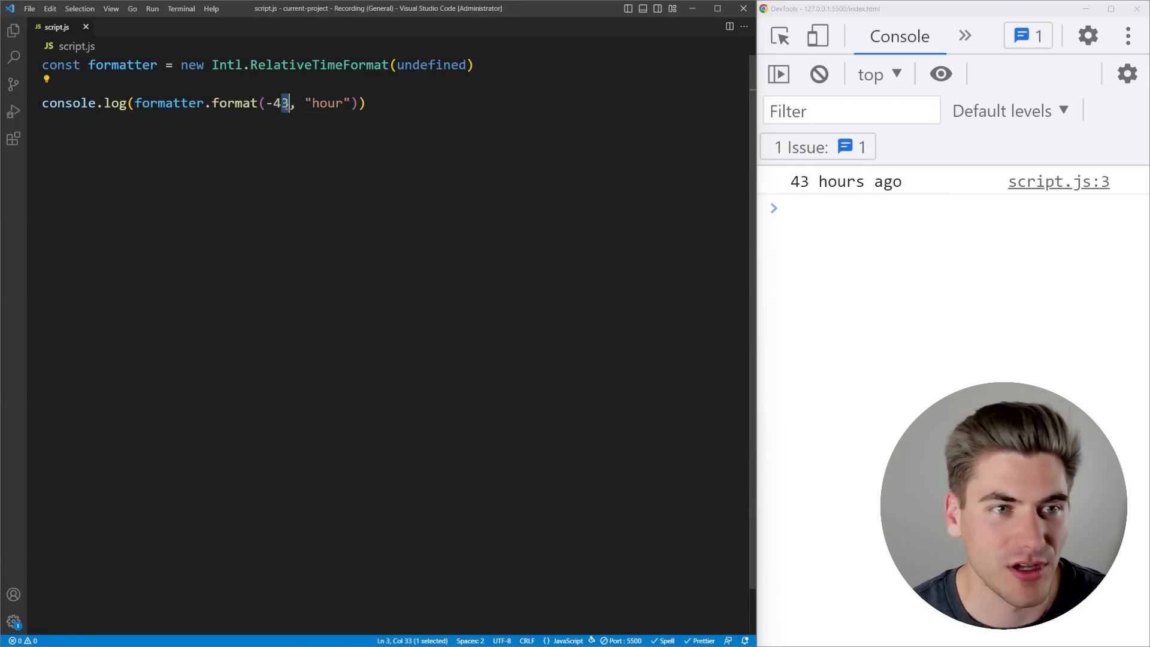
text(1)
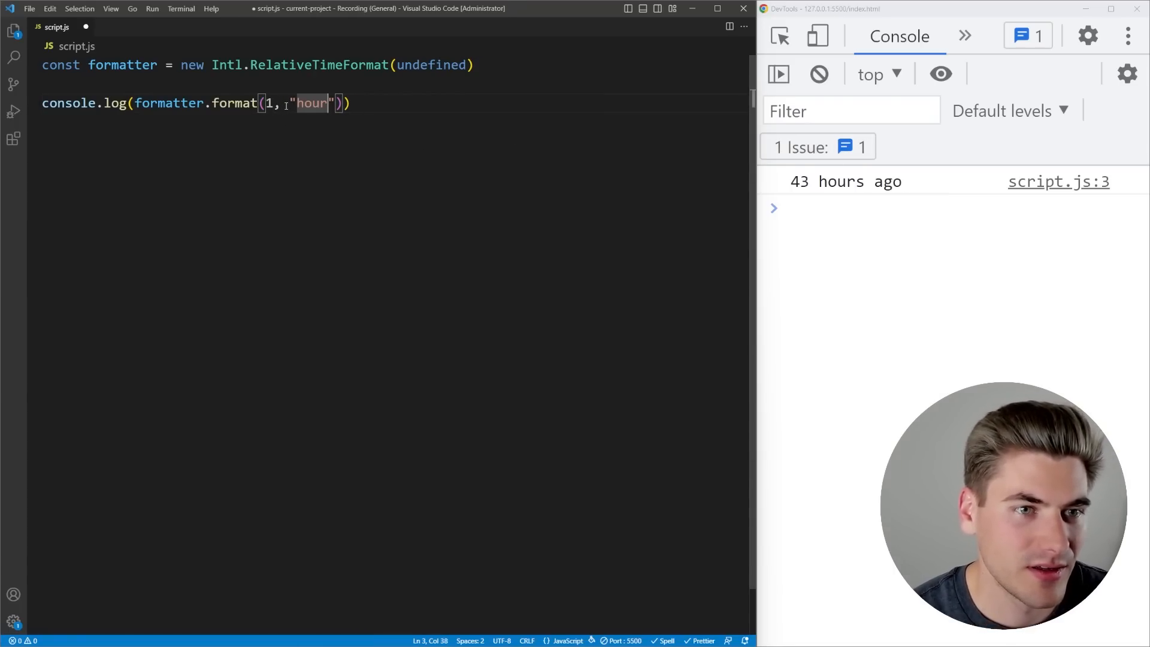
text(day)
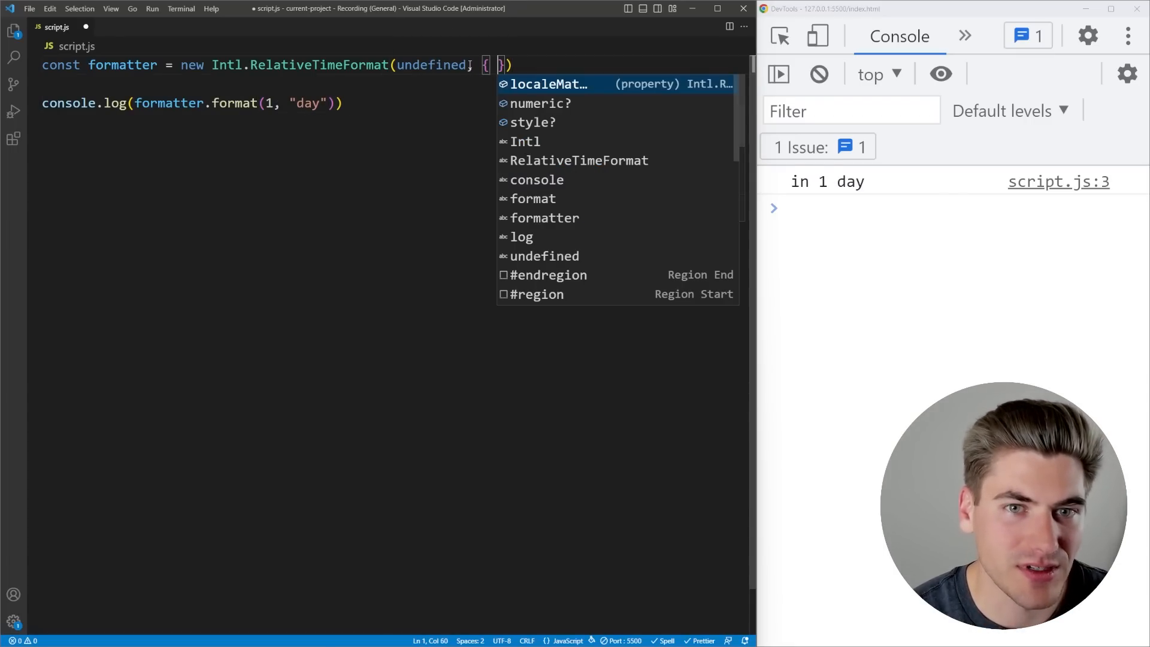
- Try style "long", "short", then "narrow" to print in 1d, and begin a numeric option
text(style)
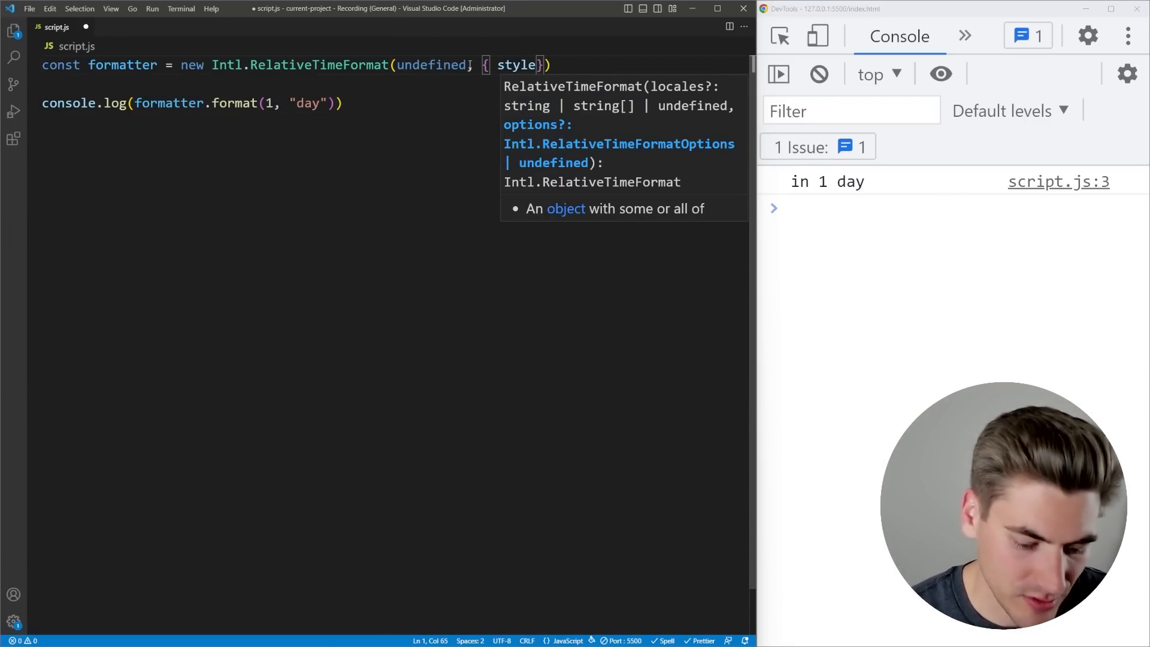
text(: "long")
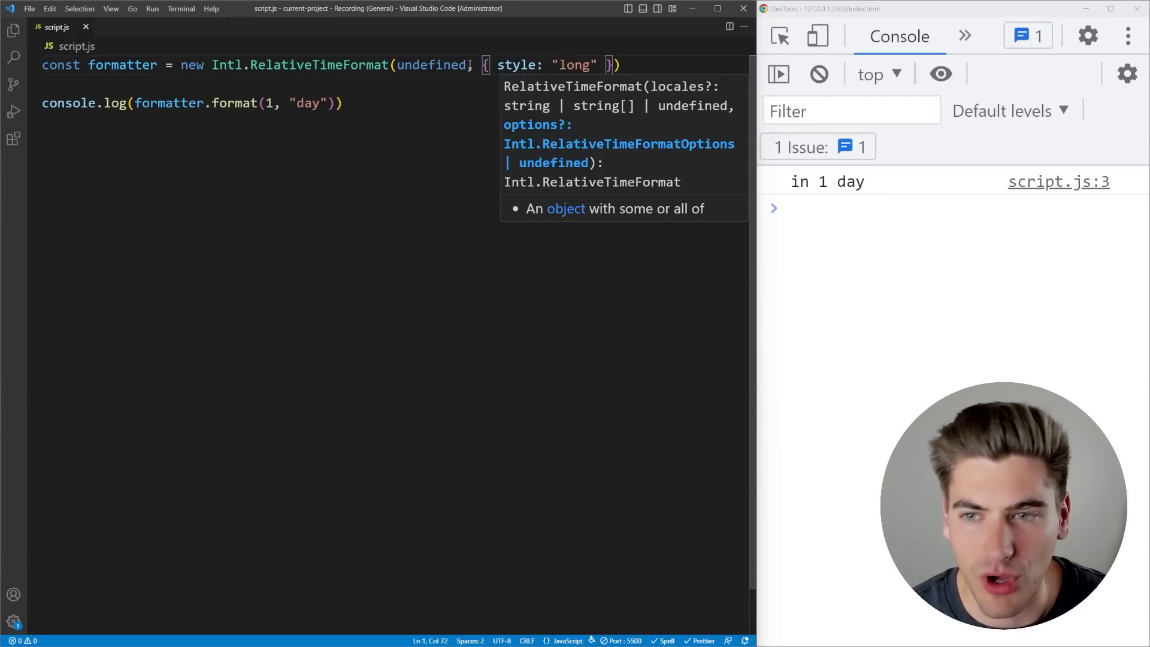
text(short)
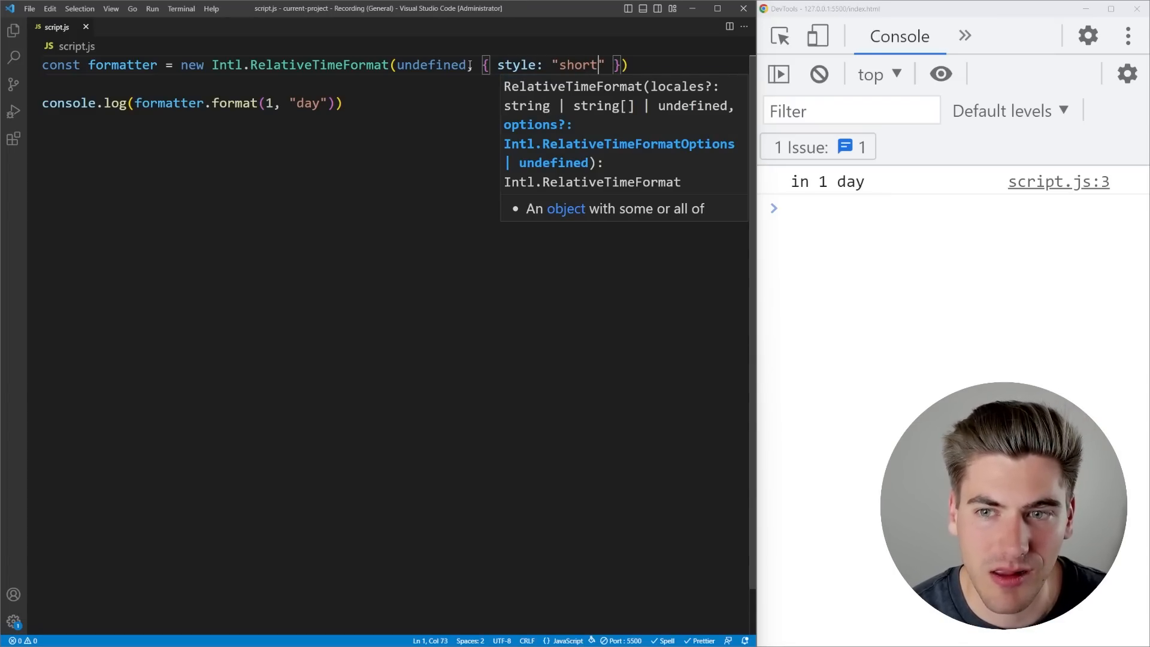
text(narrow)
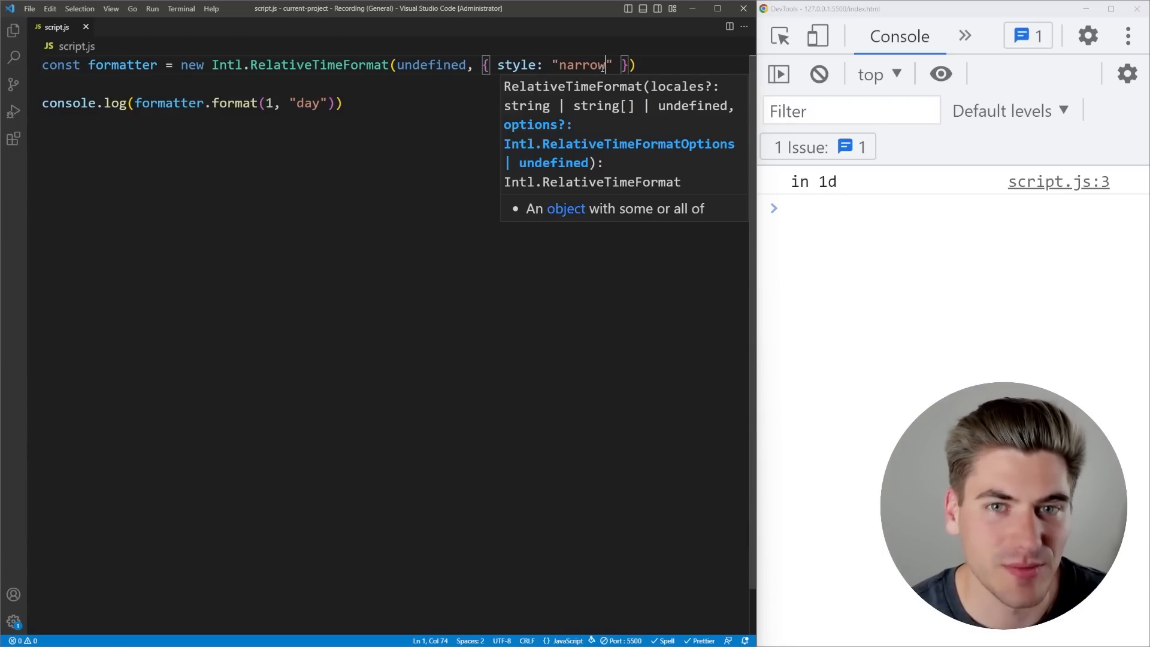
text(numeric)
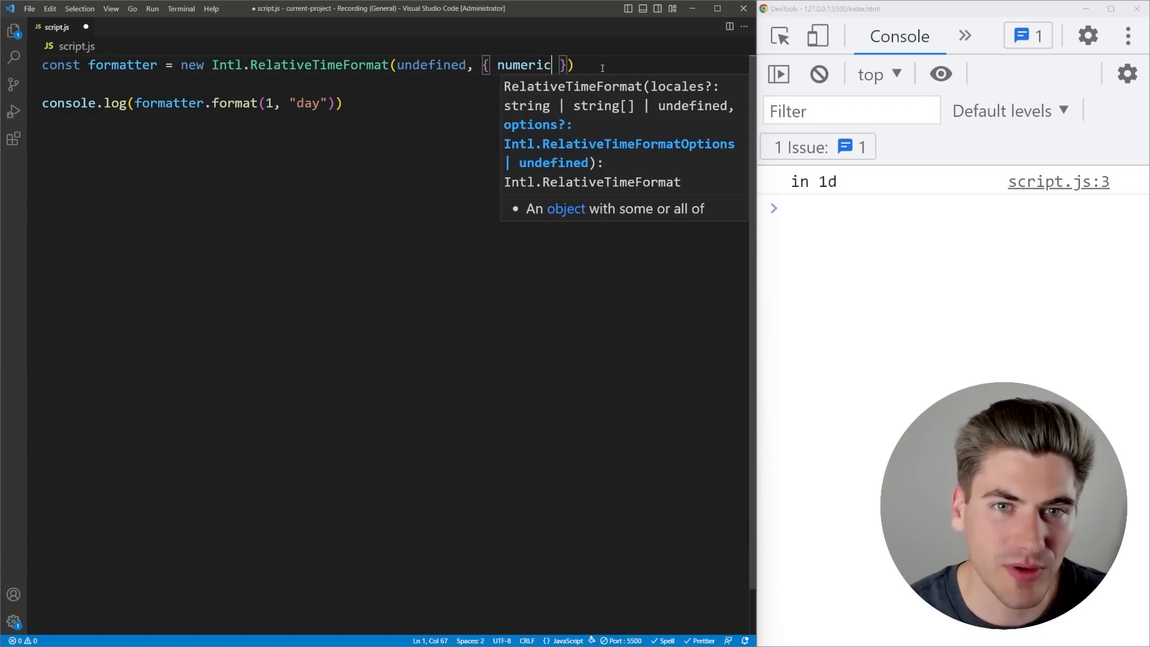
- Set numeric to "always" so it prints in 1 day, then edit the locale to "es"
text(: "")
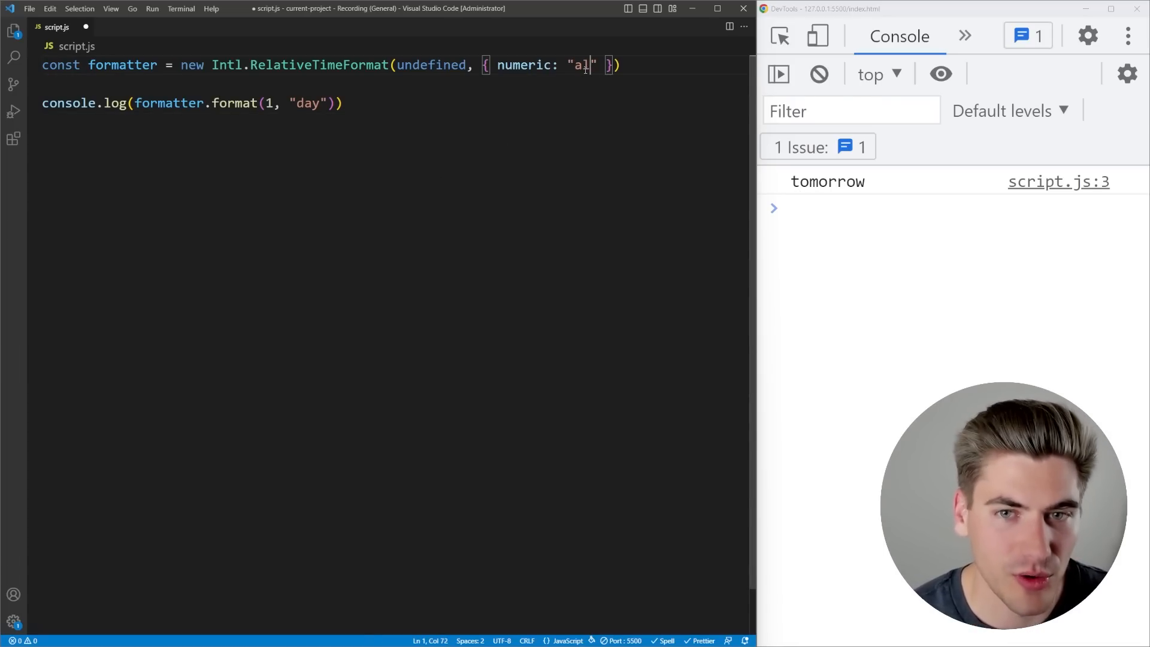
text(lways)
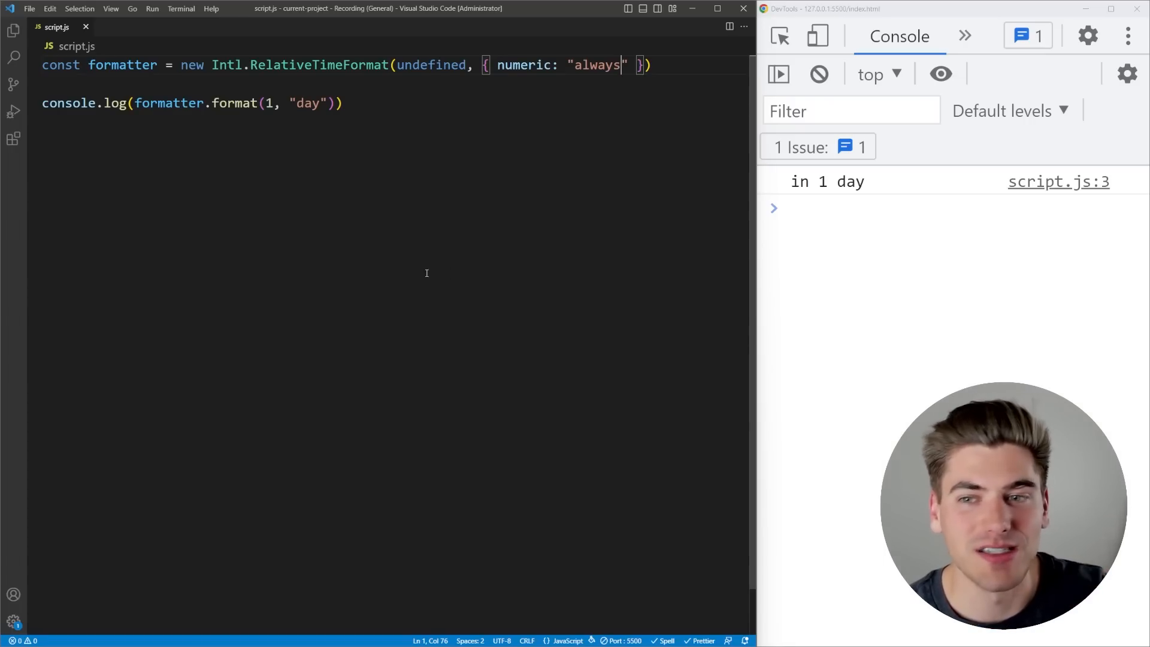
mouse_move(387, 237)
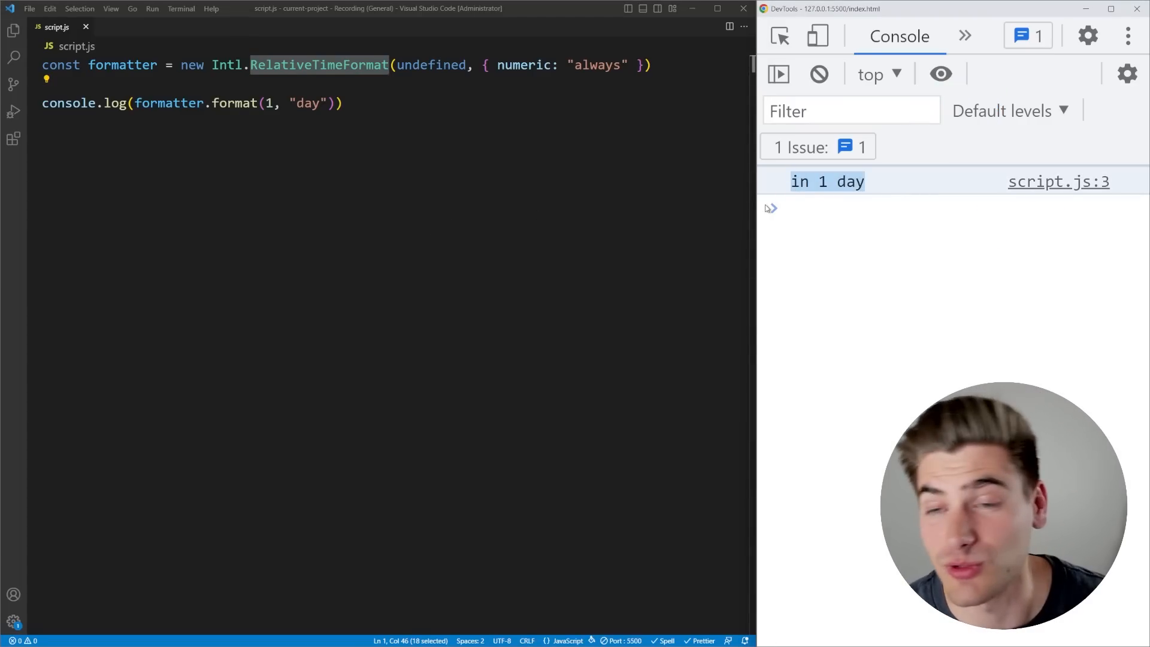
mouse_move(506, 202)
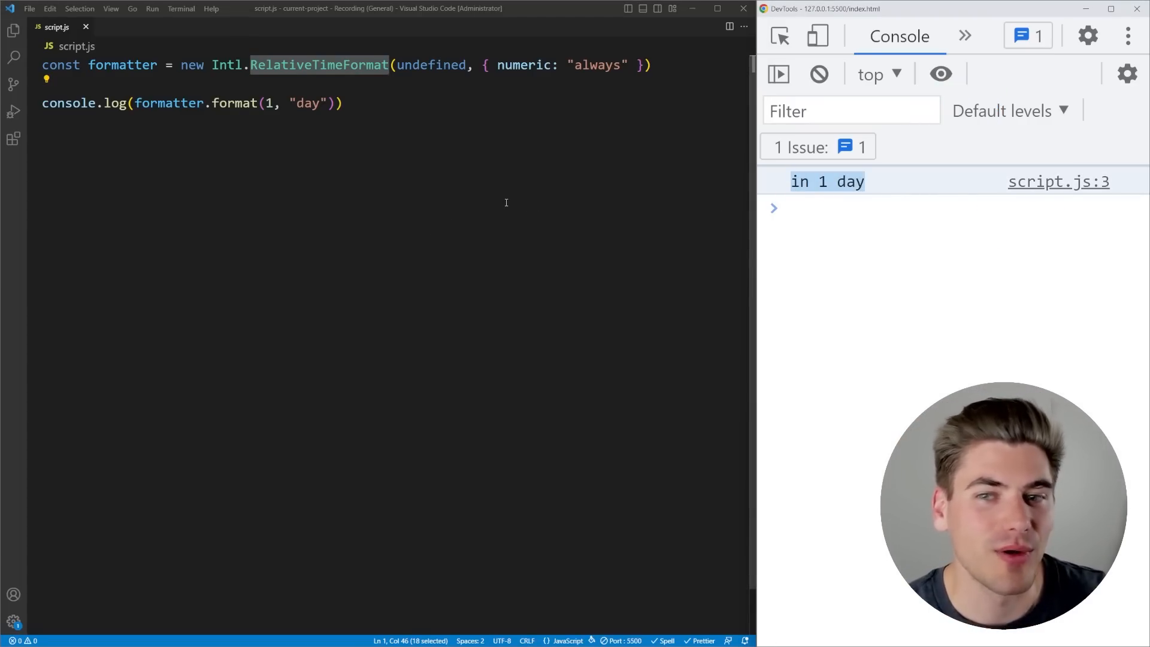
click(391, 103)
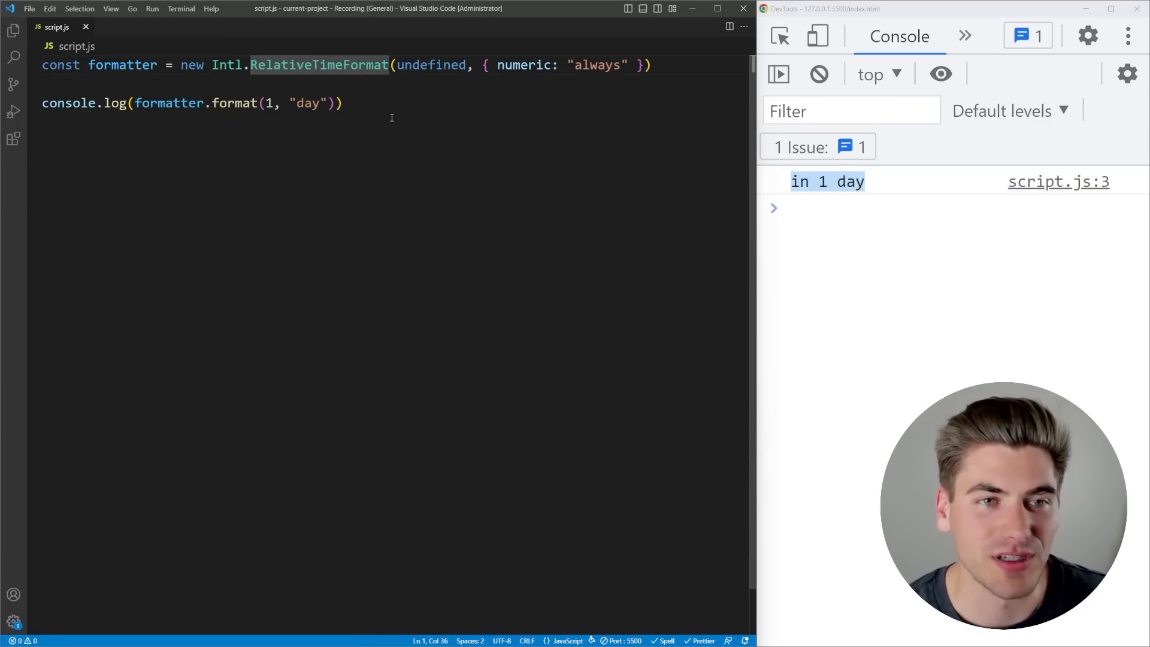
text(es)
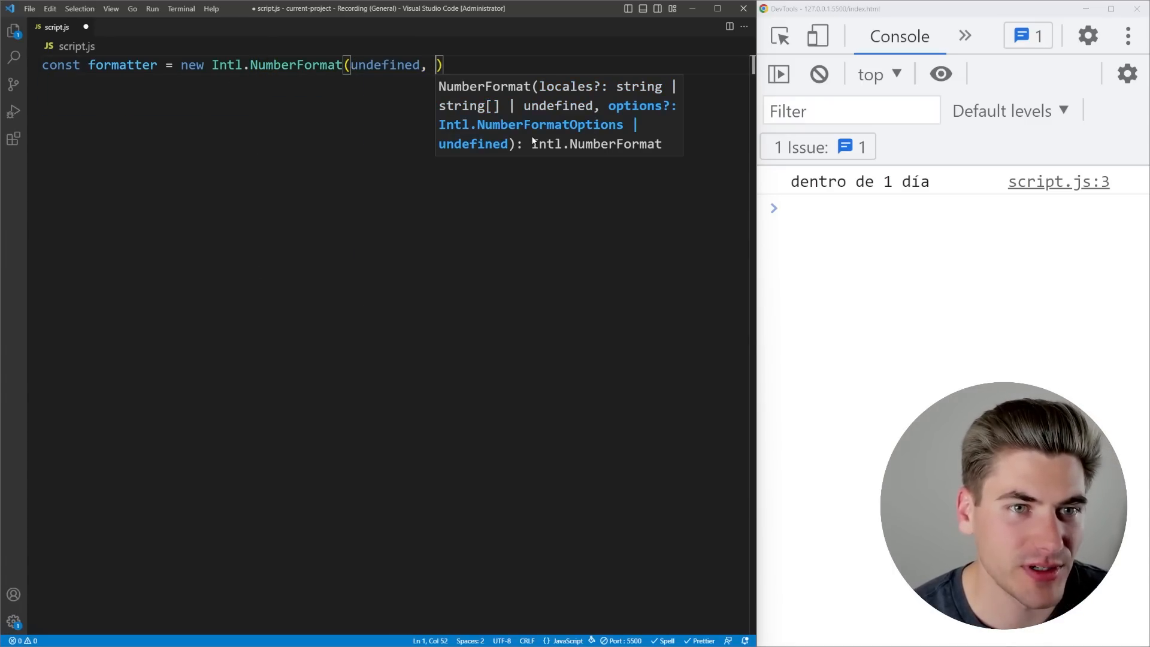
- Build a USD currency-style NumberFormat and log format(345435), showing $345,435.00
text({ currency)
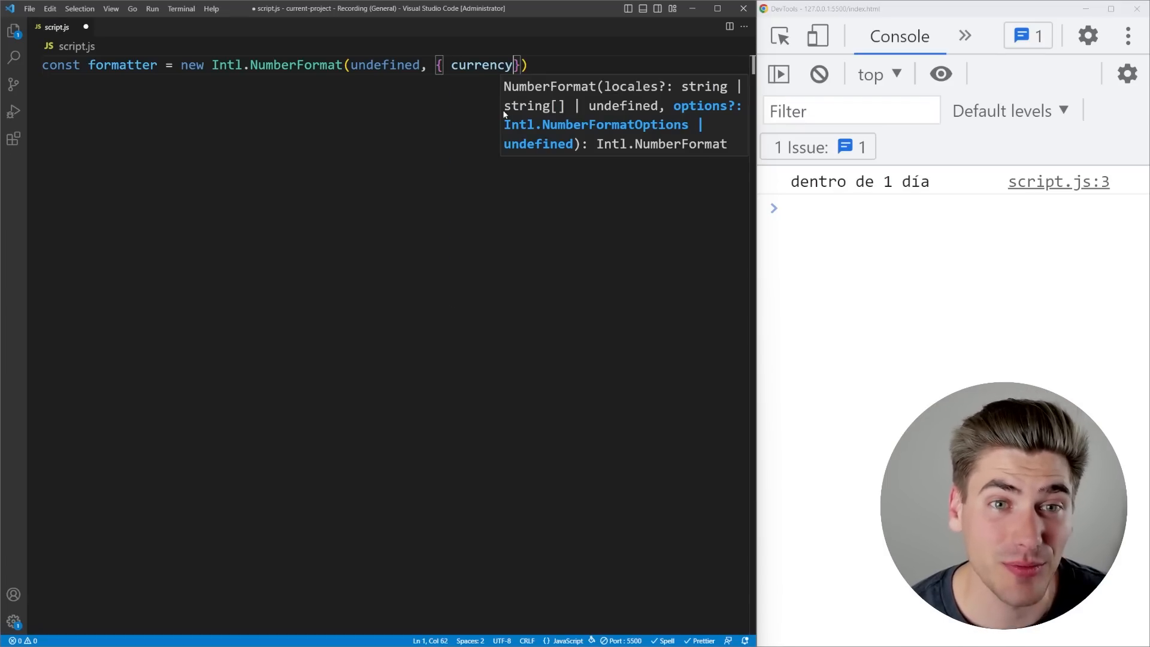
text(: "USD")
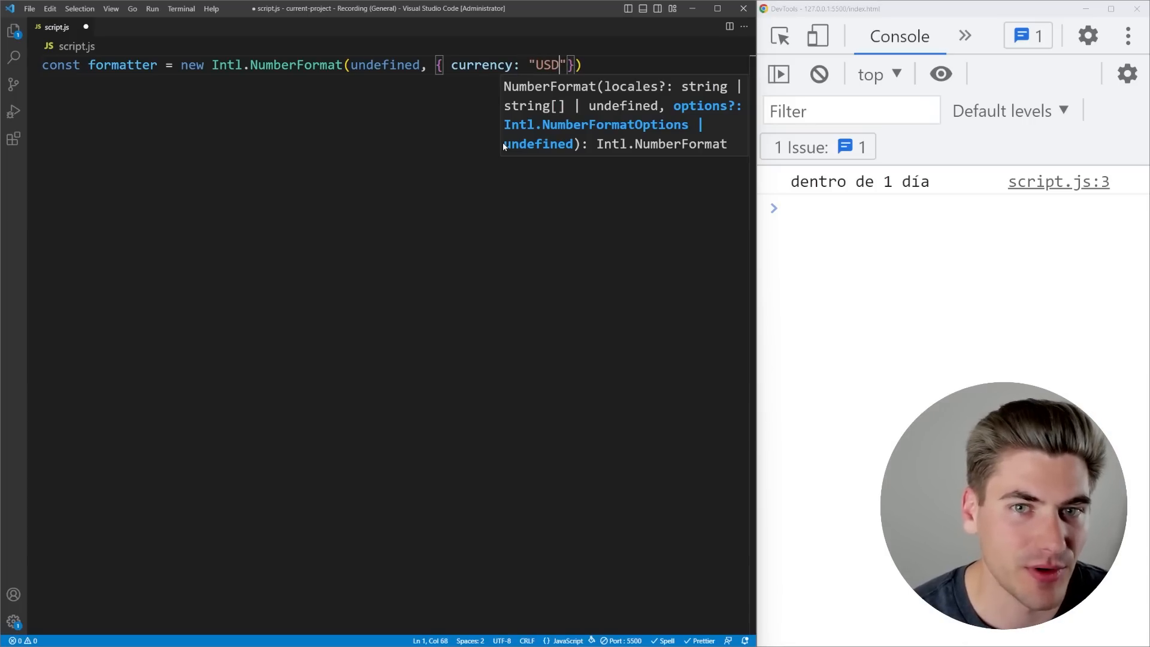
text(, style: "currency)
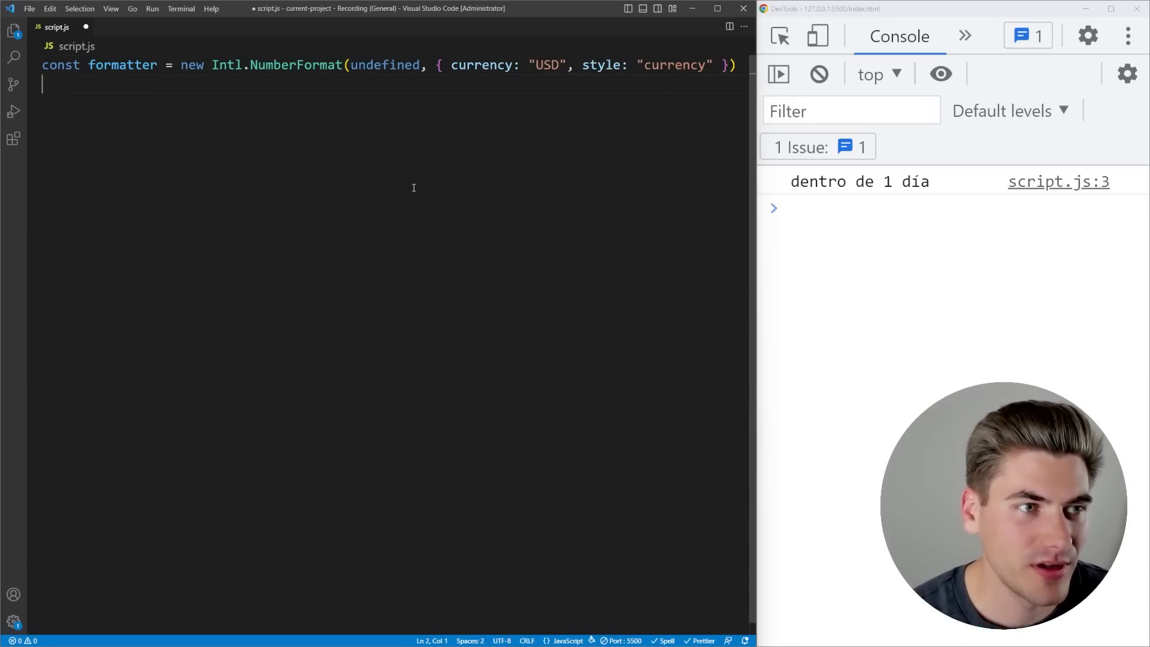
text(console.)
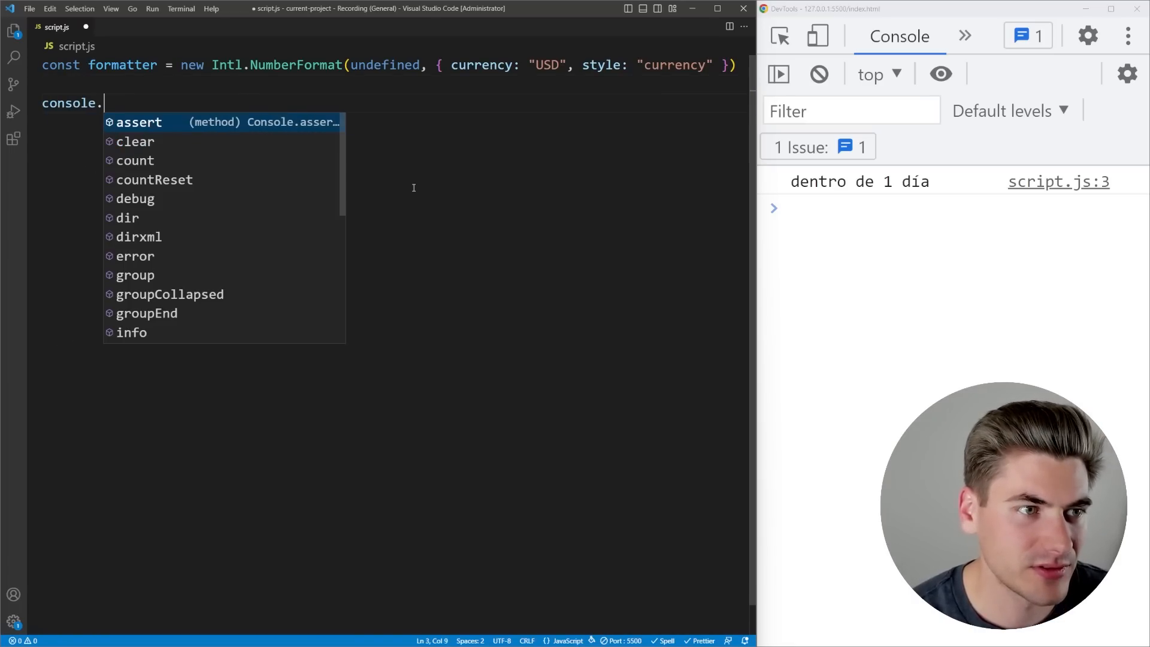
text(log(formatter.format()
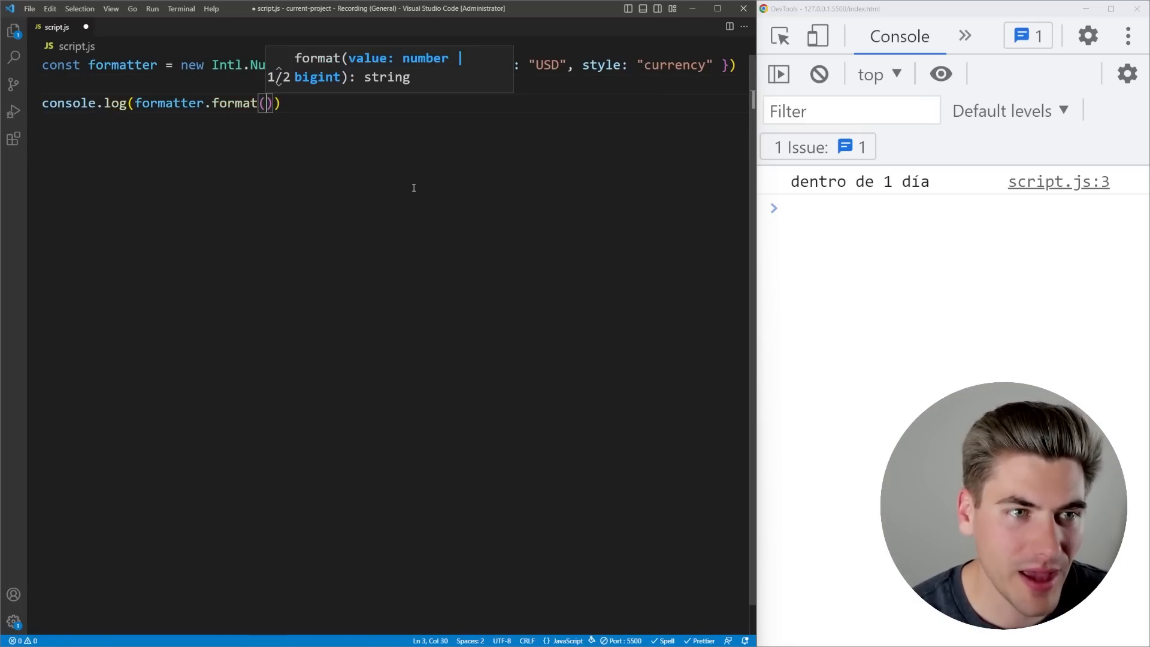
text(345435)
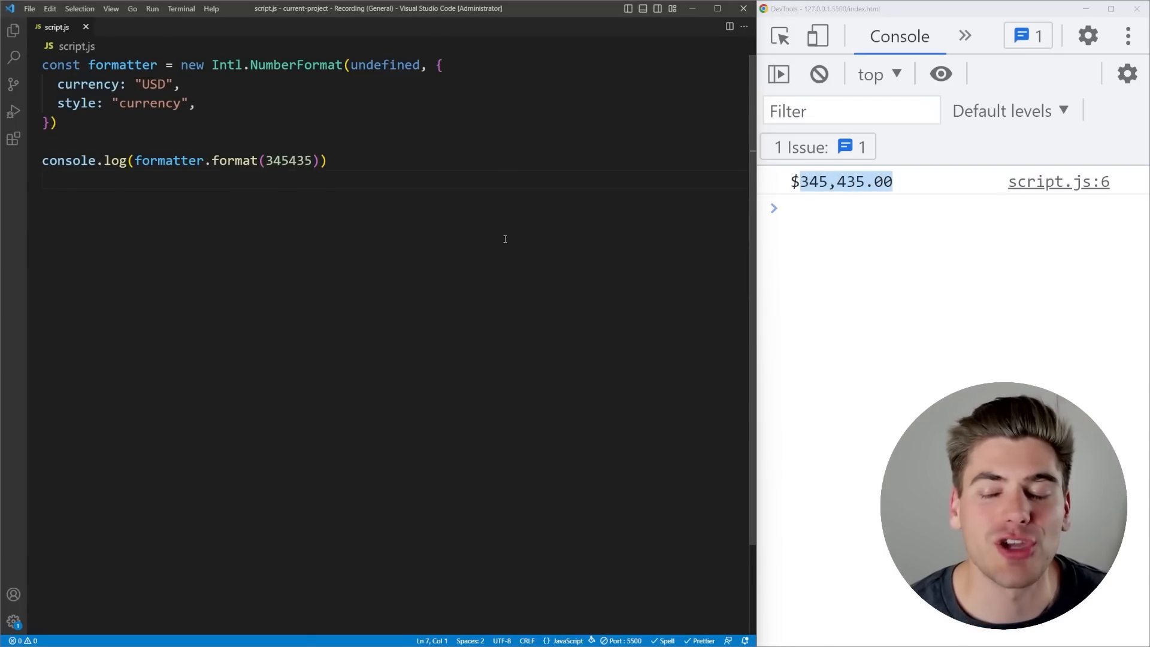
- Replace the USD currency code, trying EURO and then YEN
double_click(152, 84)
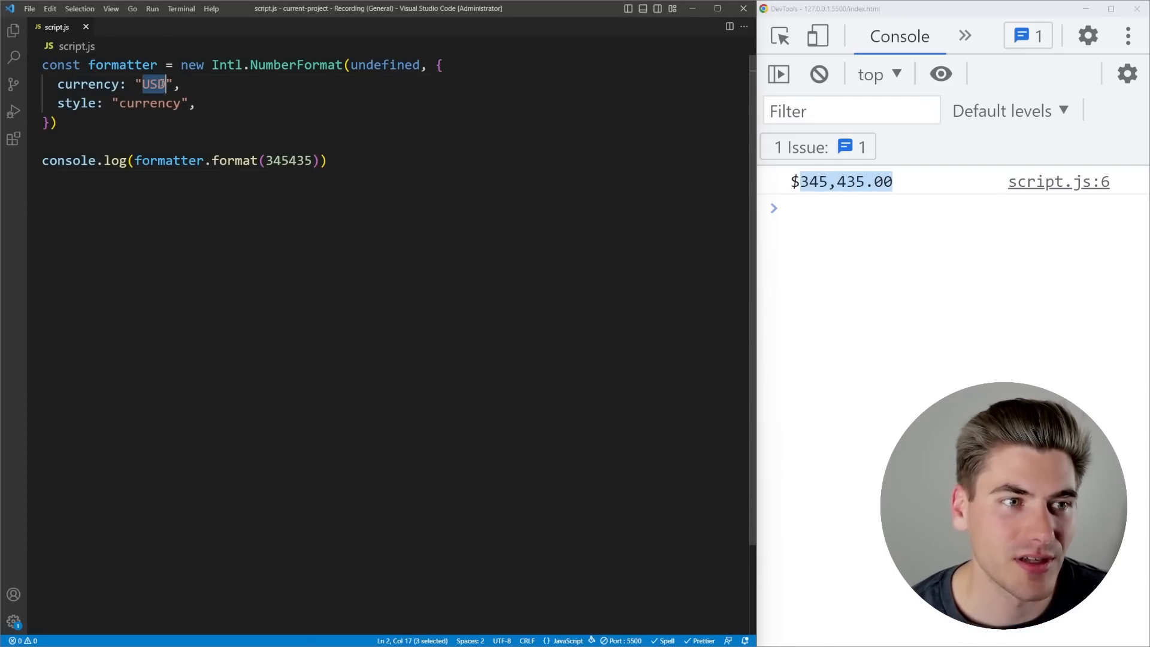
text(EURO)
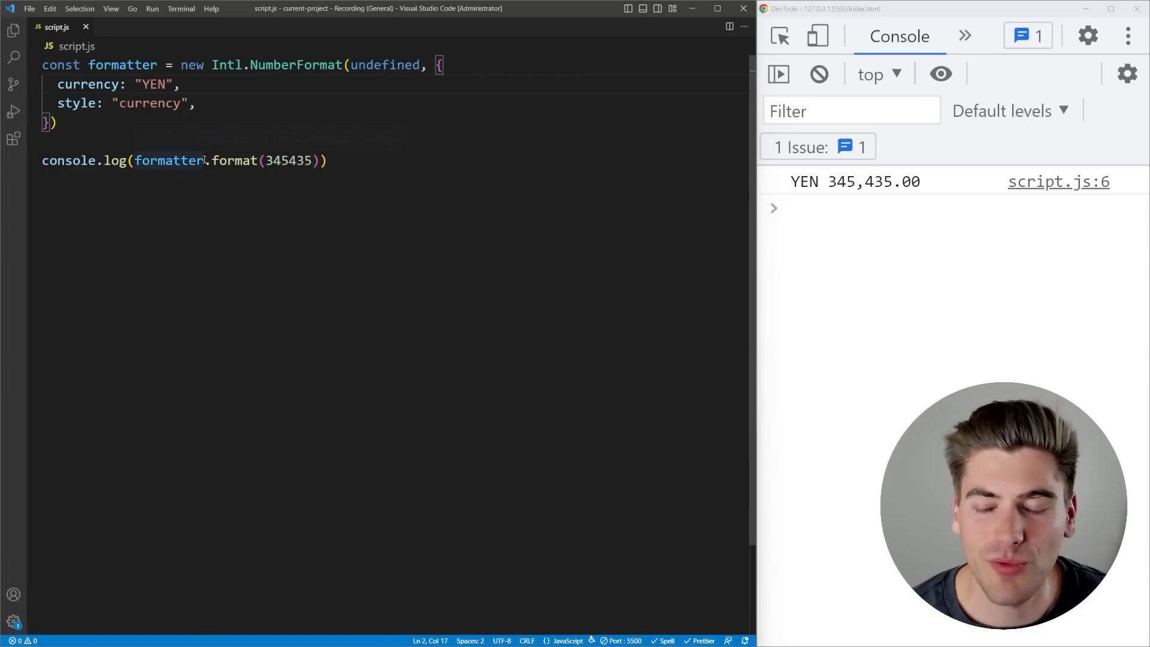
click(179, 84)
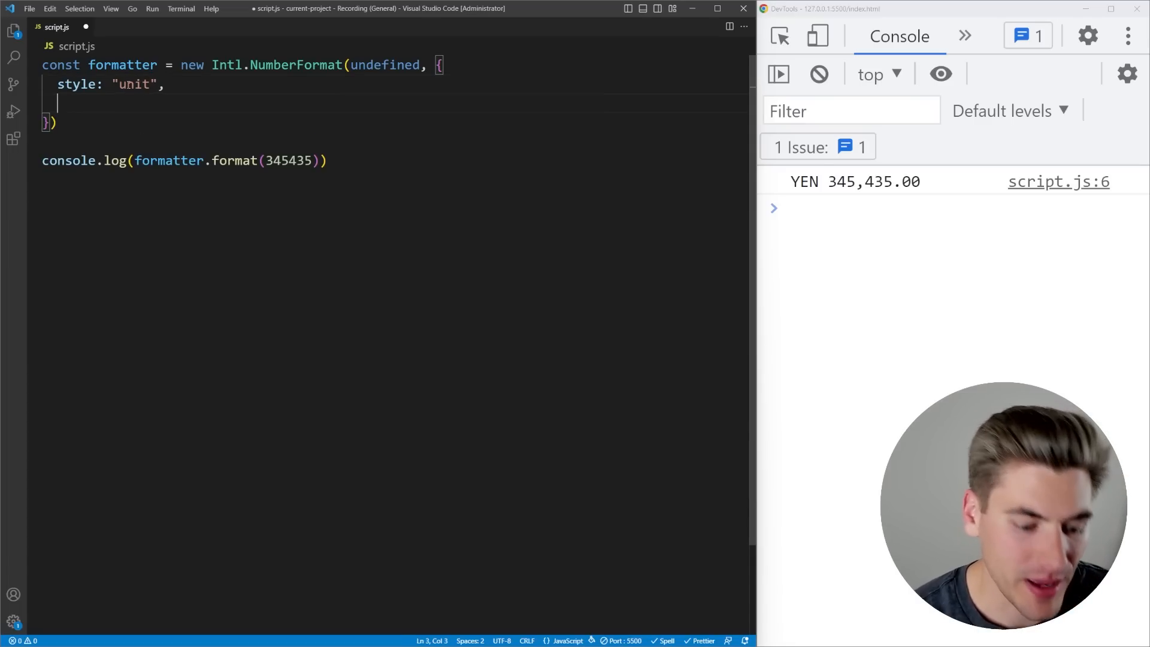
- Set unit "liter" with unitDisplay "long" to print 345,435 liters, then try the "es" locale
text(unit: "")
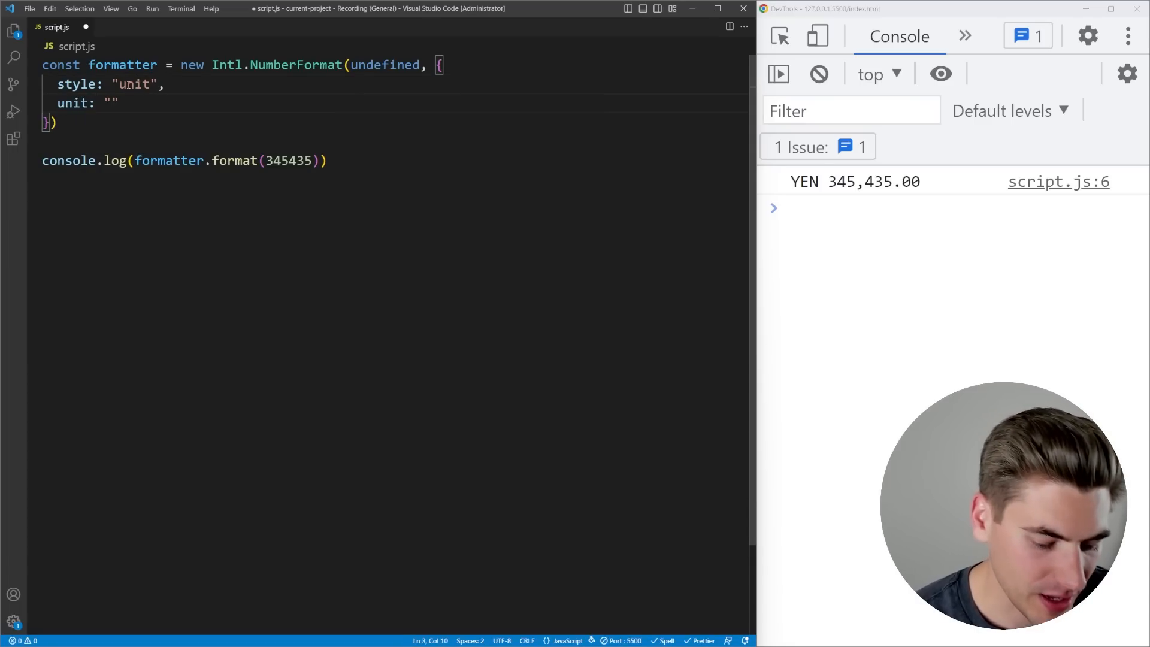
text(Liters)
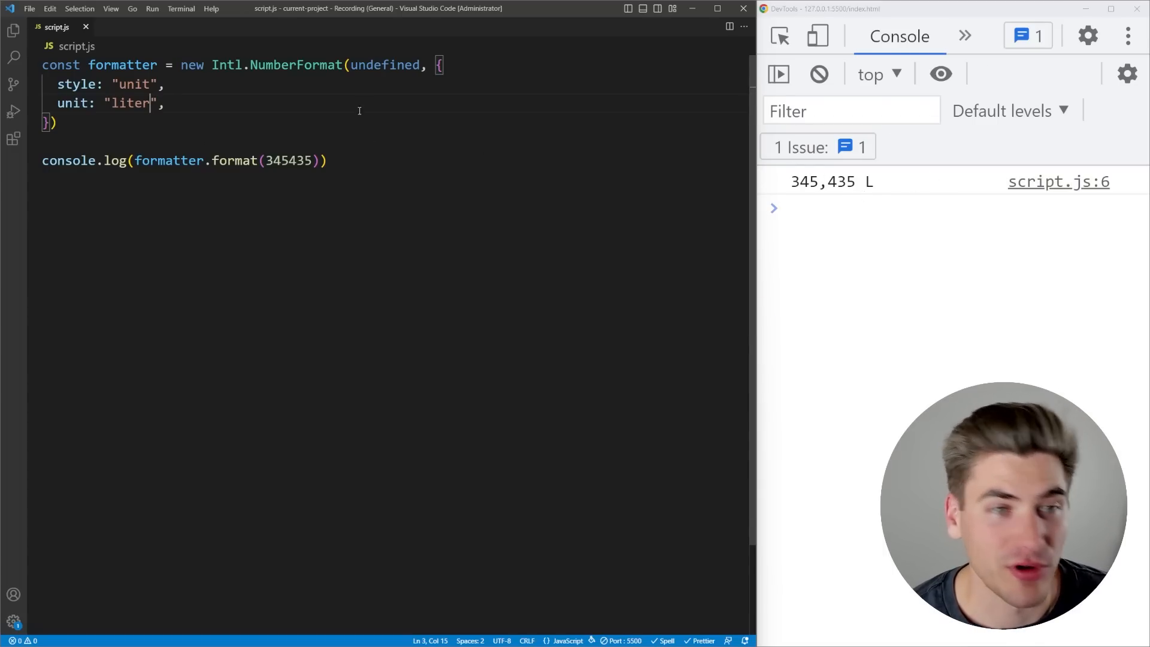
text(unitDisplay)
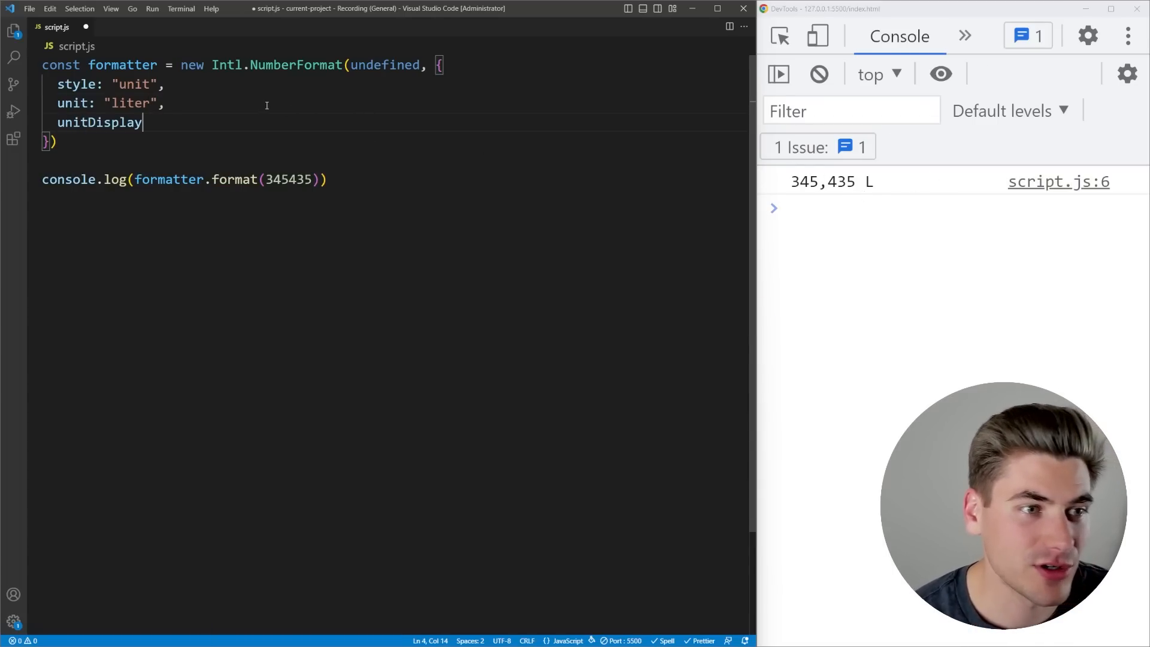
text(: "long",)
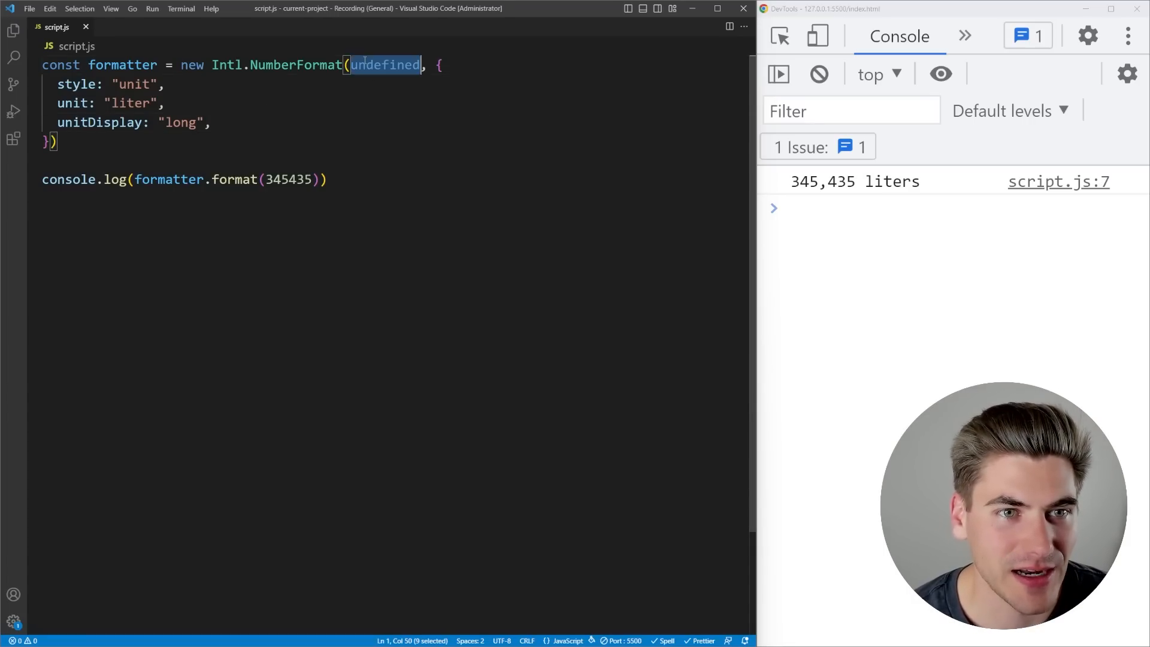
text("es")
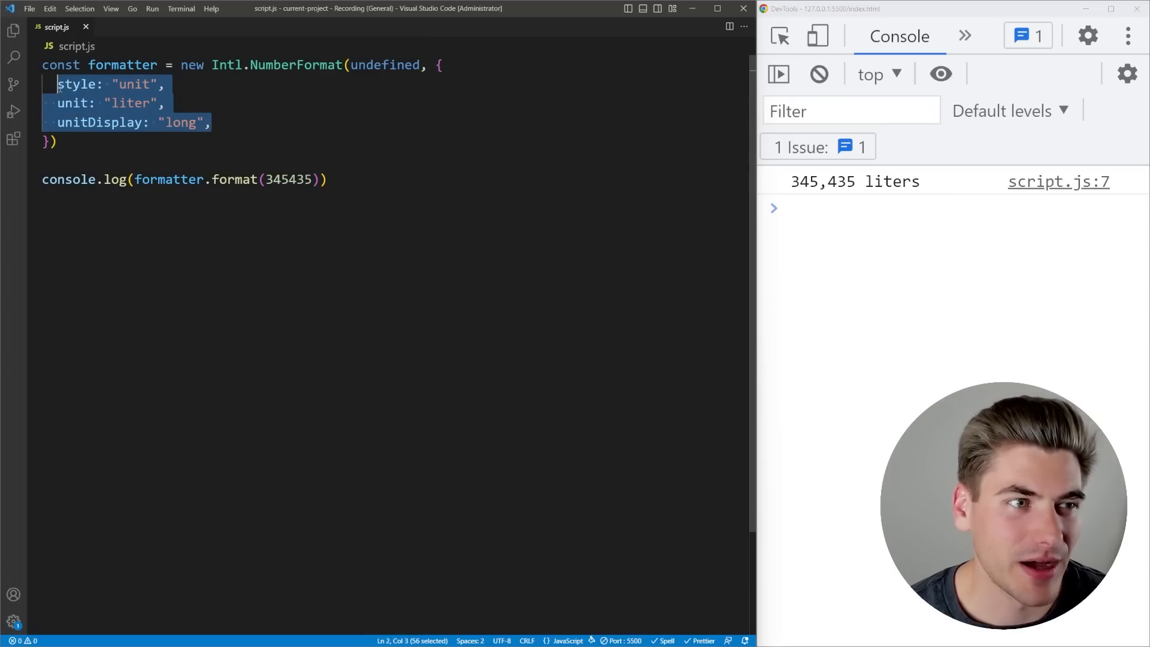
text(sno)
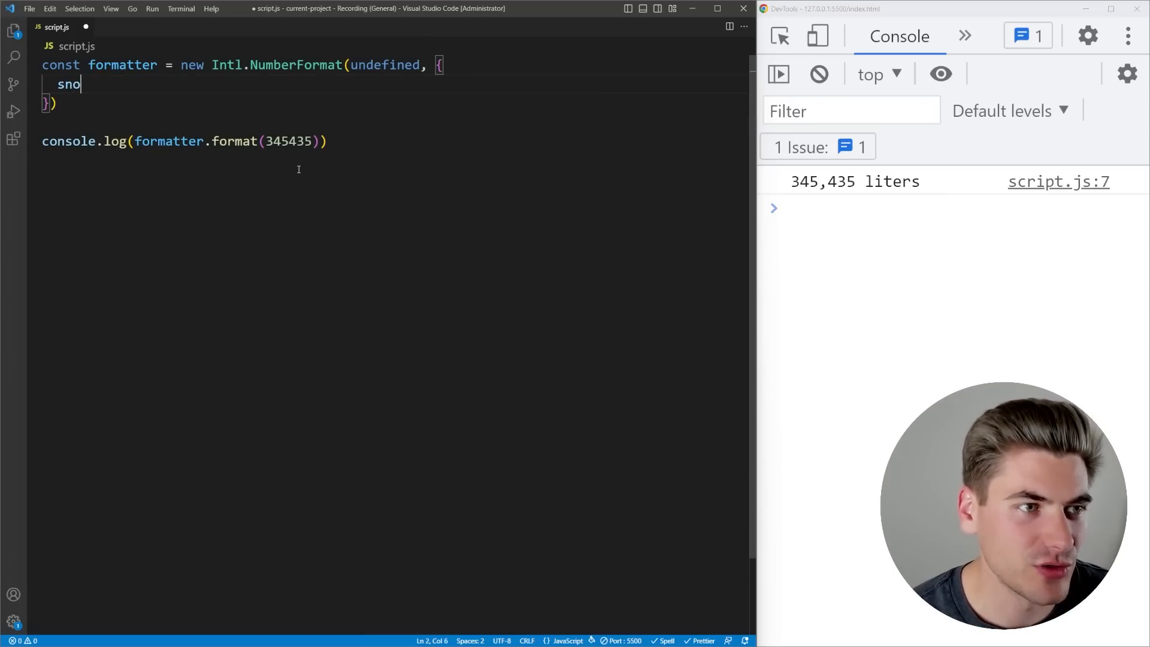
text(notation: "")
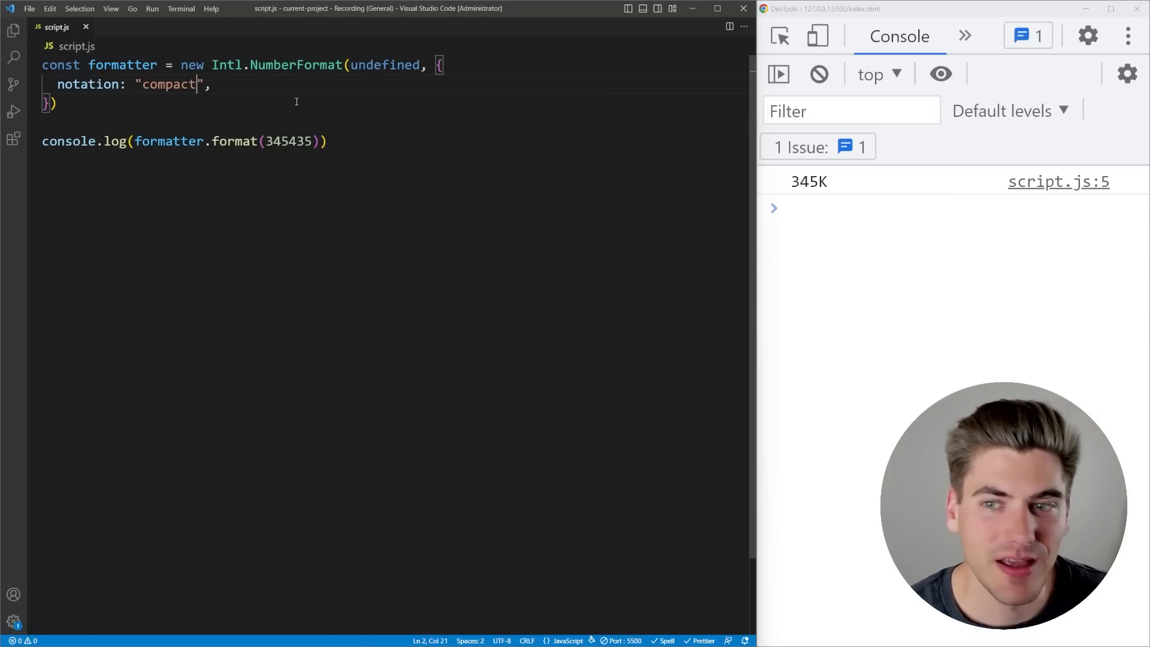
click(310, 140)
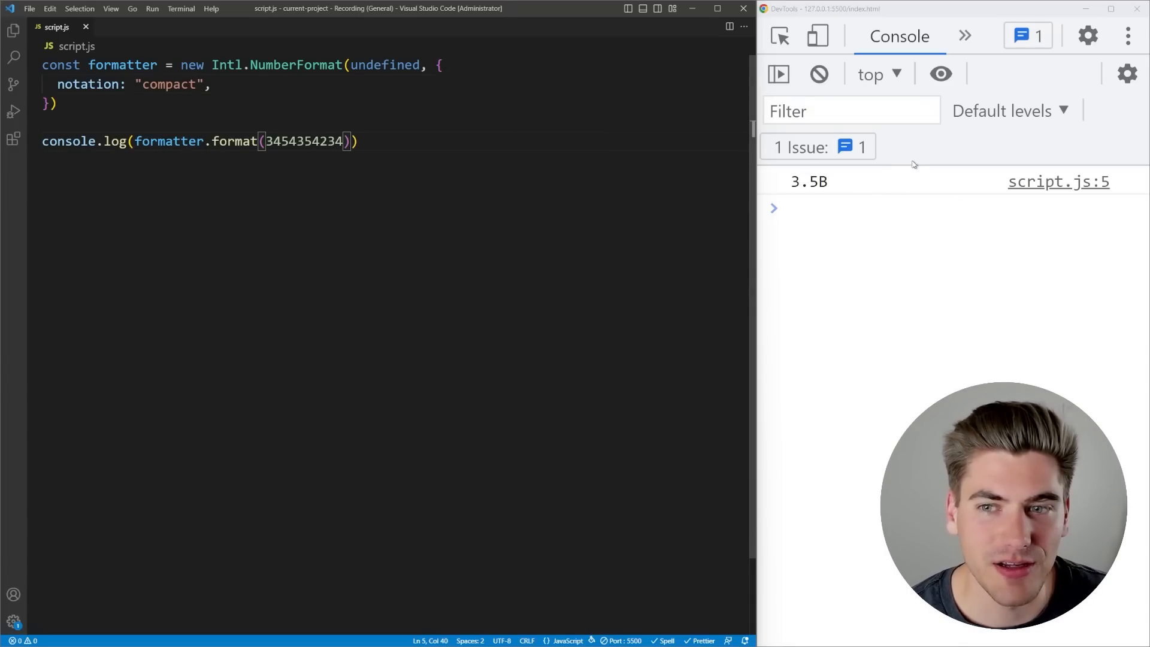
mouse_move(810, 190)
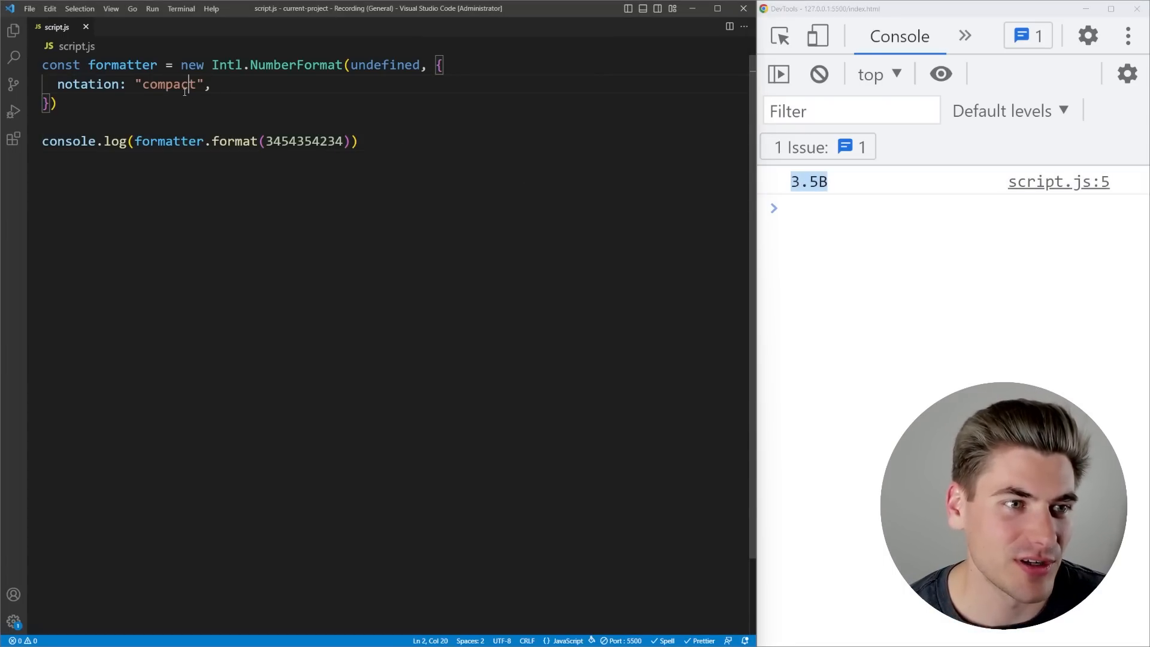
text(sci)
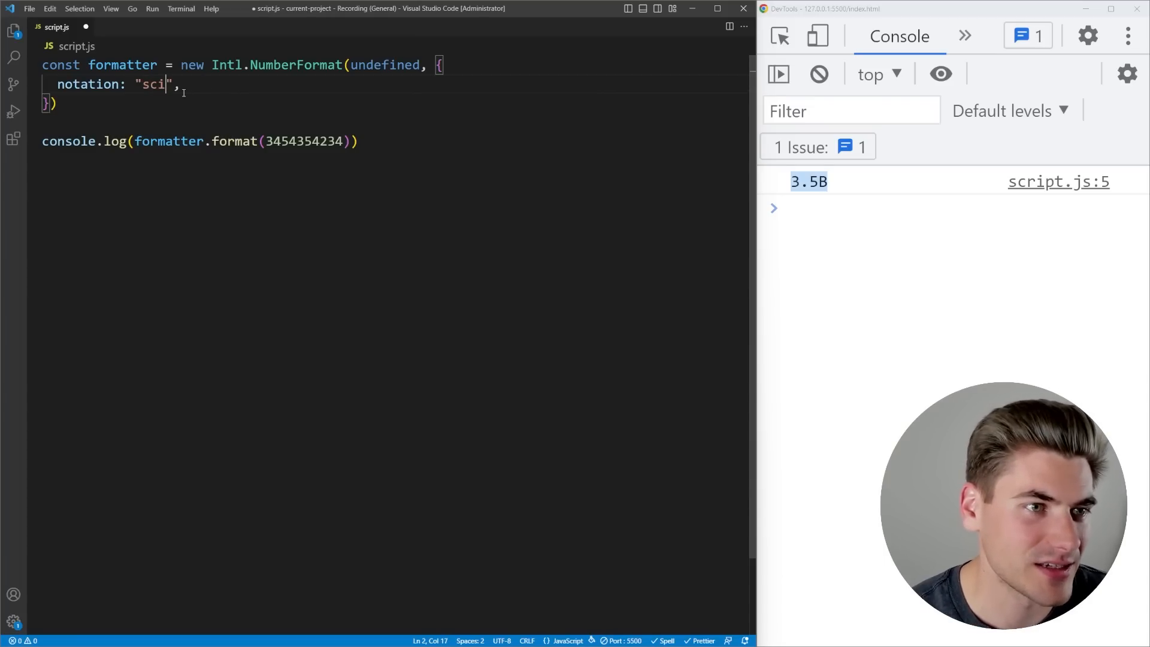
text(entific)
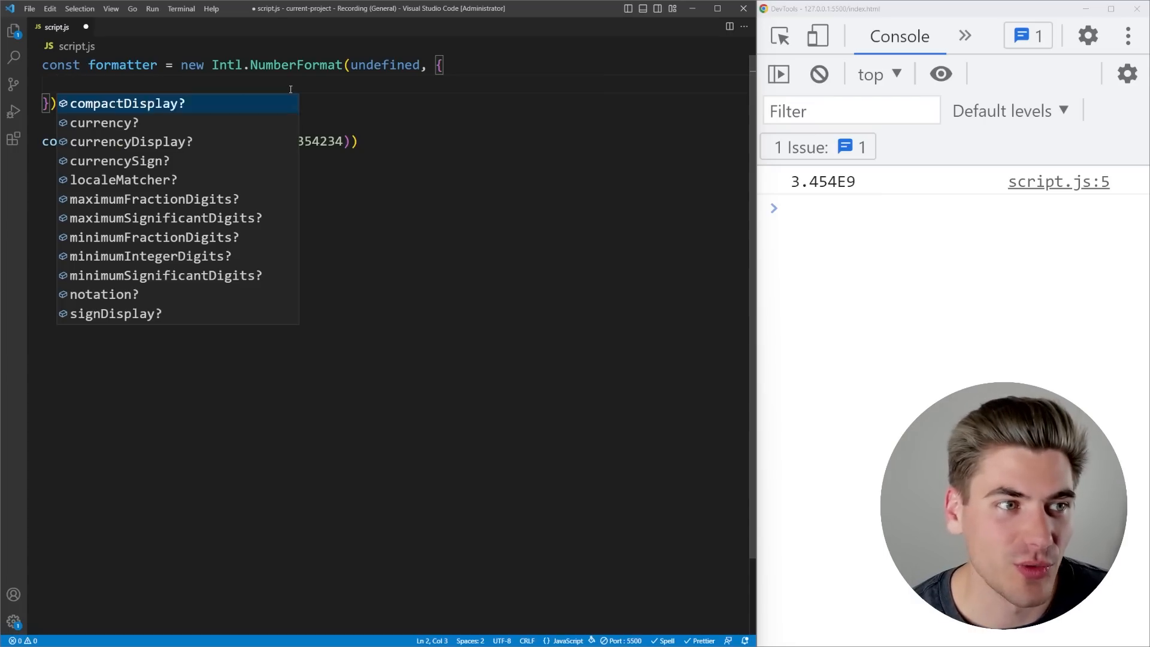
- Set maximumFractionDigits 2 and minimumFractionDigits 1, and format 4.2 so it logs 4.2
text(ma)
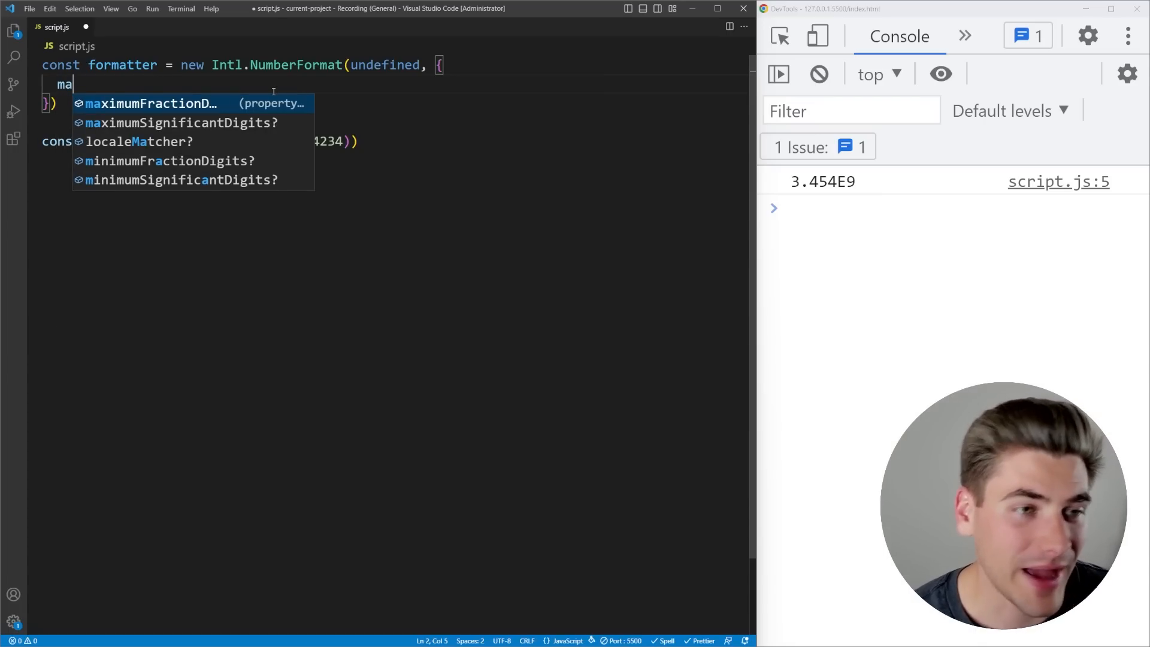
mouse_move(215, 125)
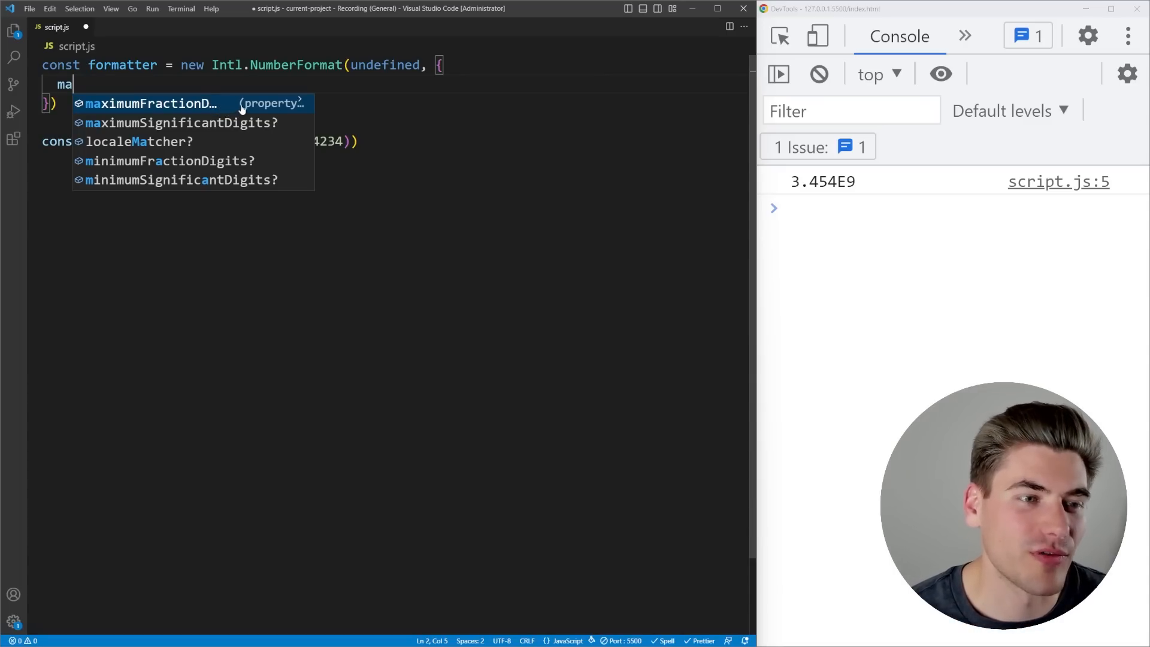
mouse_move(197, 160)
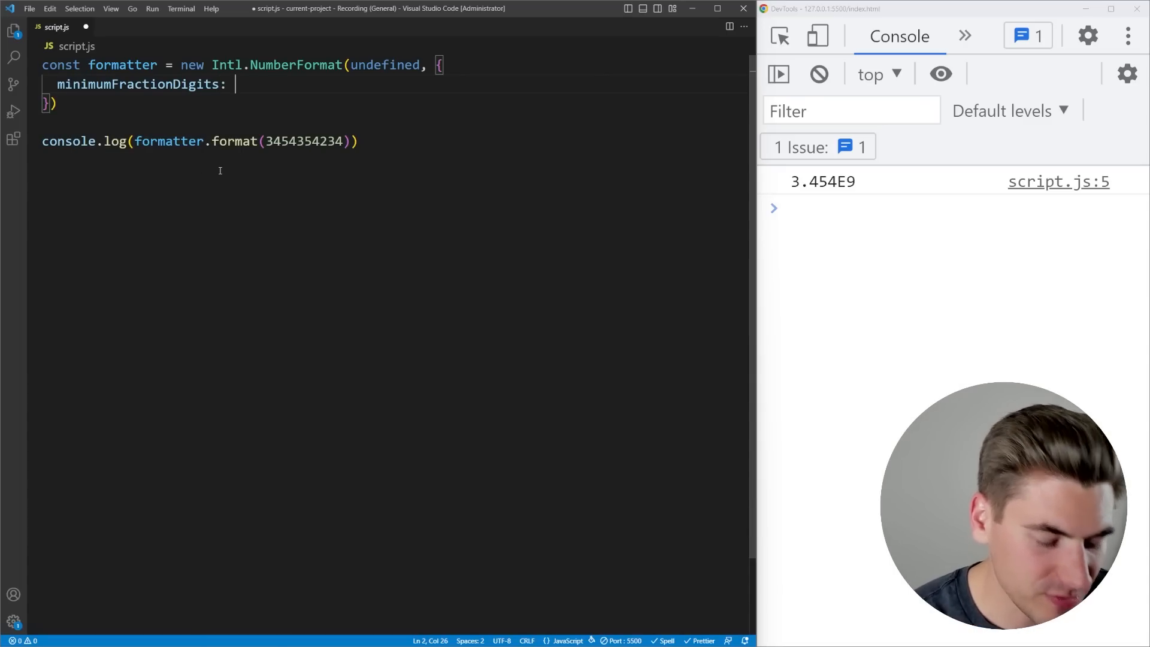
text(2,)
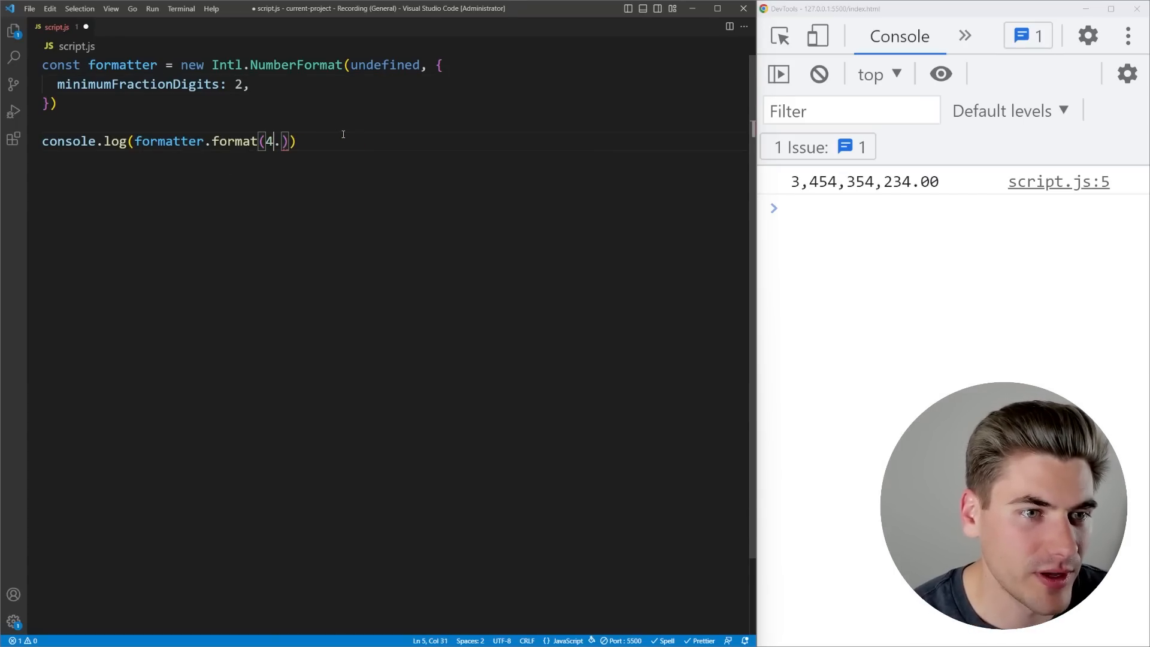
text(2345345345345)
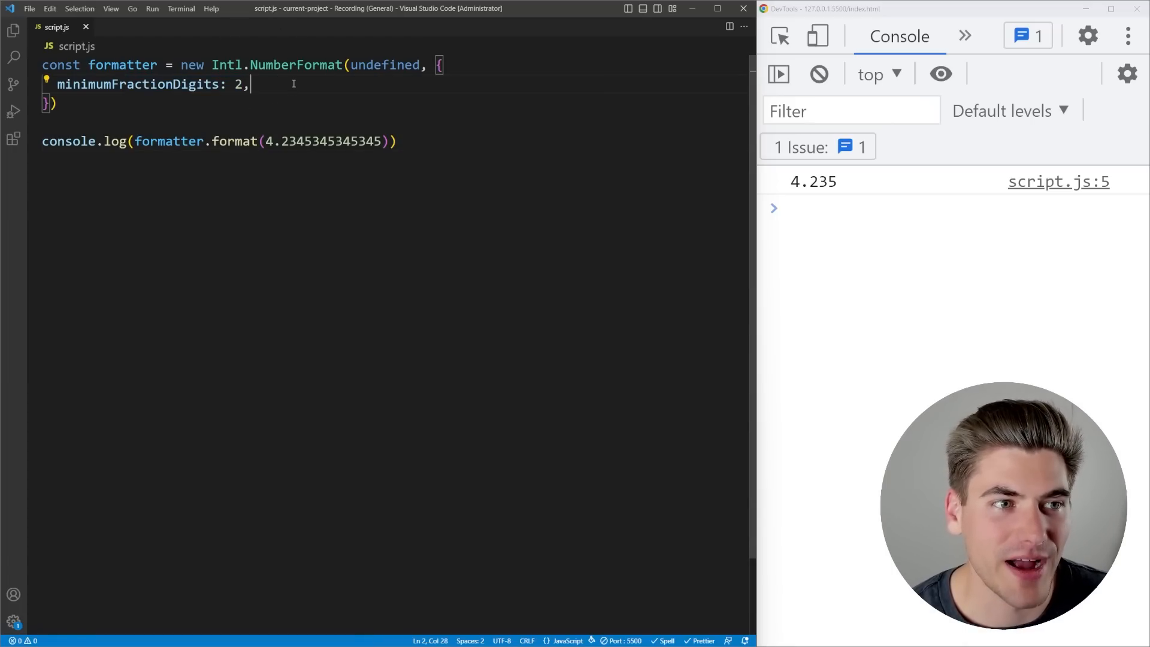
double_click(138, 84)
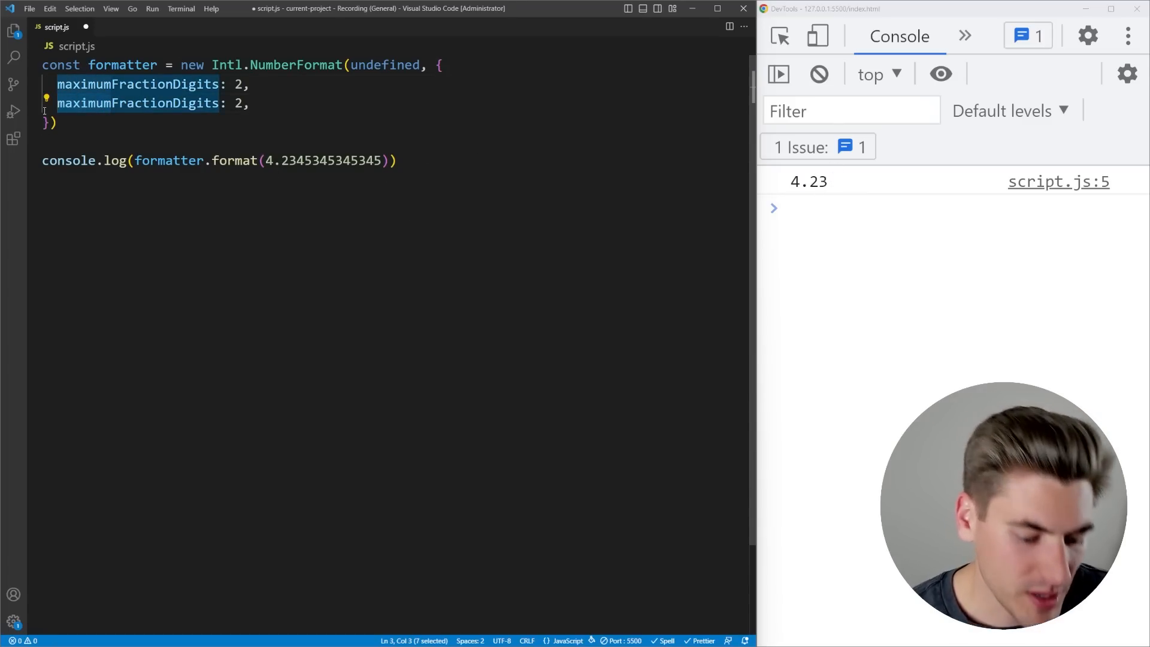
text(minim)
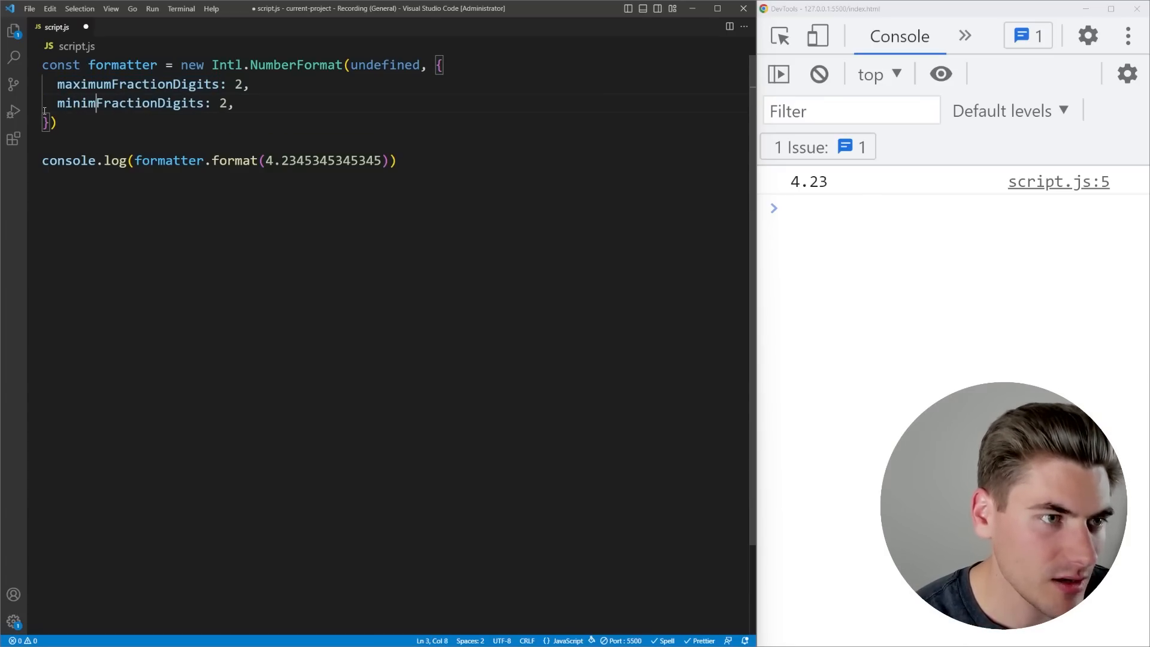
text(1)
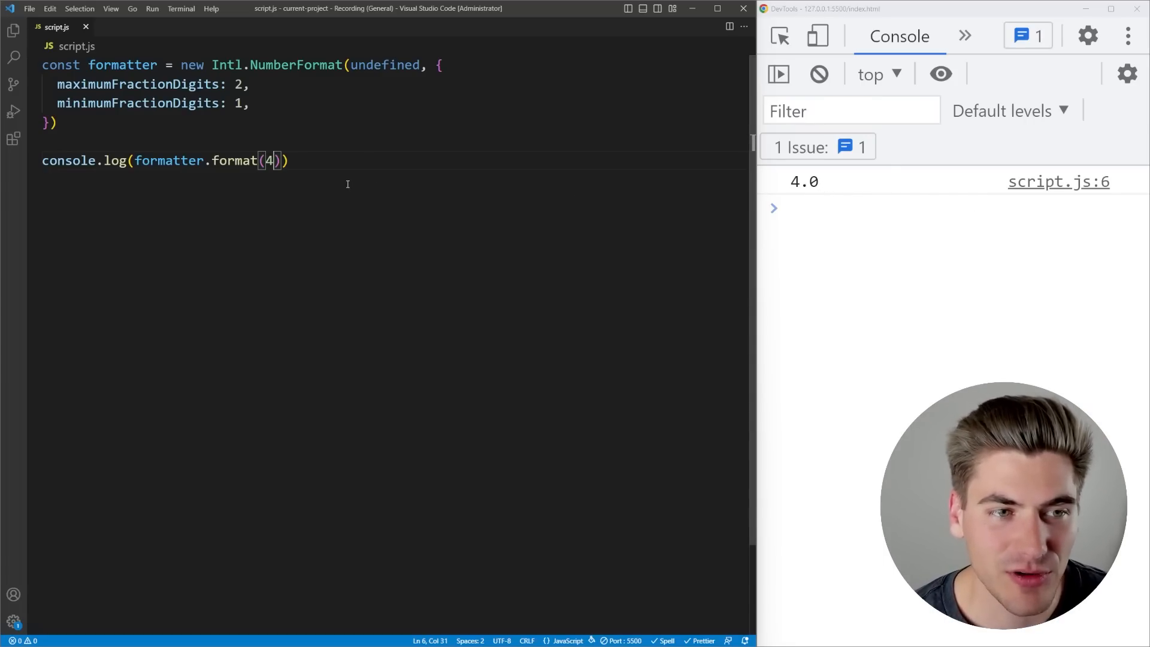
text(.2)
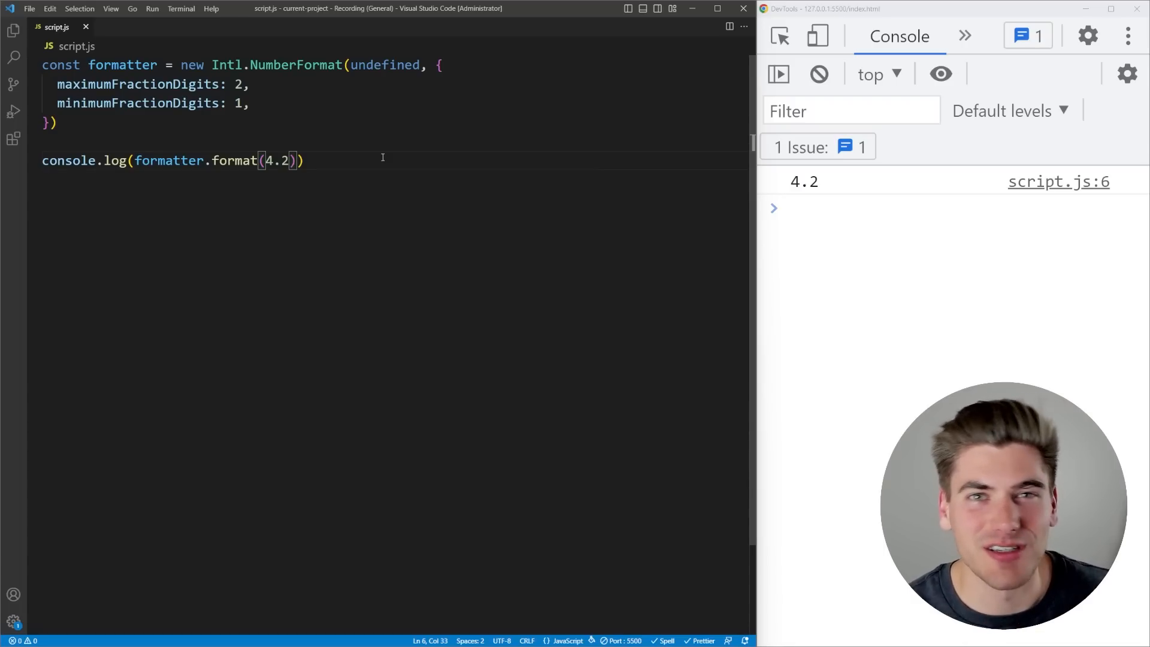
click(337, 305)
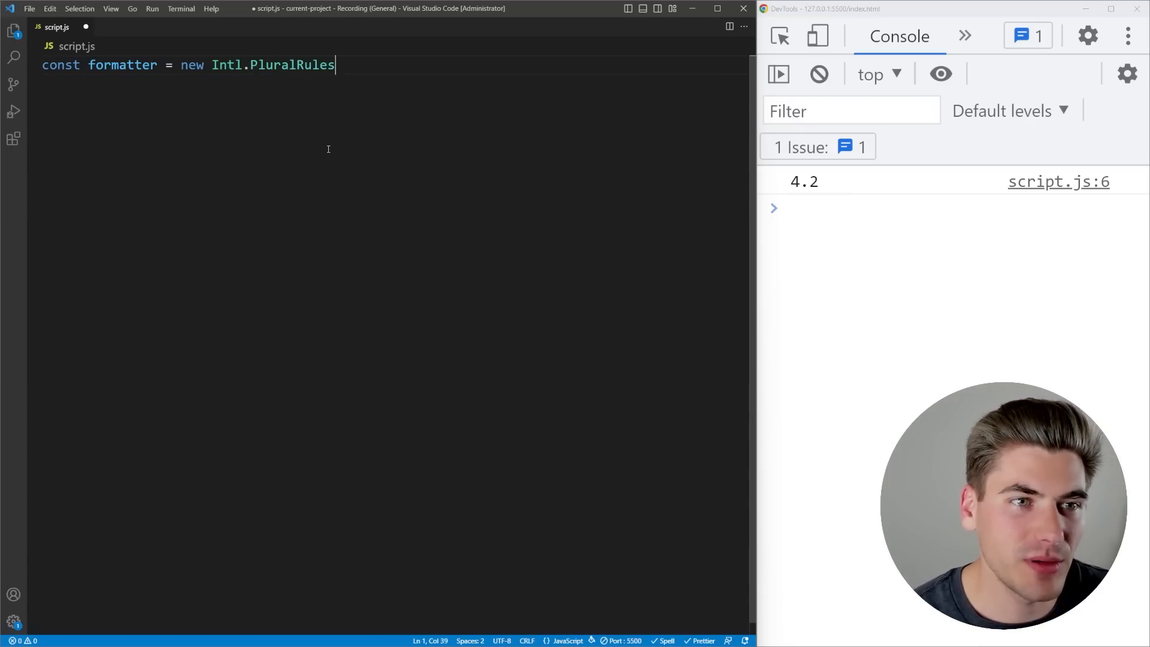
- Create new Intl.PluralRules(undefined, {}) and log formatter.select(1), printing one
text((u)
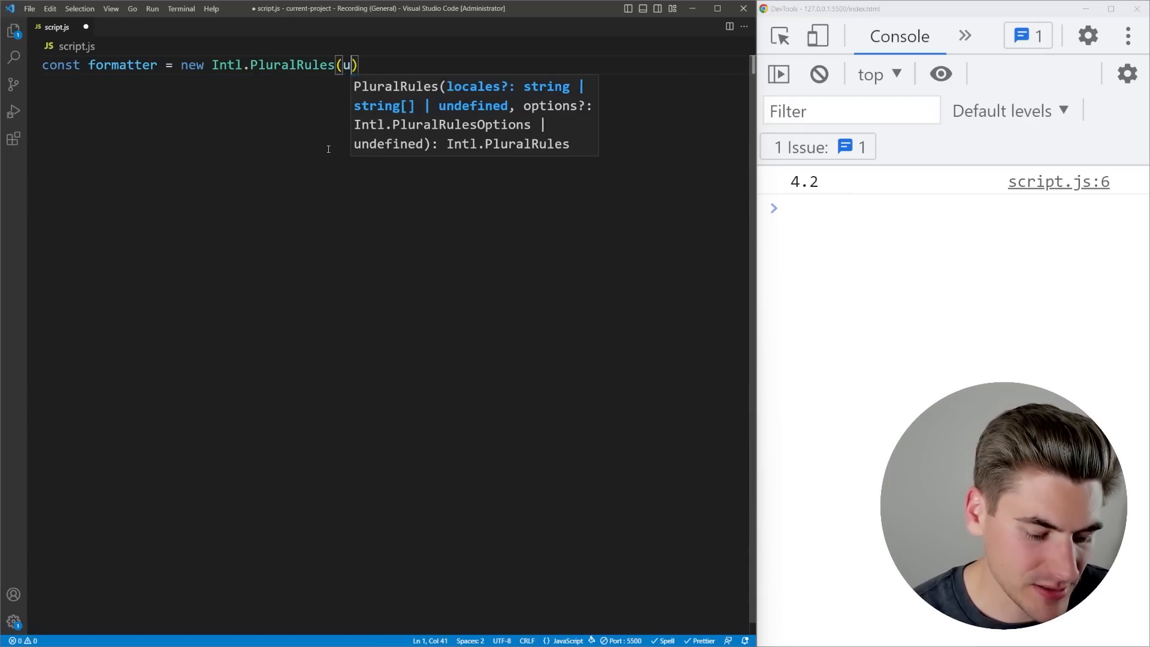
text(ndefined, {})
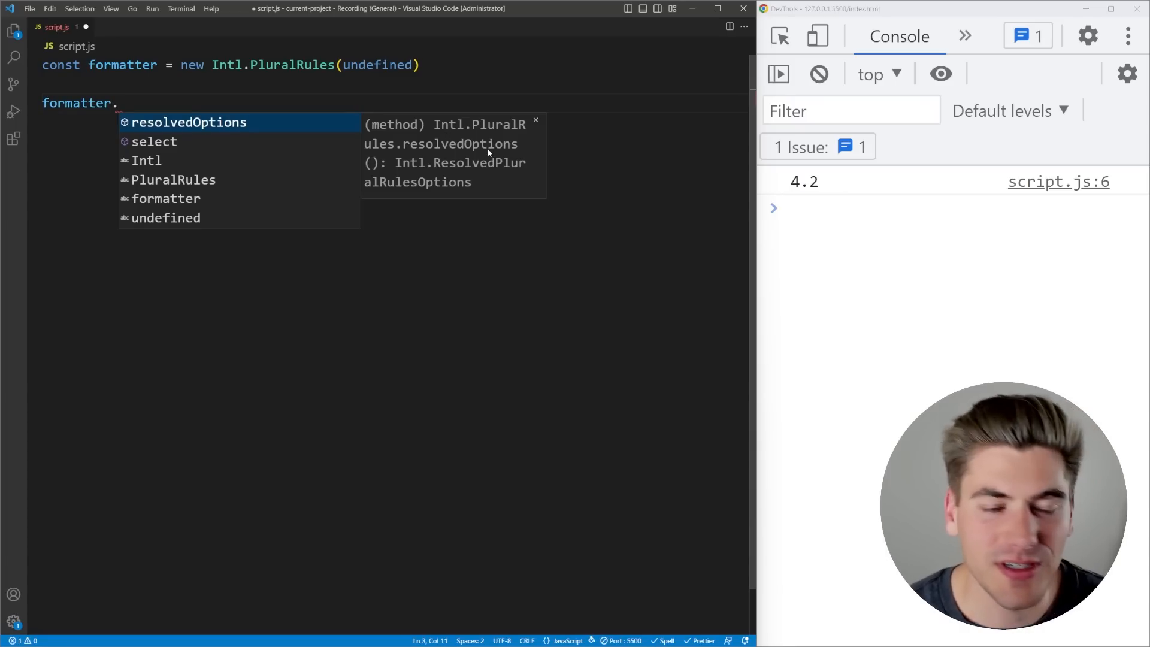
mouse_move(208, 152)
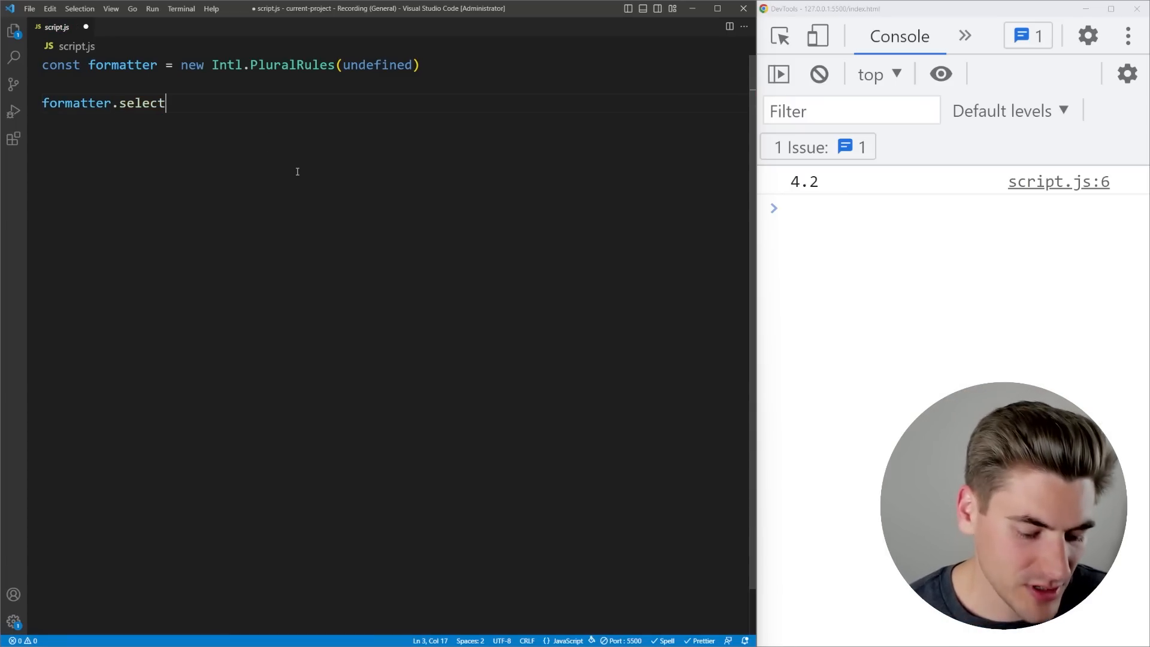
text(()
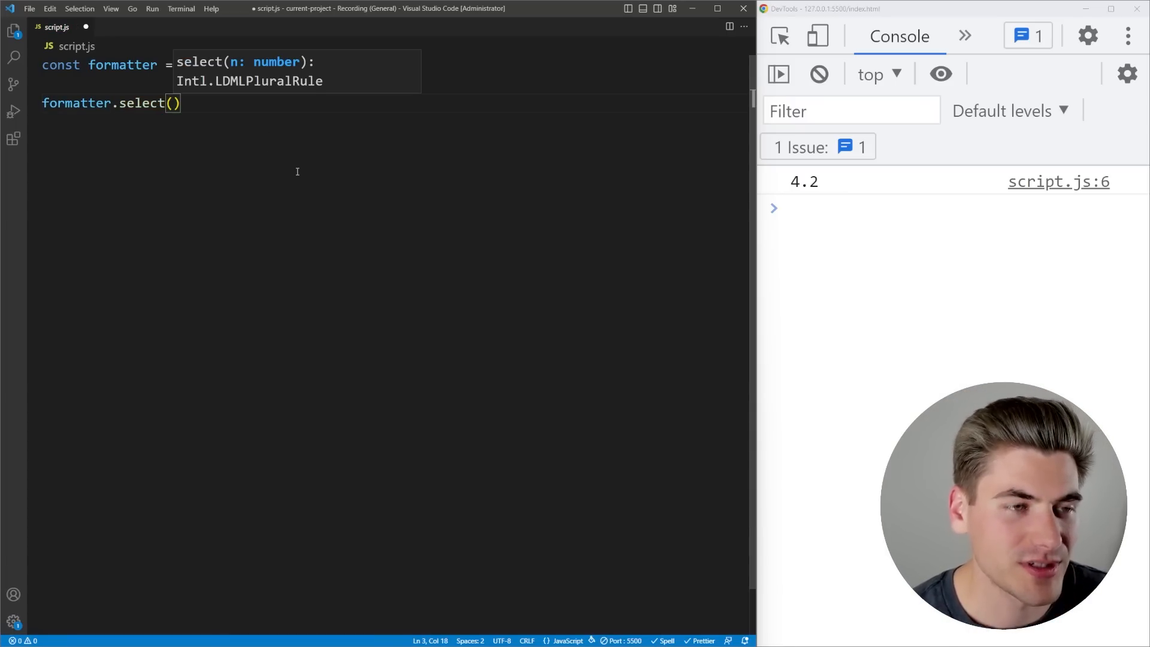
text(1)
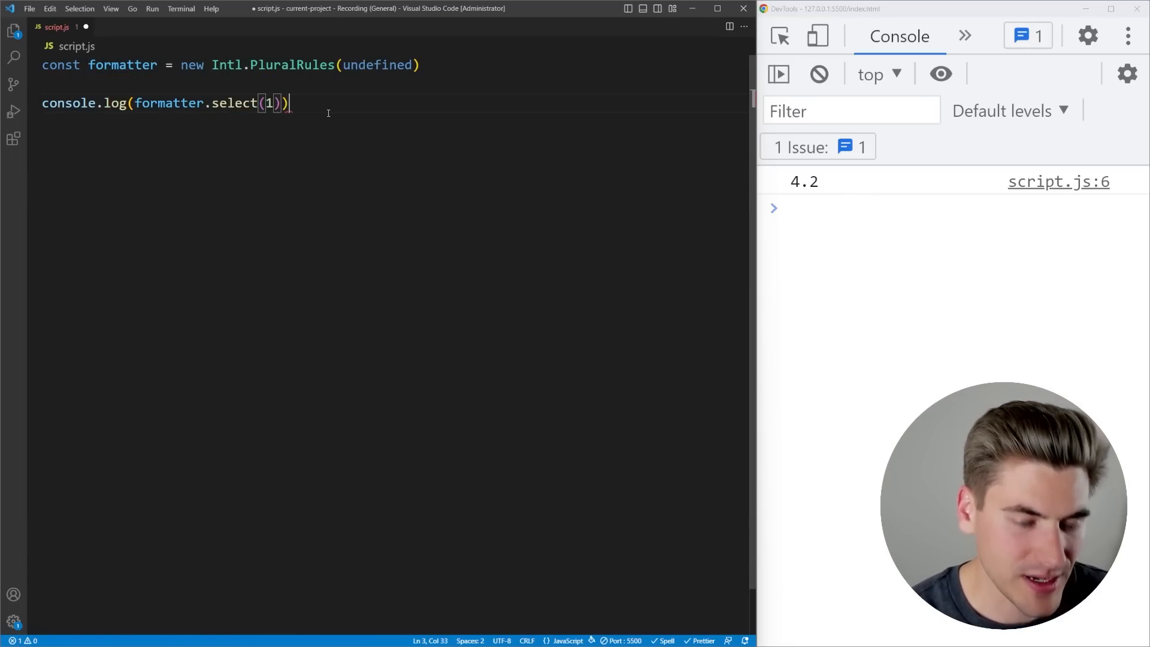
key(ctrl+s)
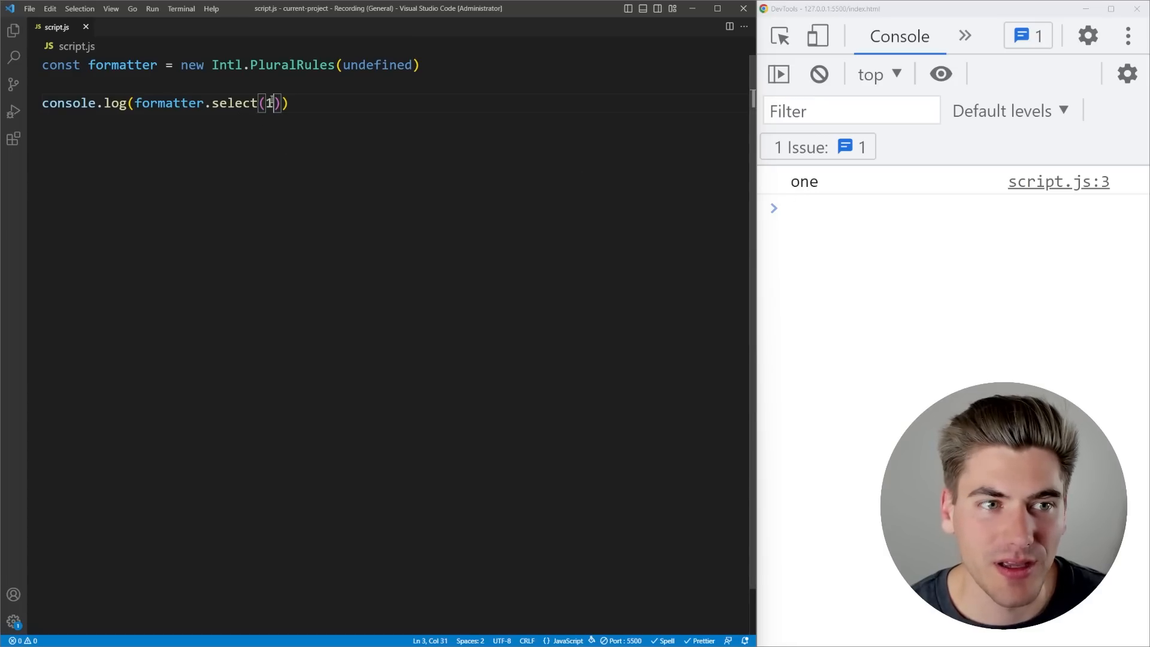
- Log the plural category for 2, 3 and then 0, each printing other
text(2)
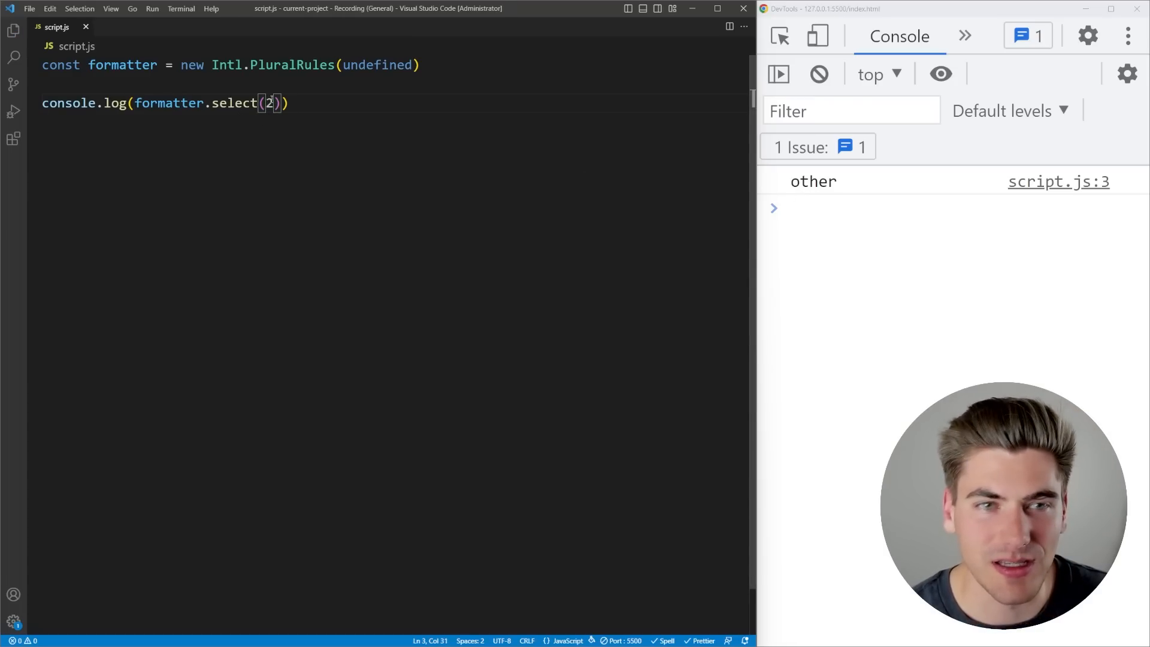
text(3)
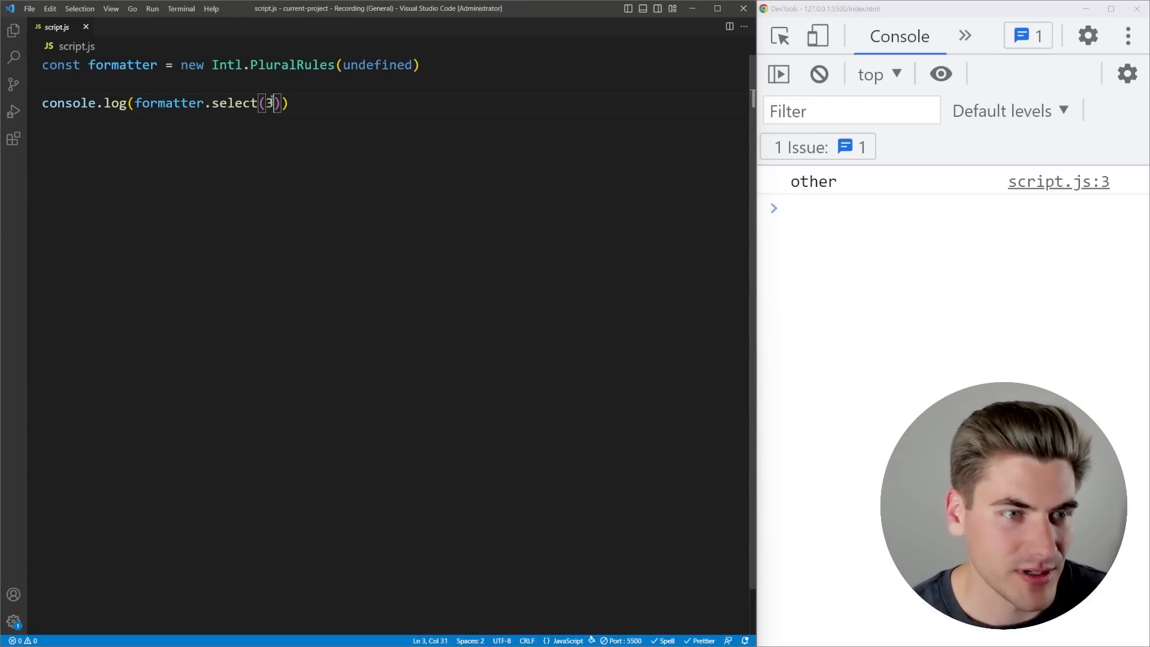
text(0)
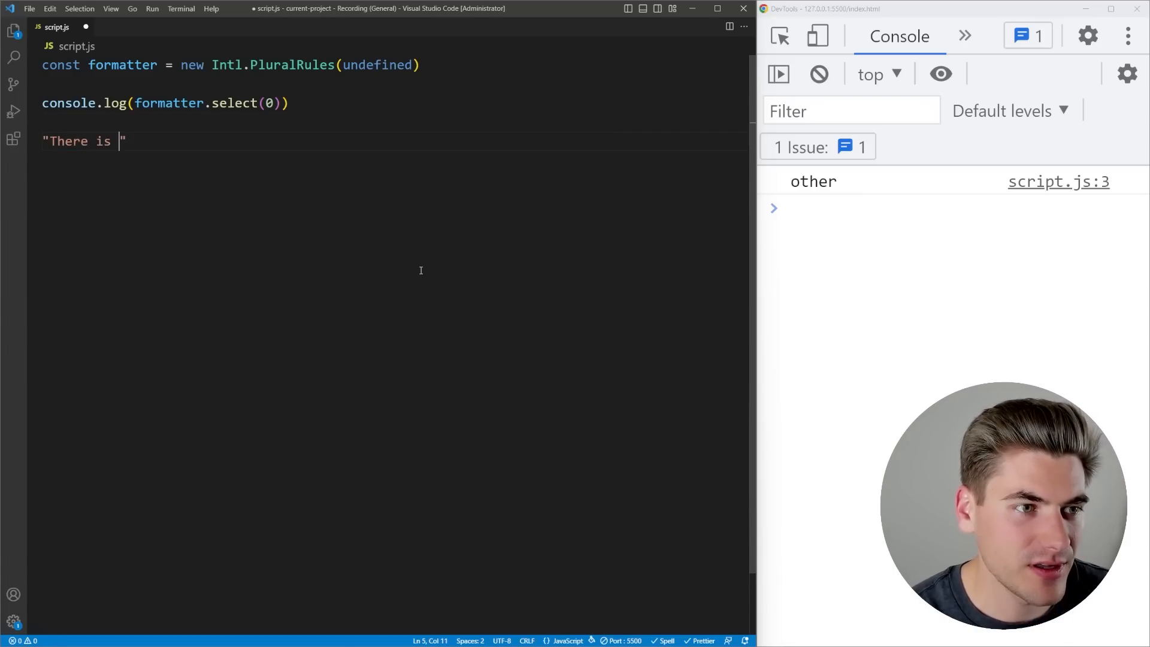
- Write the example strings 'There is one mouse' and 'There is two mice', and set select back to 0
text(one mouse)
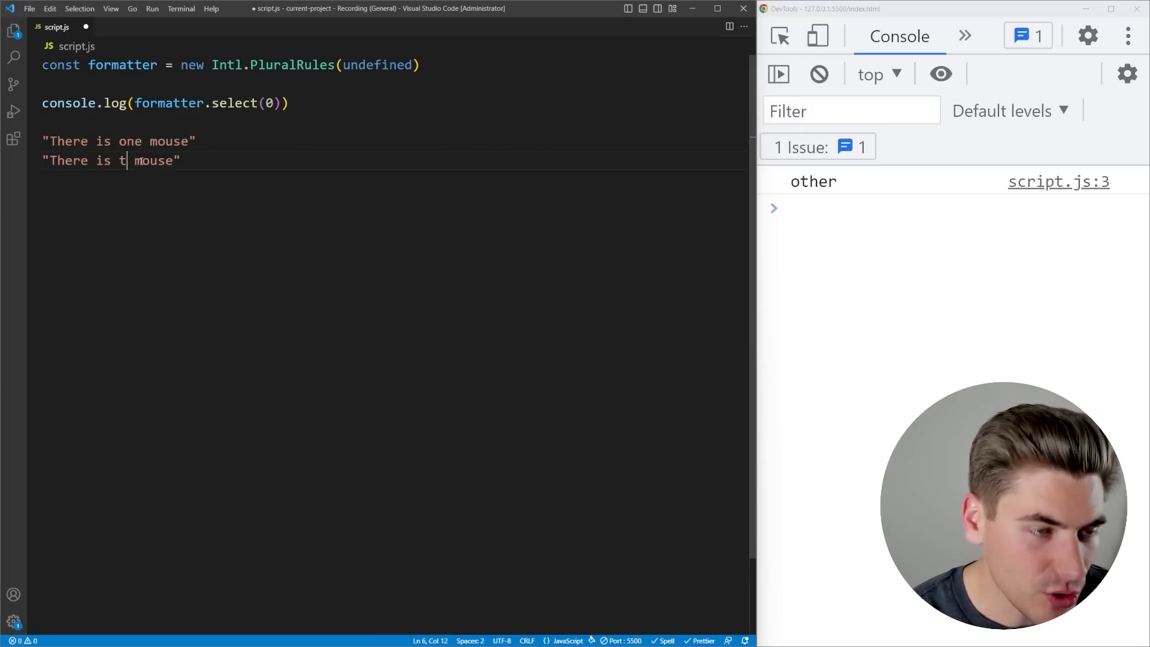
text(wo mice)
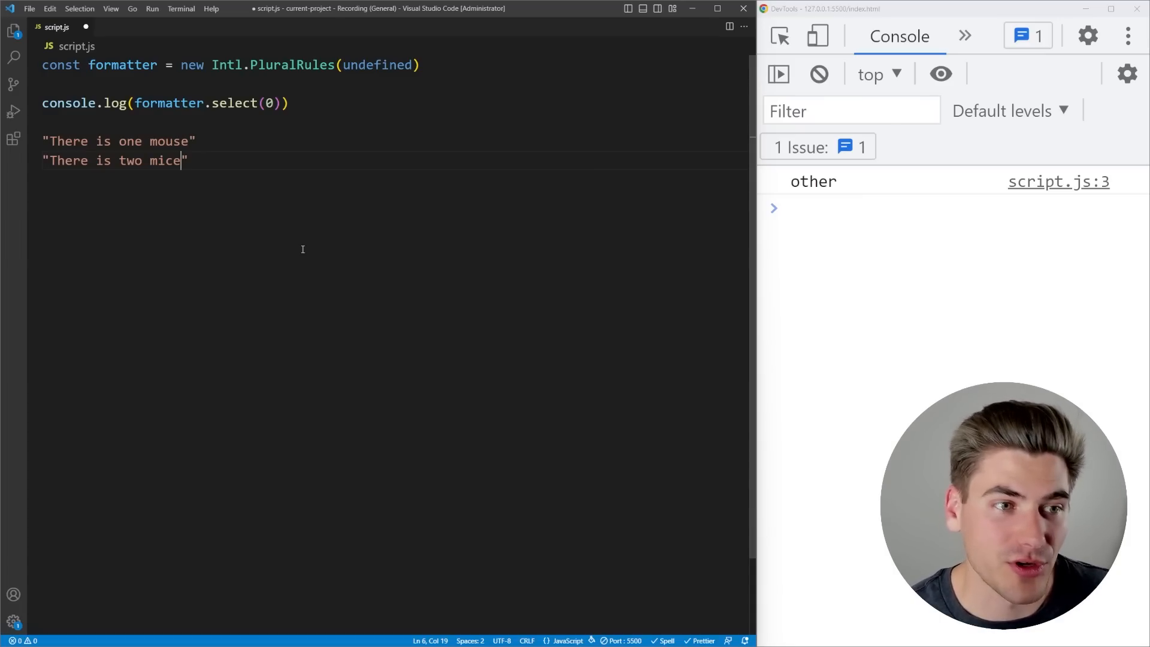
text(zero)
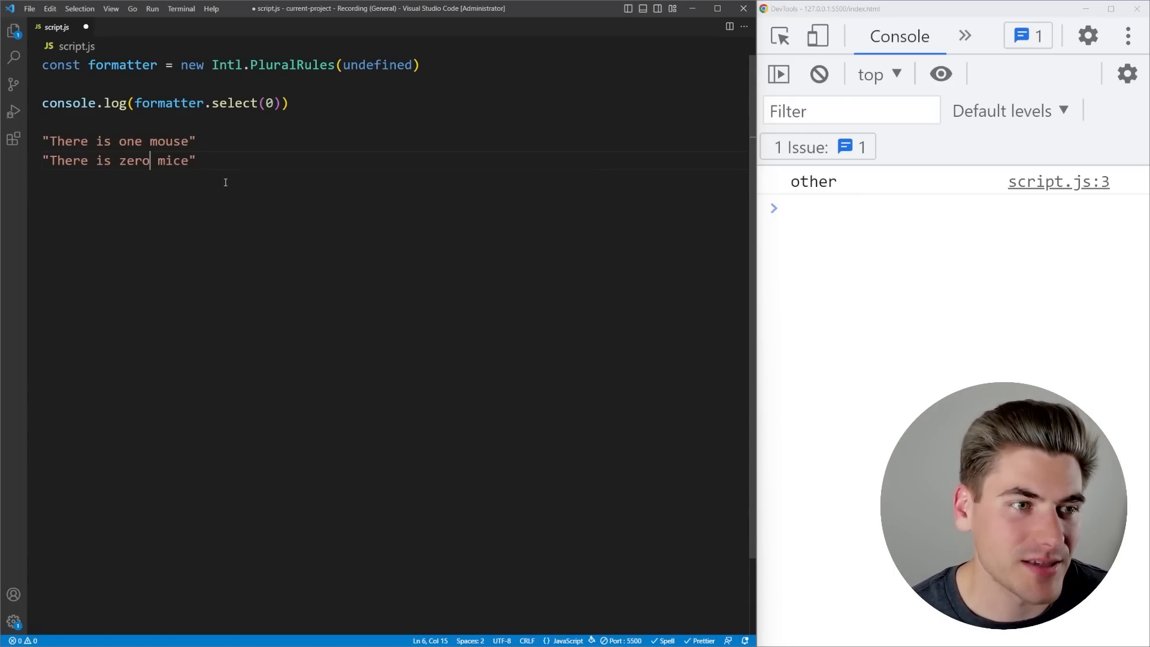
text(two)
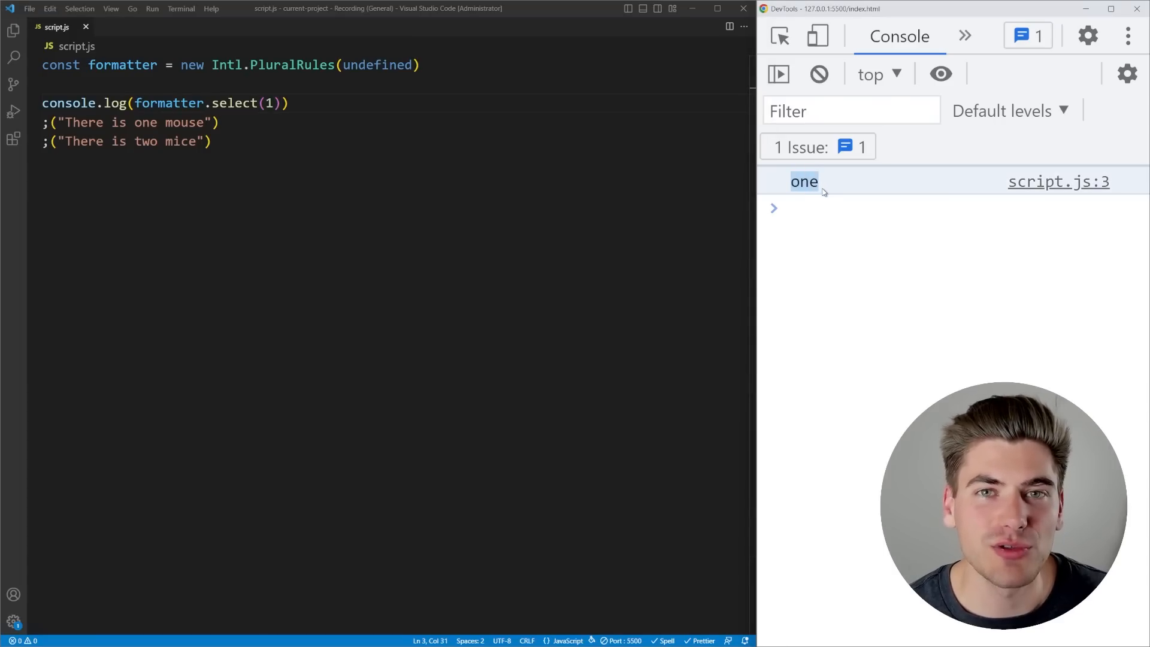
mouse_move(898, 215)
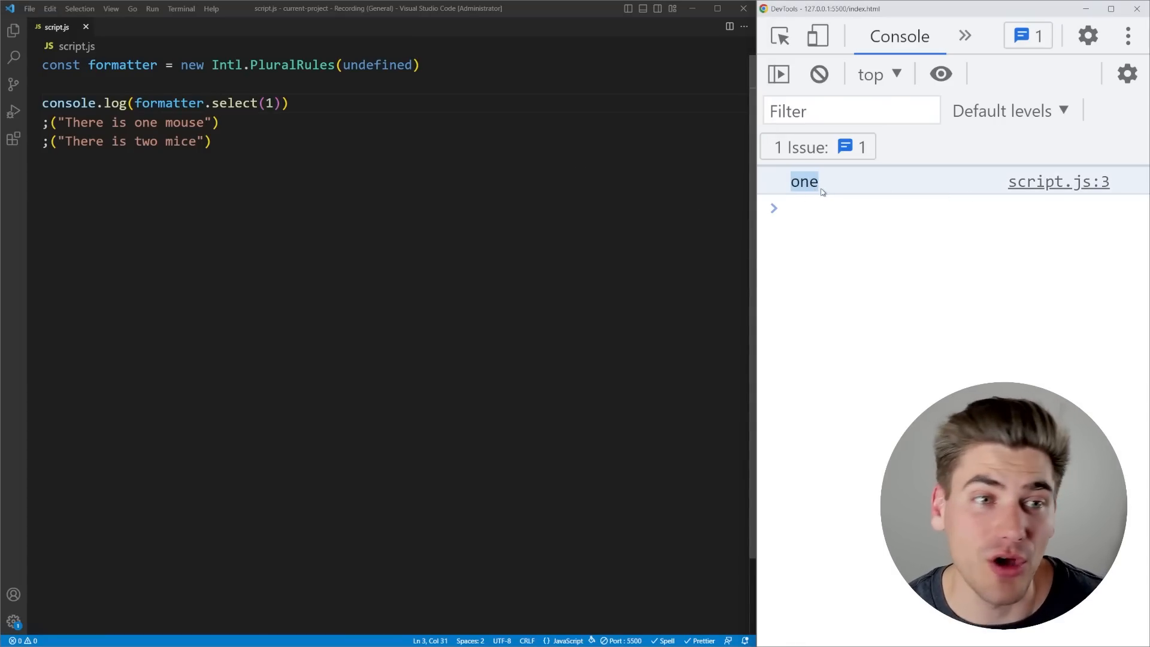
double_click(185, 122)
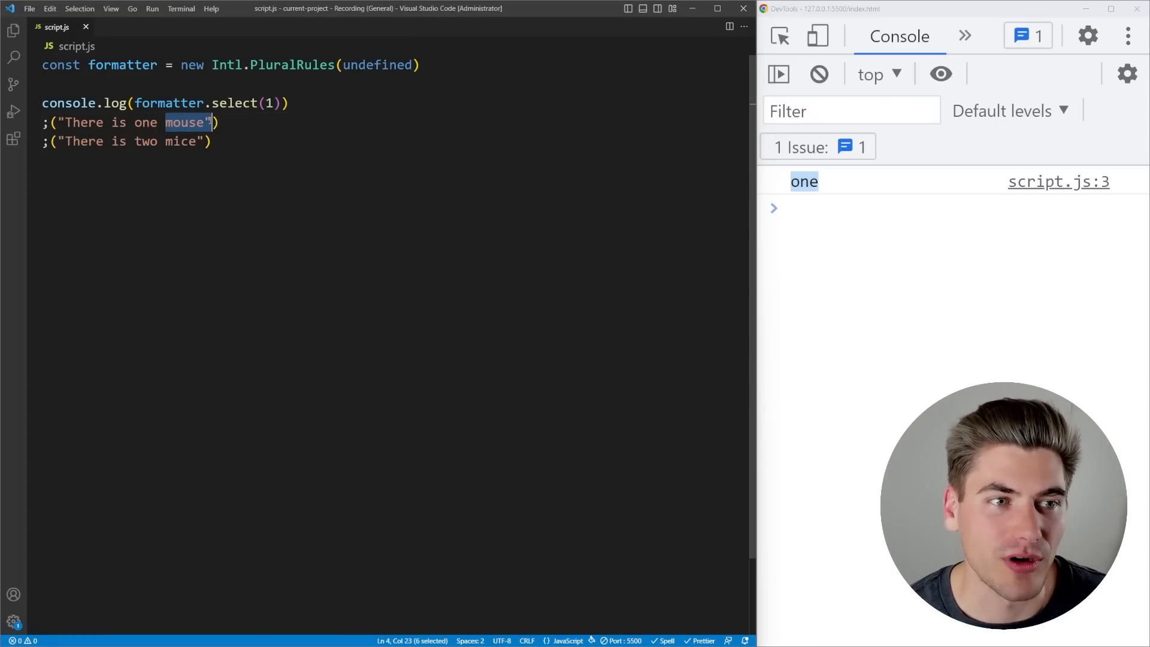
text(0)
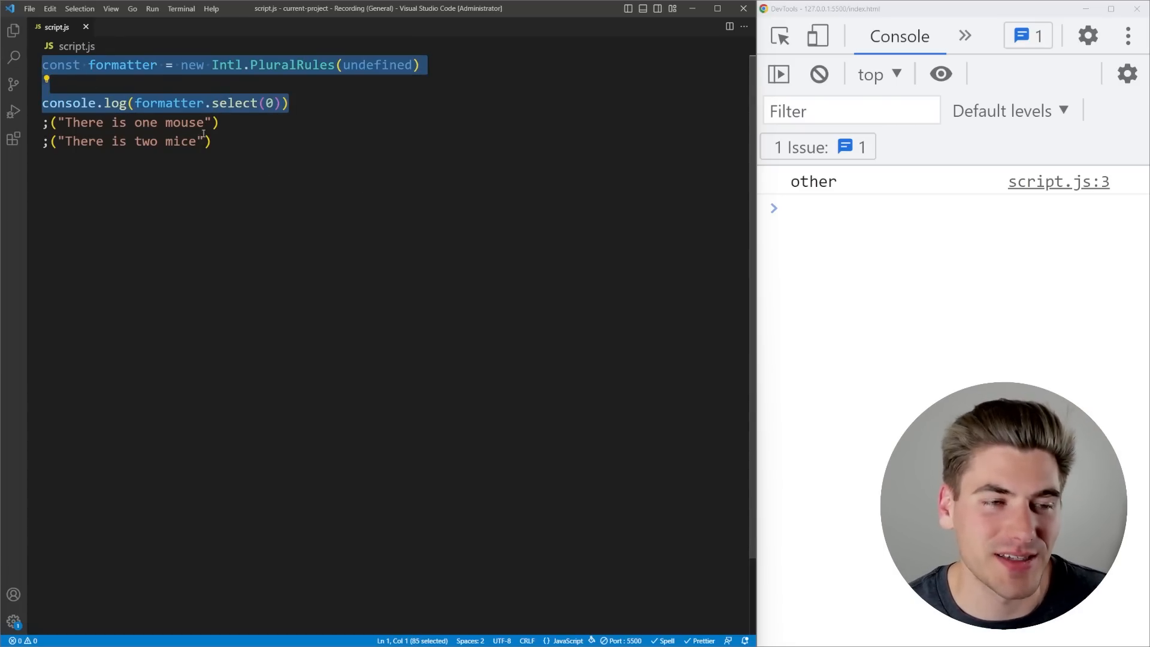
double_click(192, 122)
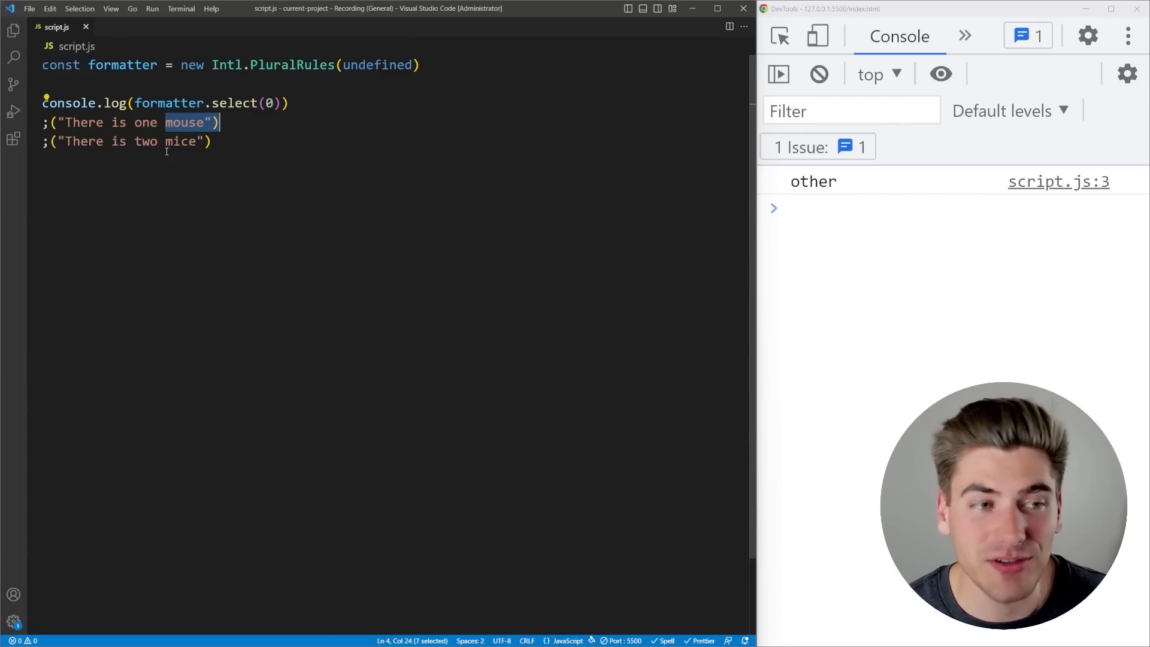